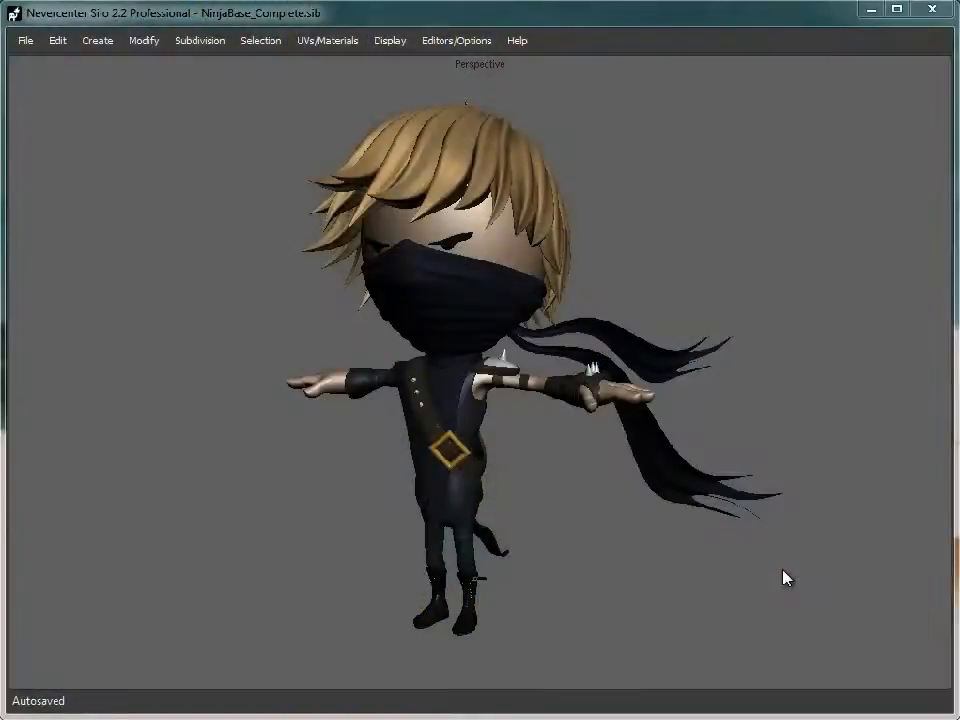
# - Orbit and zoom around the unsubdivided ninja to inspect chest strap, head, bandana and full figure
pyautogui.moveTo(784, 578); pyautogui.dragTo(560, 546)
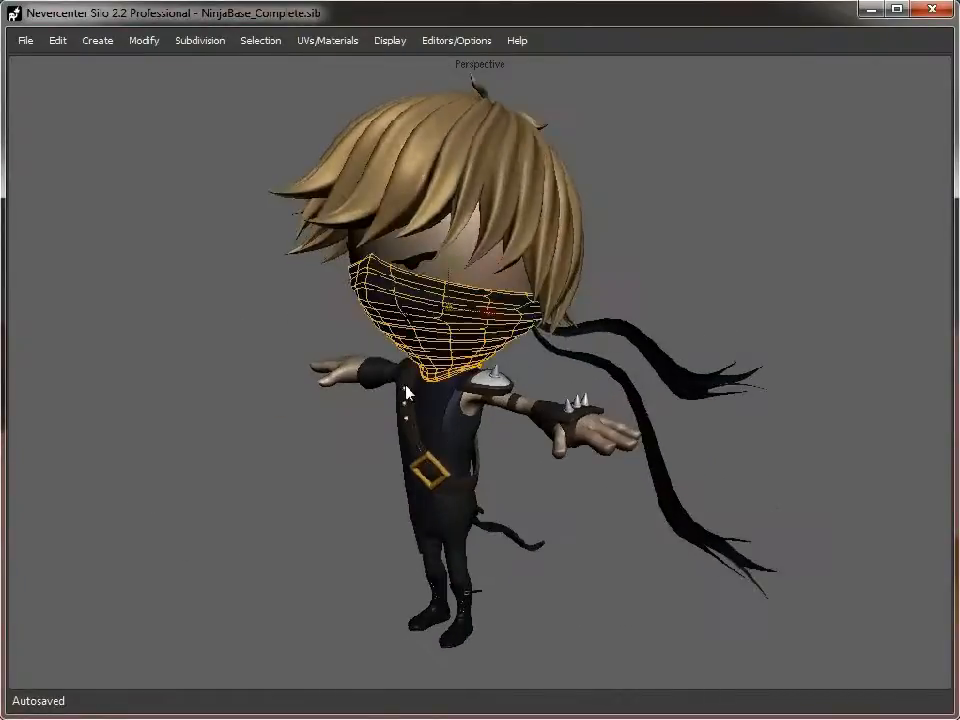
pyautogui.moveTo(408, 390); pyautogui.dragTo(572, 516)
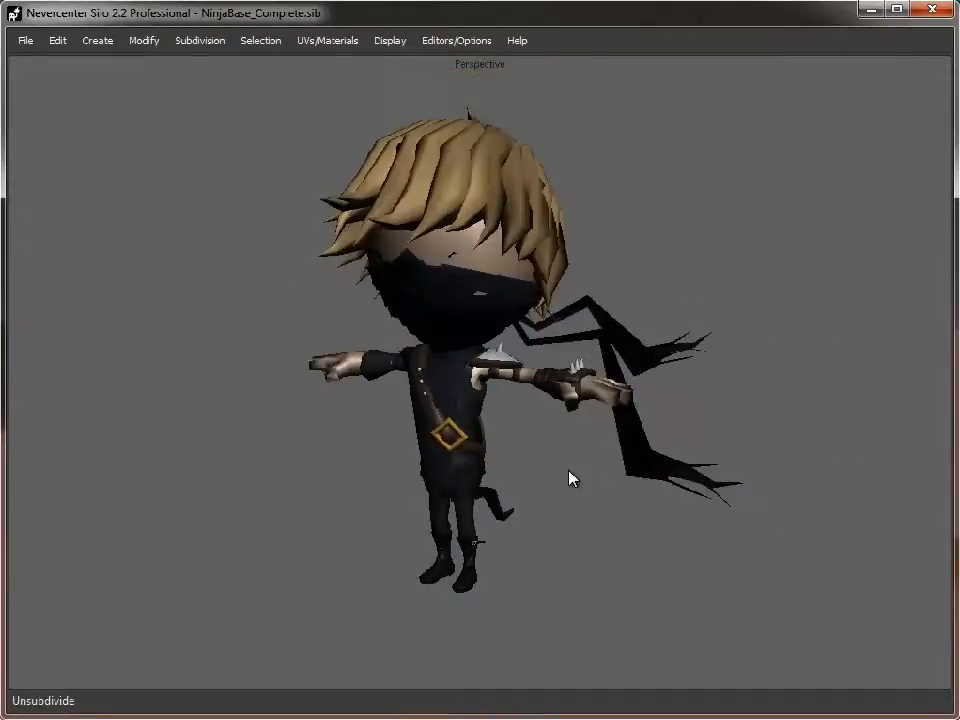
pyautogui.moveTo(572, 478); pyautogui.dragTo(710, 462)
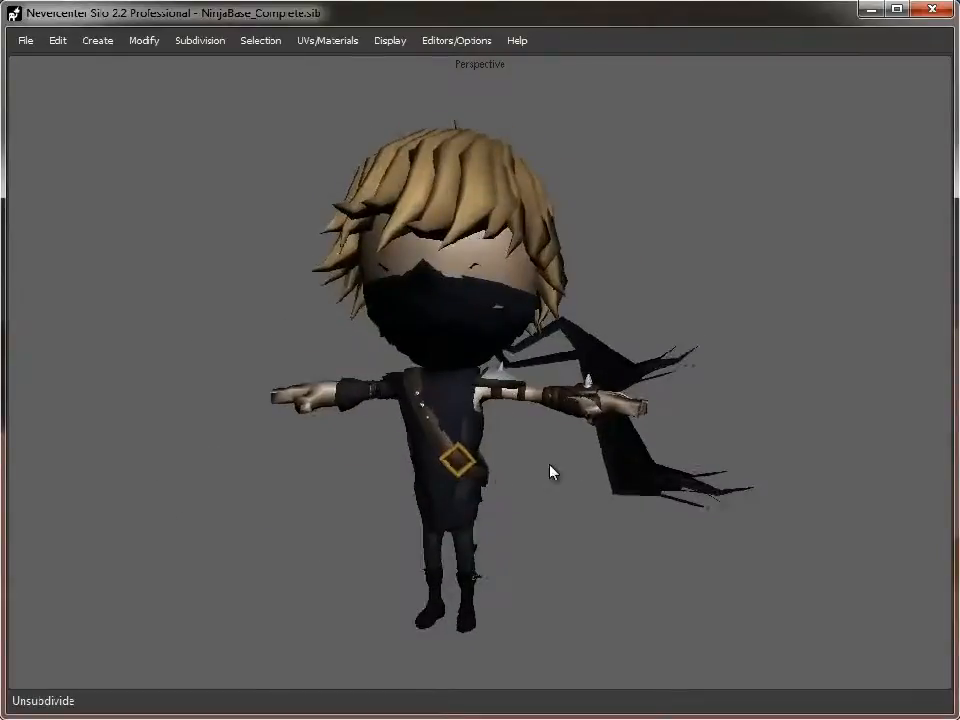
pyautogui.moveTo(550, 472); pyautogui.dragTo(398, 504)
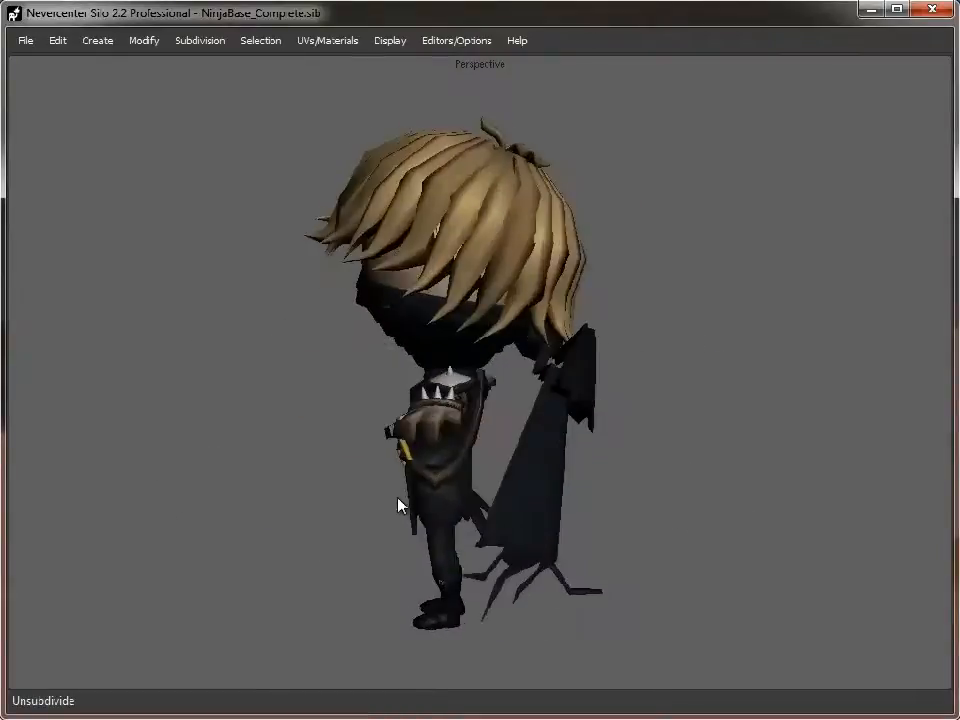
pyautogui.moveTo(400, 504); pyautogui.dragTo(544, 500)
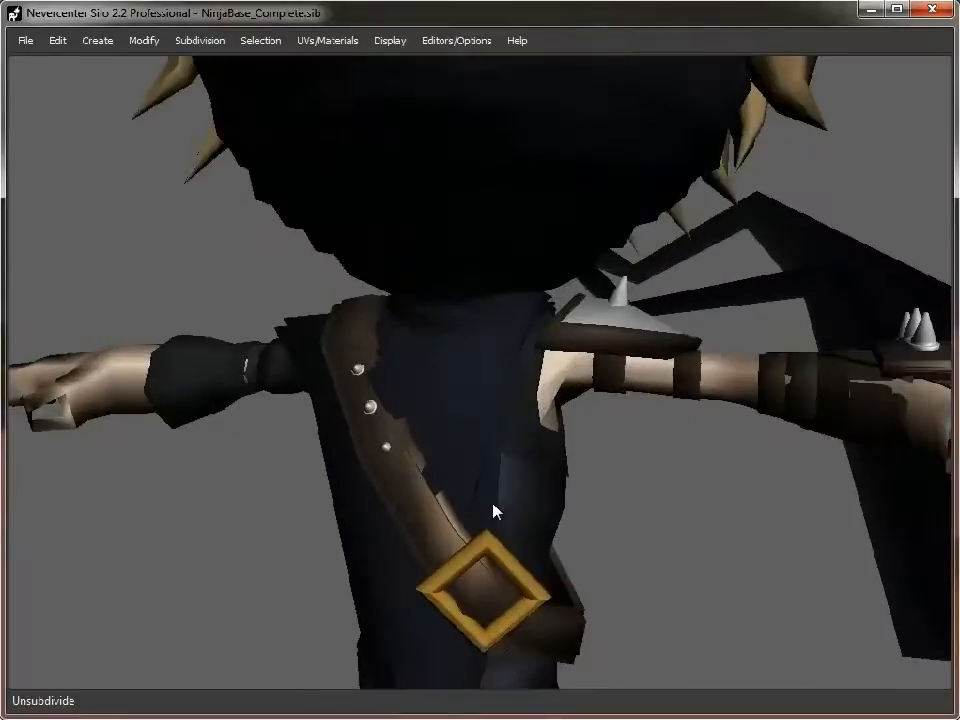
pyautogui.moveTo(492, 512); pyautogui.dragTo(366, 336)
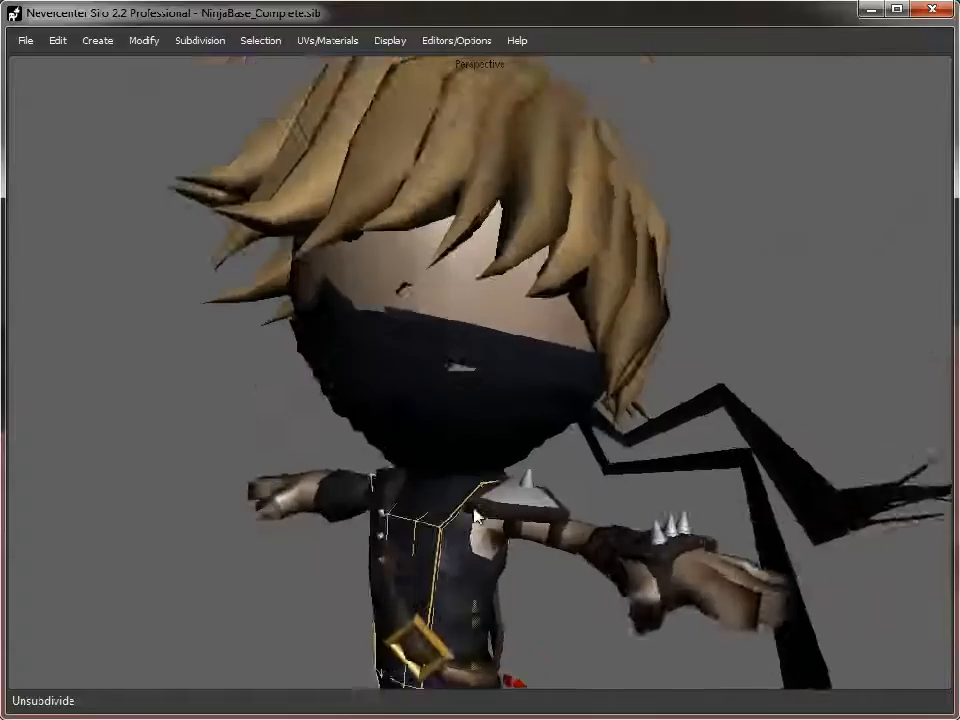
pyautogui.moveTo(480, 516); pyautogui.dragTo(756, 564)
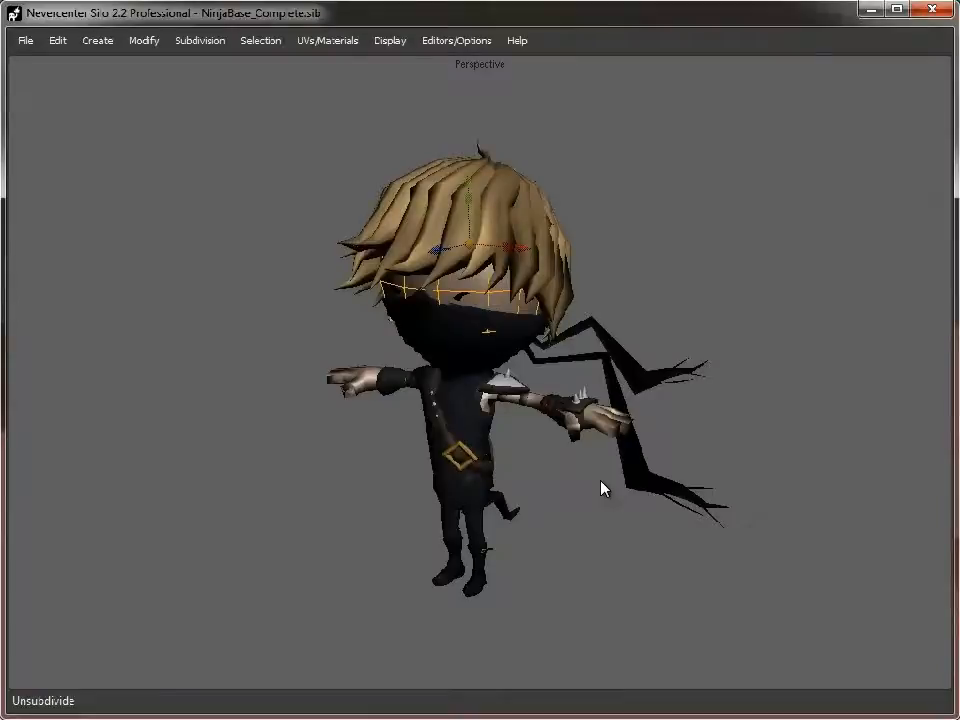
pyautogui.moveTo(600, 488); pyautogui.dragTo(584, 422)
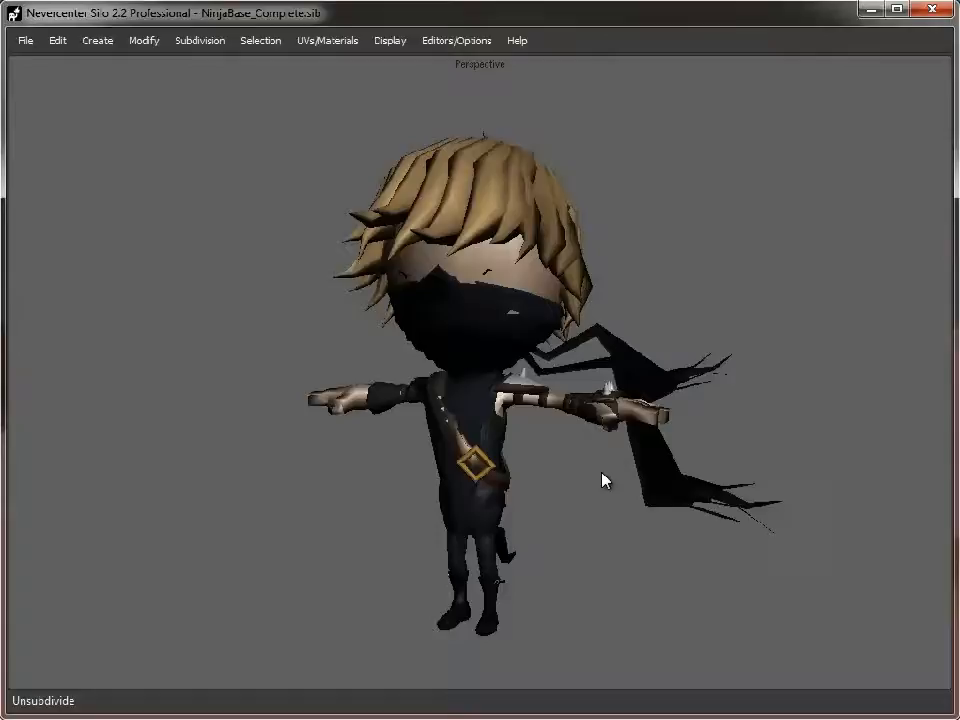
pyautogui.moveTo(604, 480); pyautogui.dragTo(544, 498)
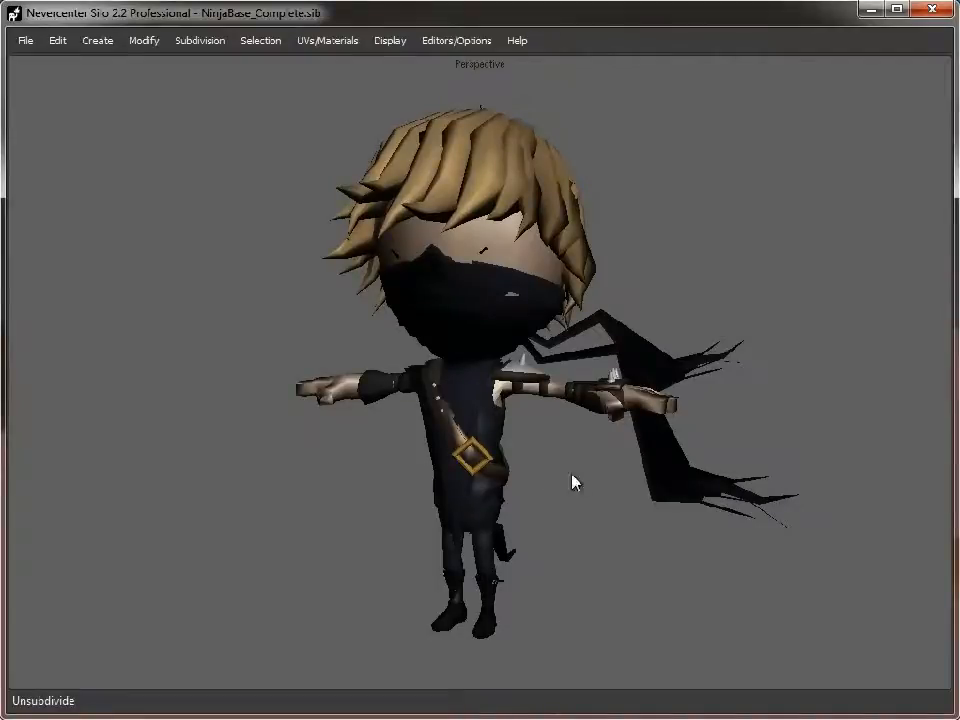
pyautogui.moveTo(576, 502)
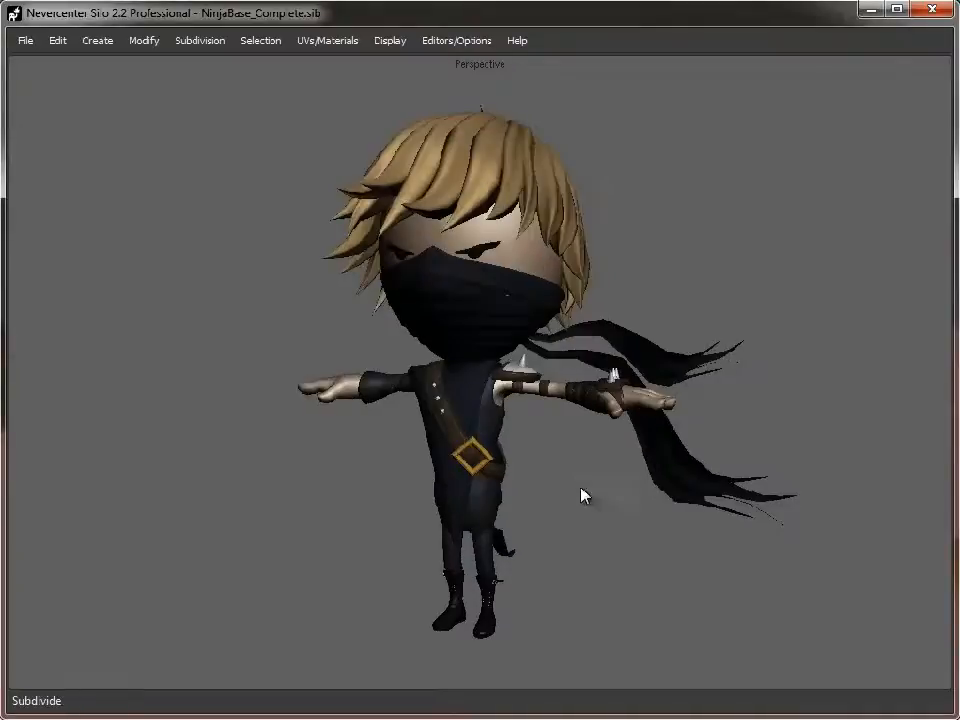
# - Orbit the subdivided ninja and zoom in on the shoulder and arm
pyautogui.moveTo(584, 496); pyautogui.dragTo(370, 512)
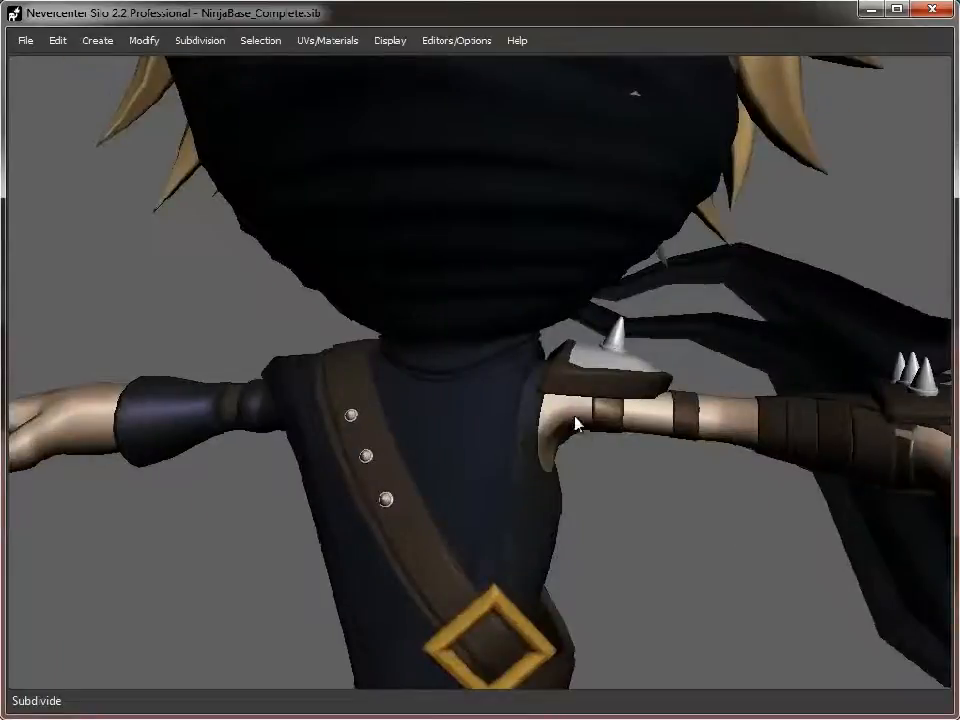
pyautogui.moveTo(576, 424); pyautogui.dragTo(604, 444)
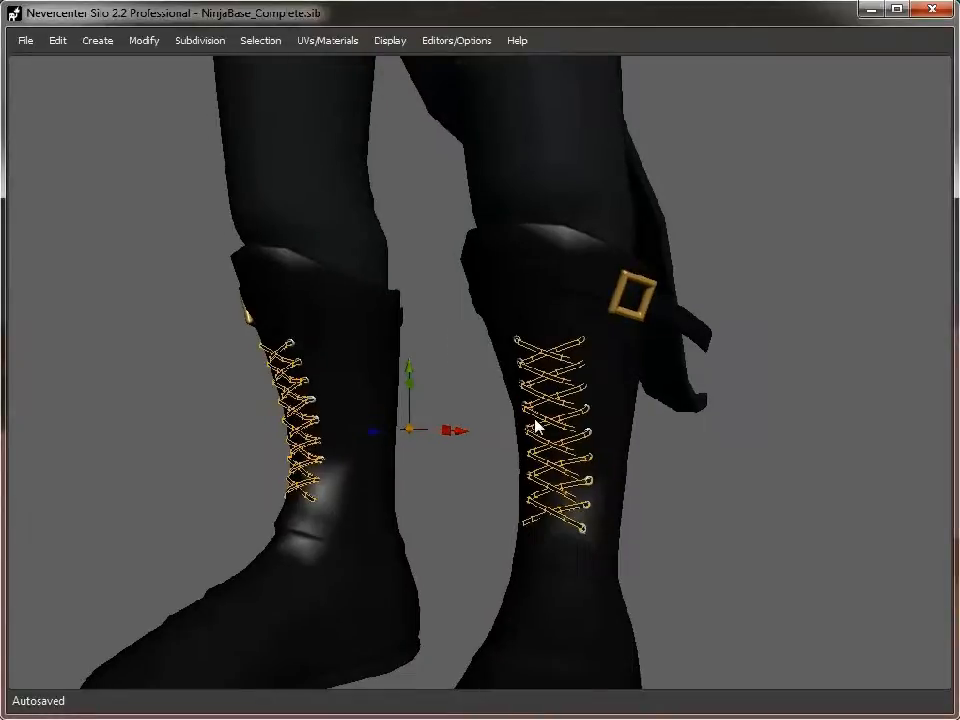
# - Delete the selected arm edge loops and select the edge loops across the wrist wrap
pyautogui.press('Delete')
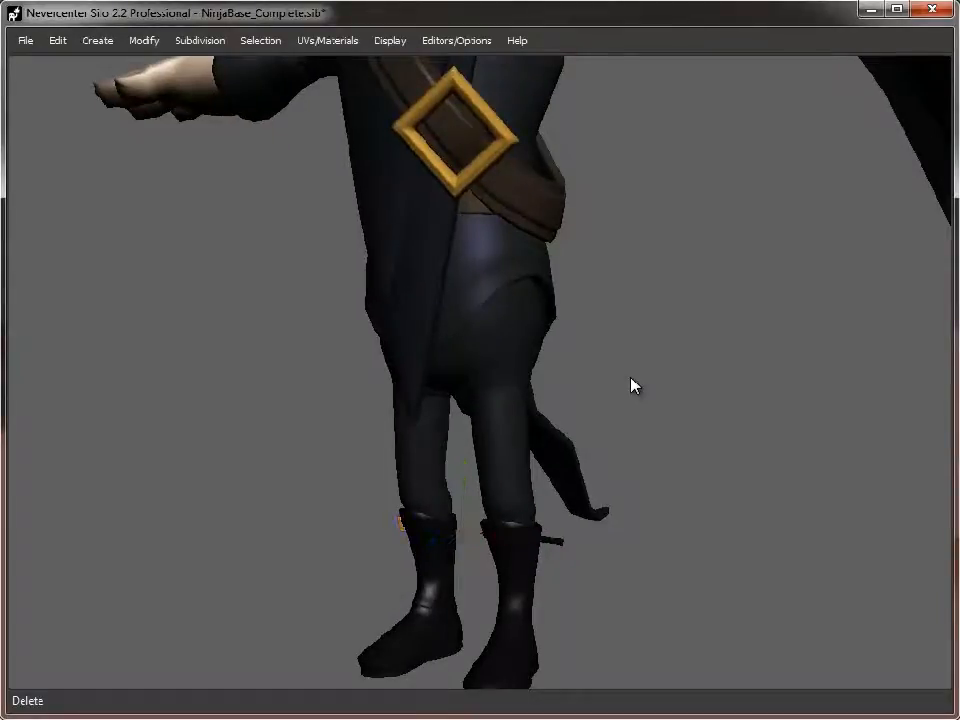
pyautogui.click(450, 130)
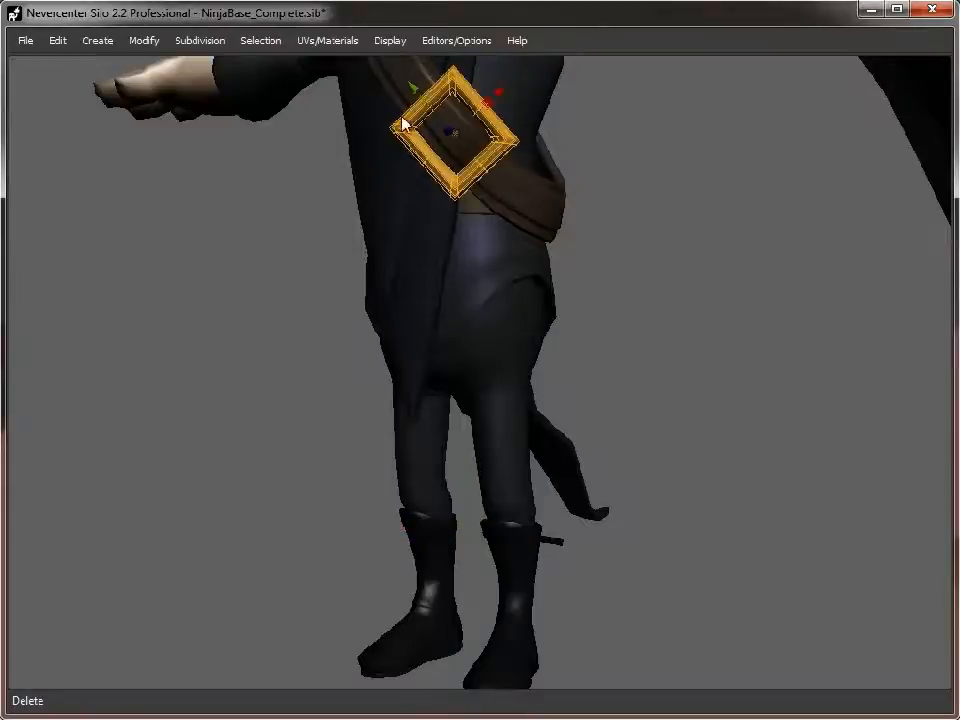
pyautogui.moveTo(740, 542)
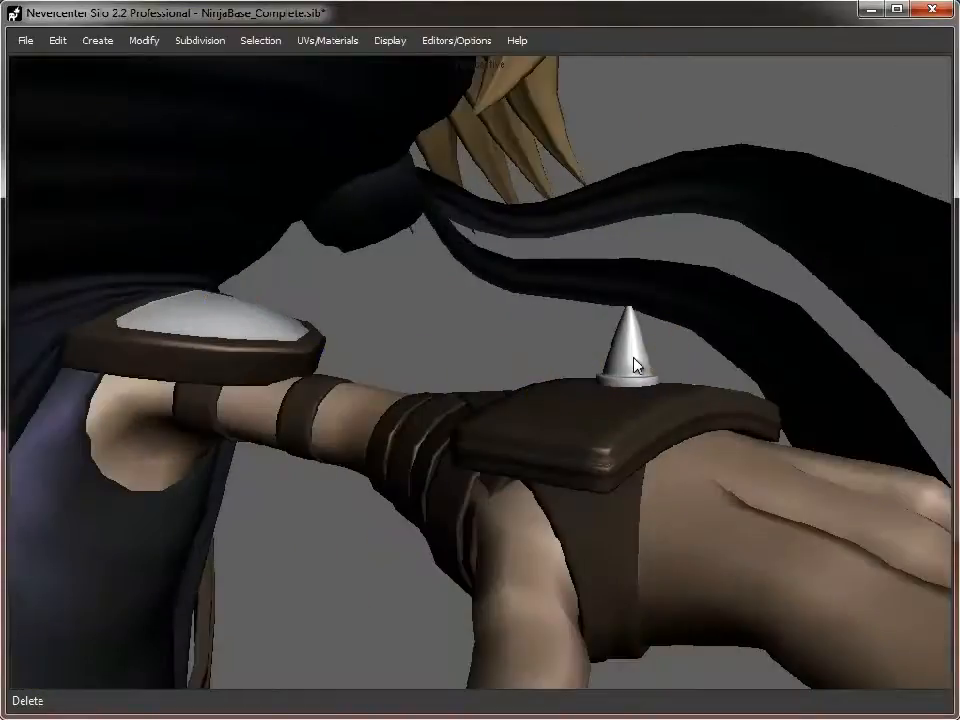
pyautogui.moveTo(640, 364); pyautogui.dragTo(310, 450)
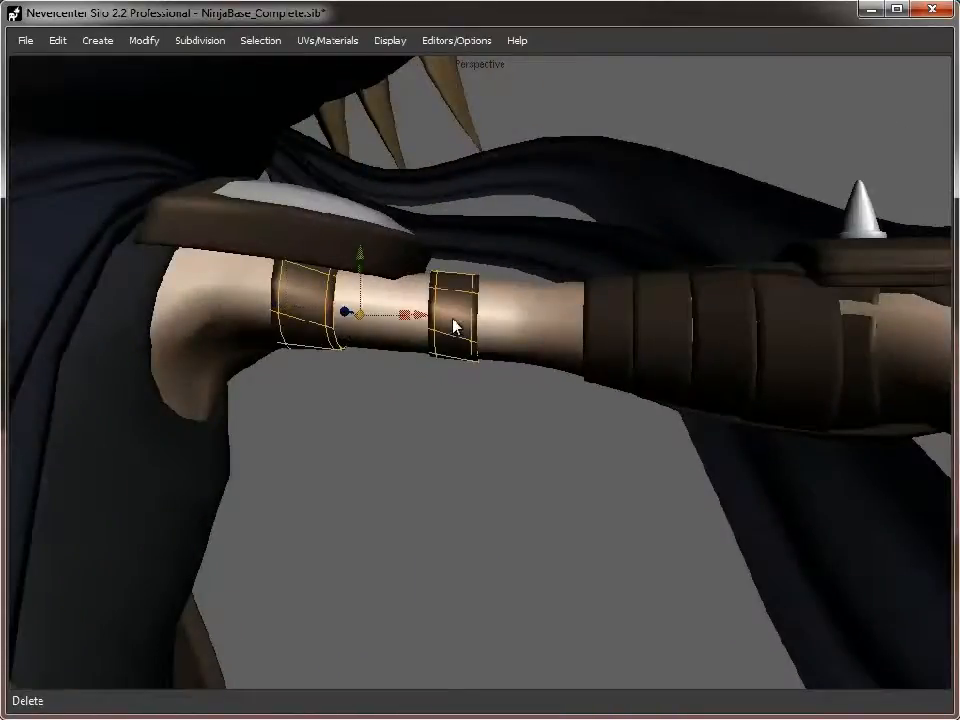
pyautogui.moveTo(456, 324); pyautogui.dragTo(556, 470)
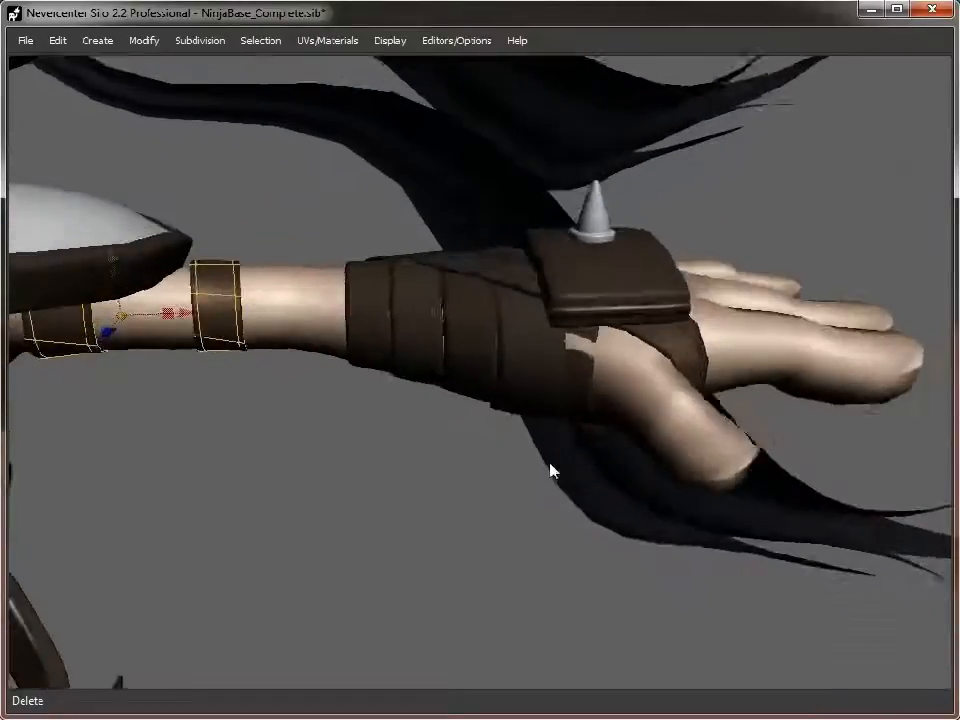
pyautogui.moveTo(556, 470); pyautogui.dragTo(184, 344)
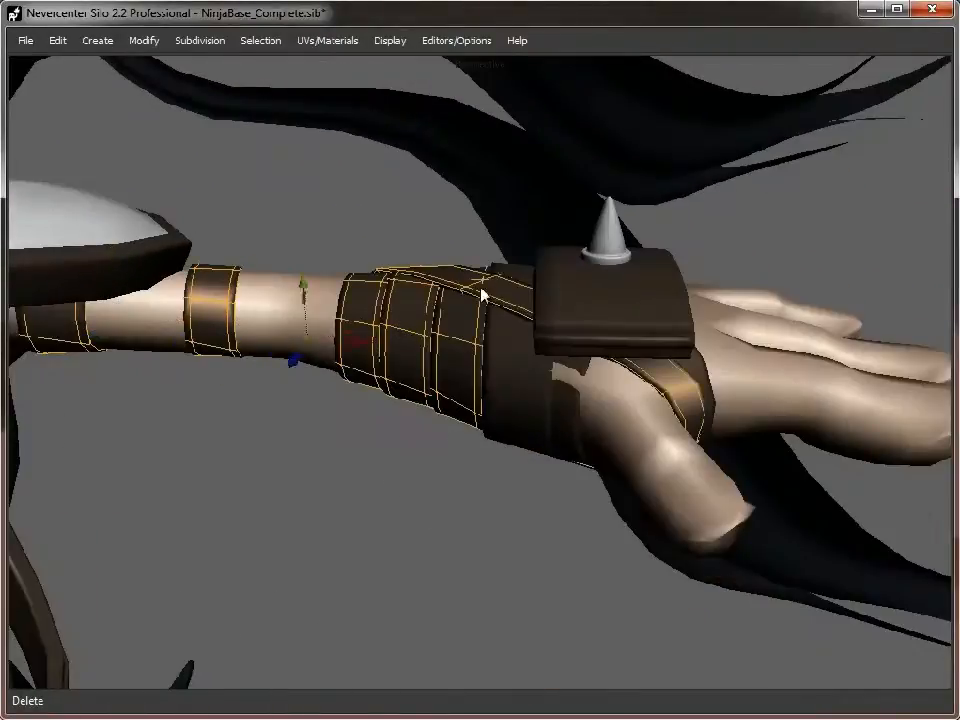
# - Orbit around the wrist, then pull back to view the full character from several angles
pyautogui.moveTo(480, 296); pyautogui.dragTo(528, 454)
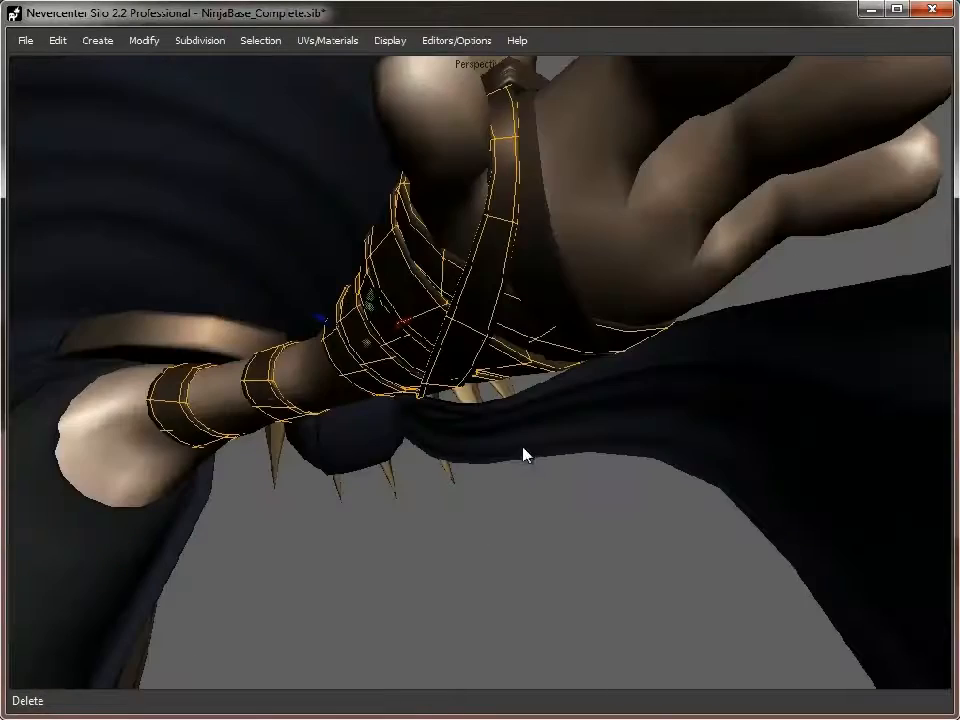
pyautogui.moveTo(528, 454); pyautogui.dragTo(498, 404)
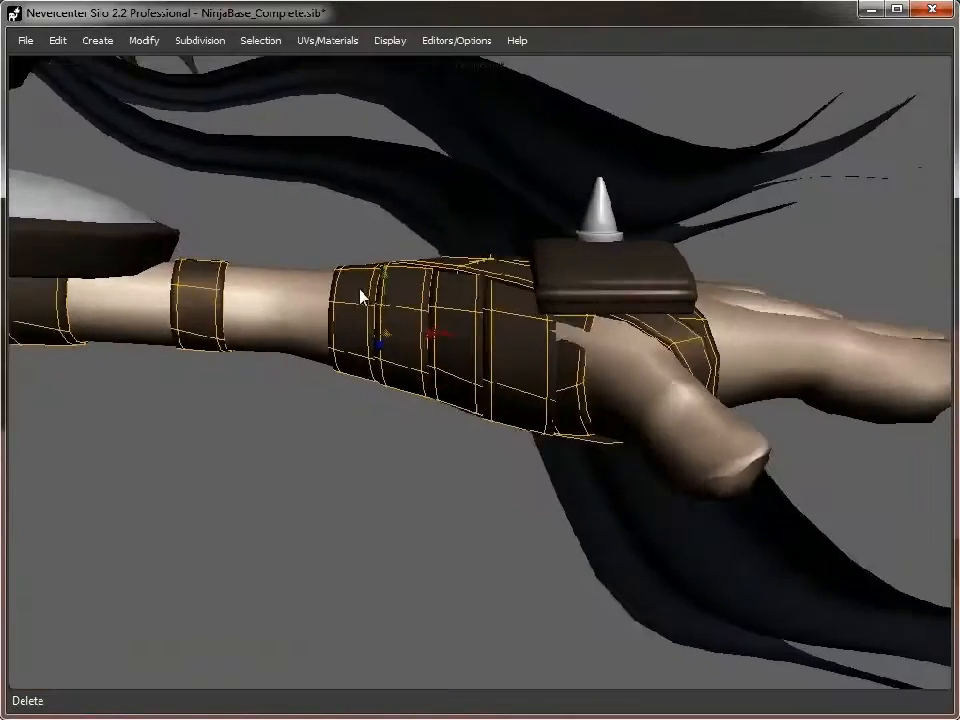
pyautogui.moveTo(364, 296); pyautogui.dragTo(528, 336)
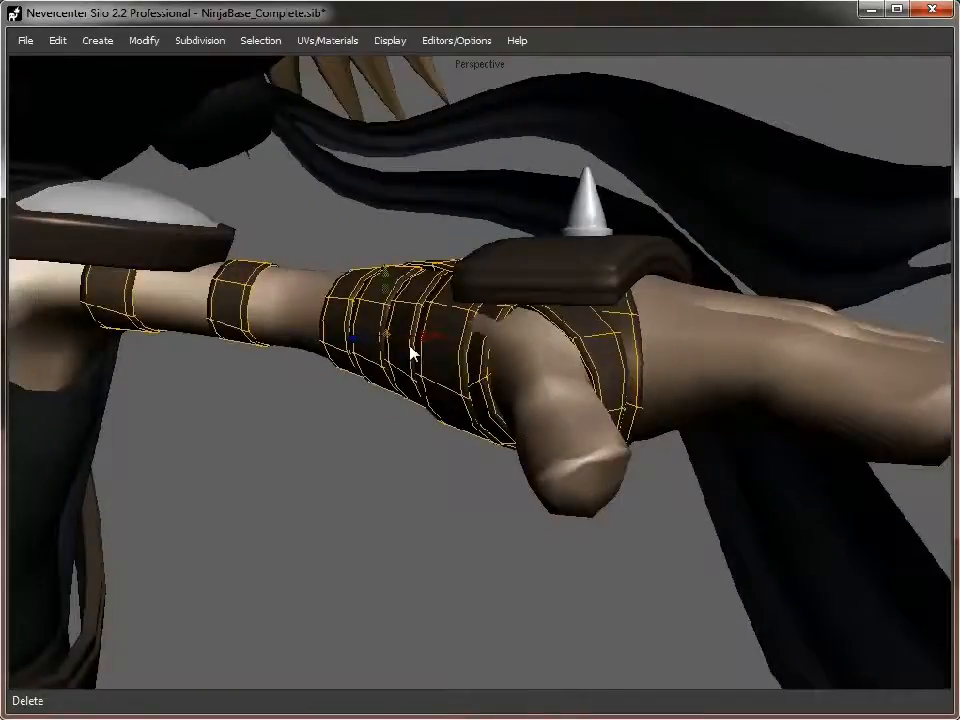
pyautogui.moveTo(410, 350); pyautogui.dragTo(336, 424)
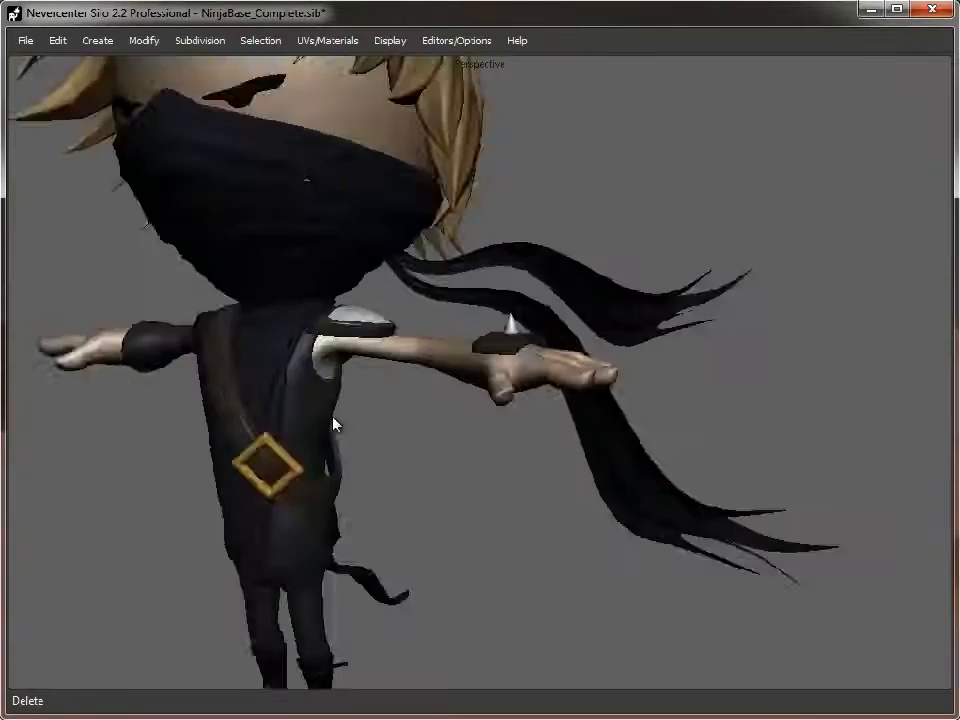
pyautogui.moveTo(336, 424); pyautogui.dragTo(388, 396)
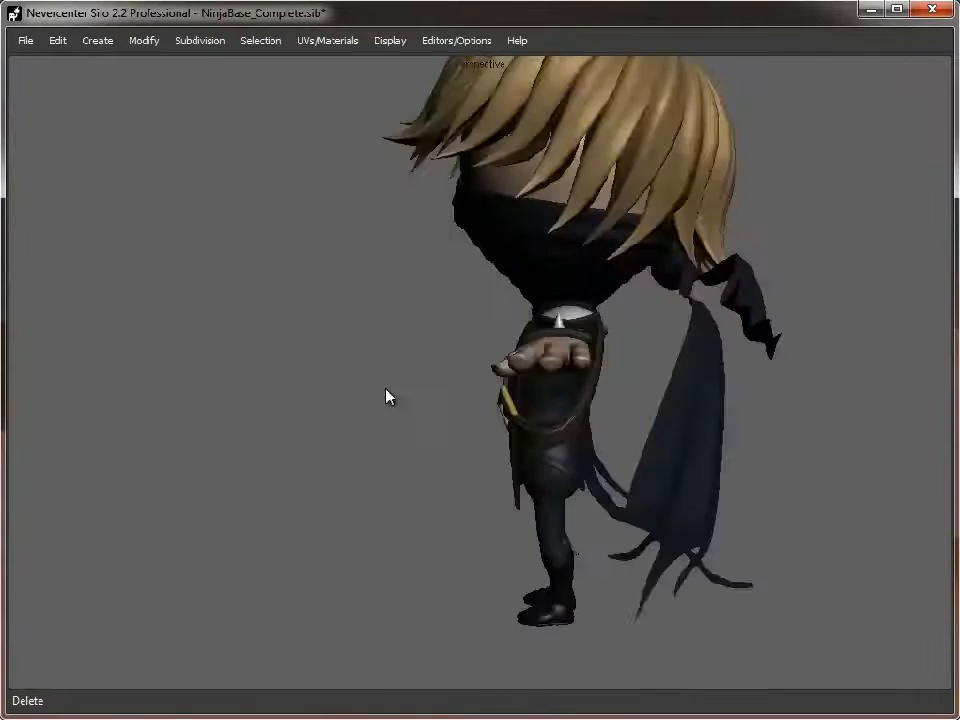
pyautogui.moveTo(388, 396); pyautogui.dragTo(460, 442)
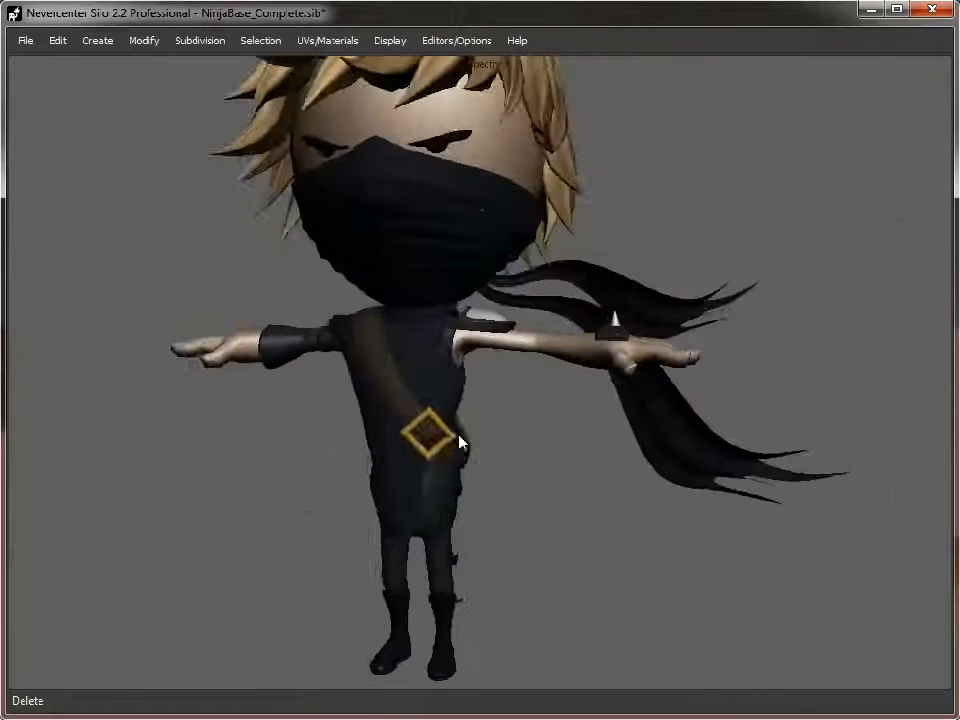
pyautogui.moveTo(460, 440); pyautogui.dragTo(544, 480)
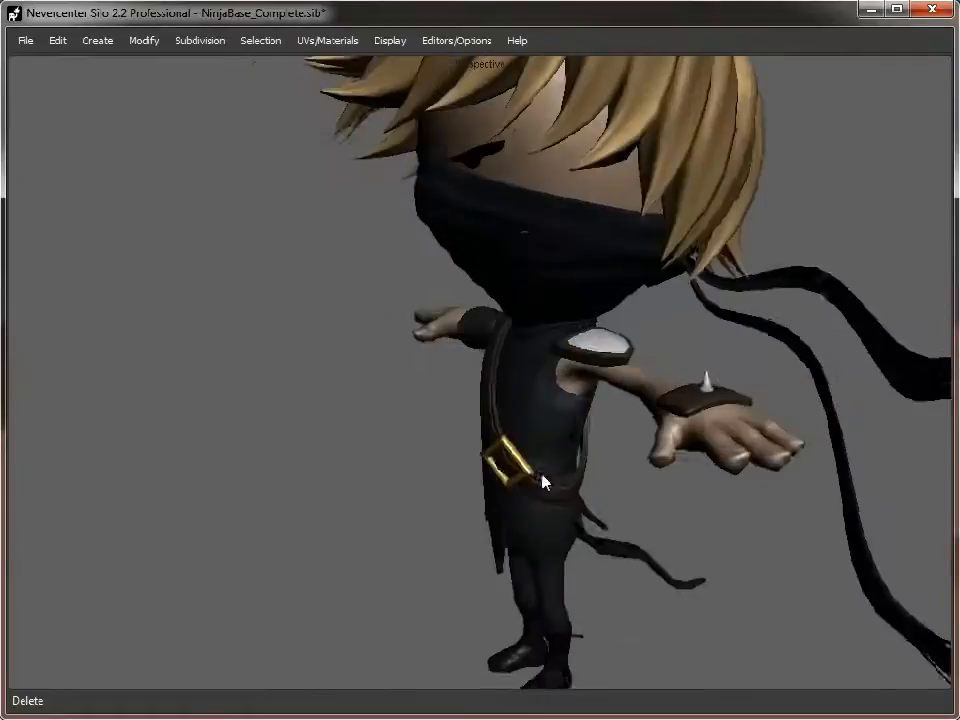
pyautogui.moveTo(544, 480); pyautogui.dragTo(556, 414)
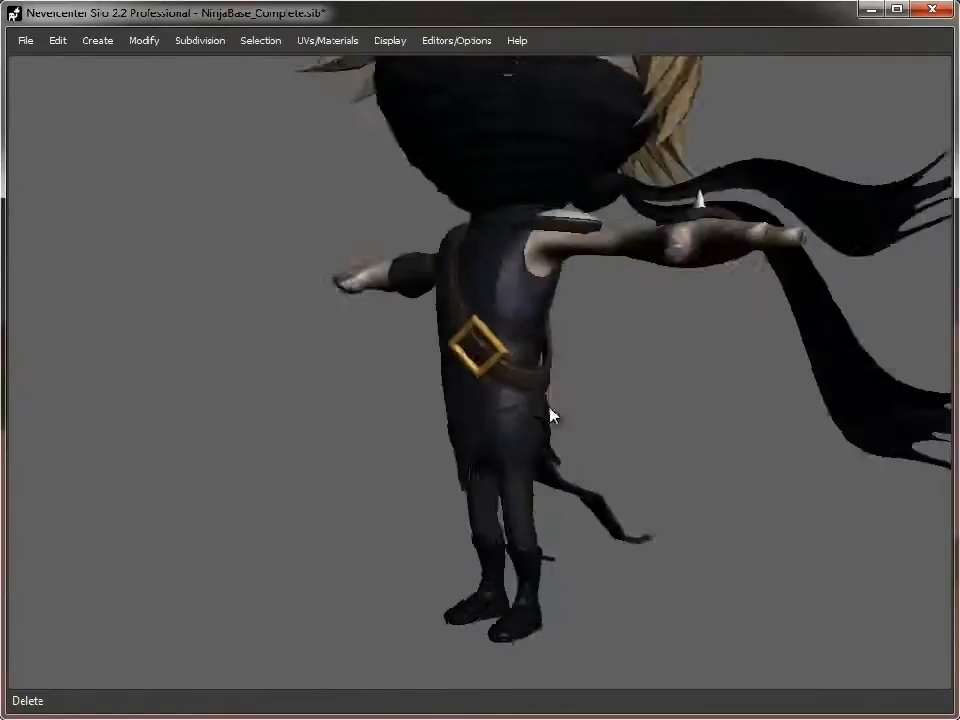
pyautogui.moveTo(550, 414); pyautogui.dragTo(424, 156)
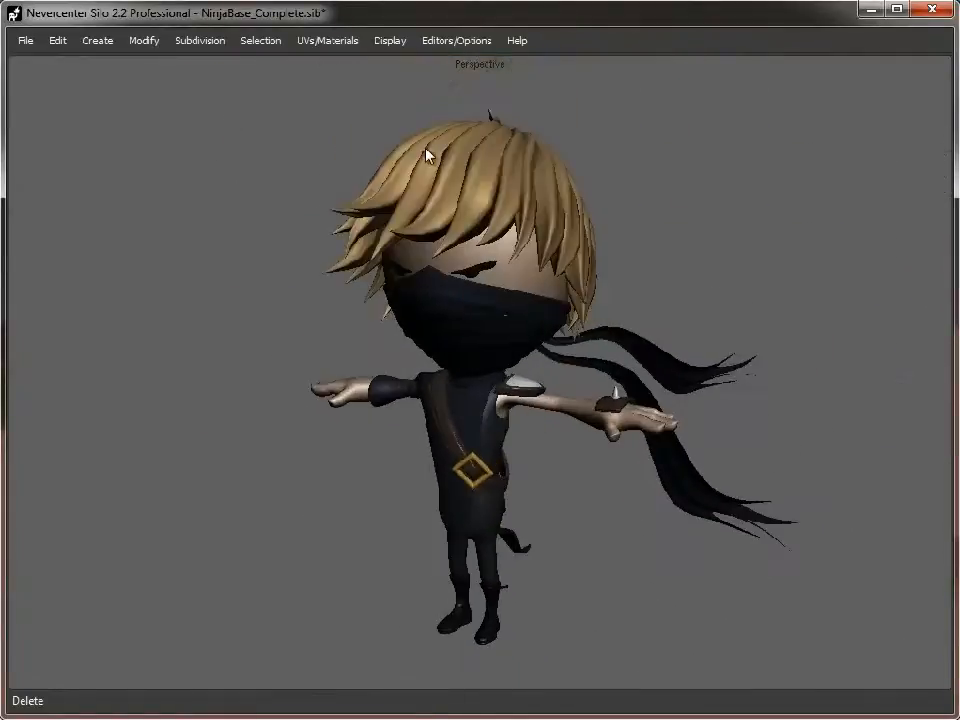
# - Refine the control mesh to bake the subdivision, then inspect the mask, neck and arm wireframe
pyautogui.click(200, 40)
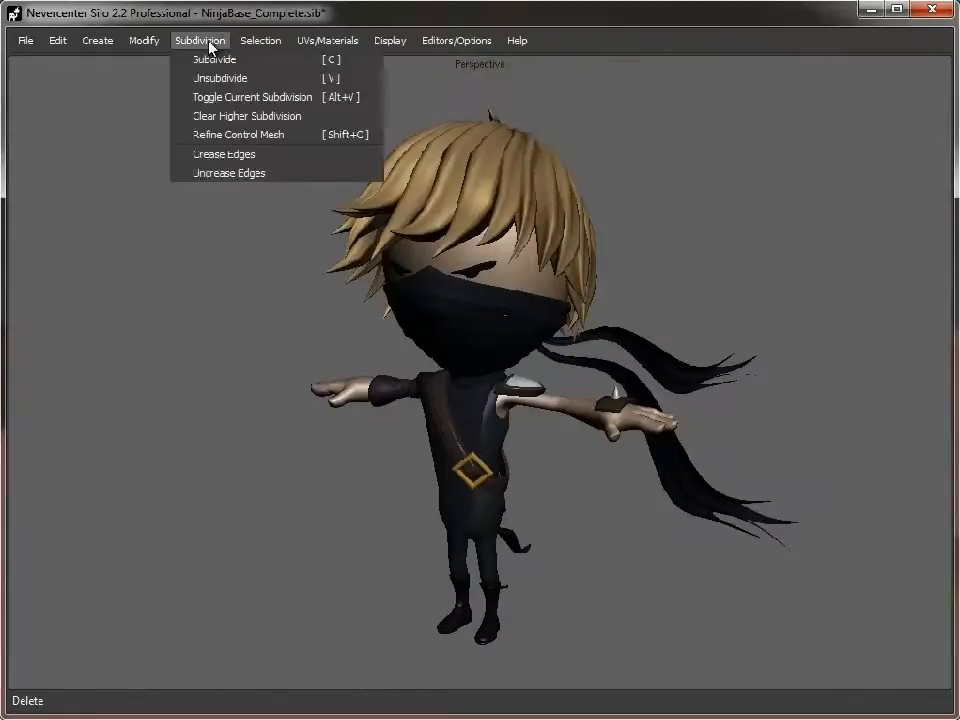
pyautogui.moveTo(240, 136)
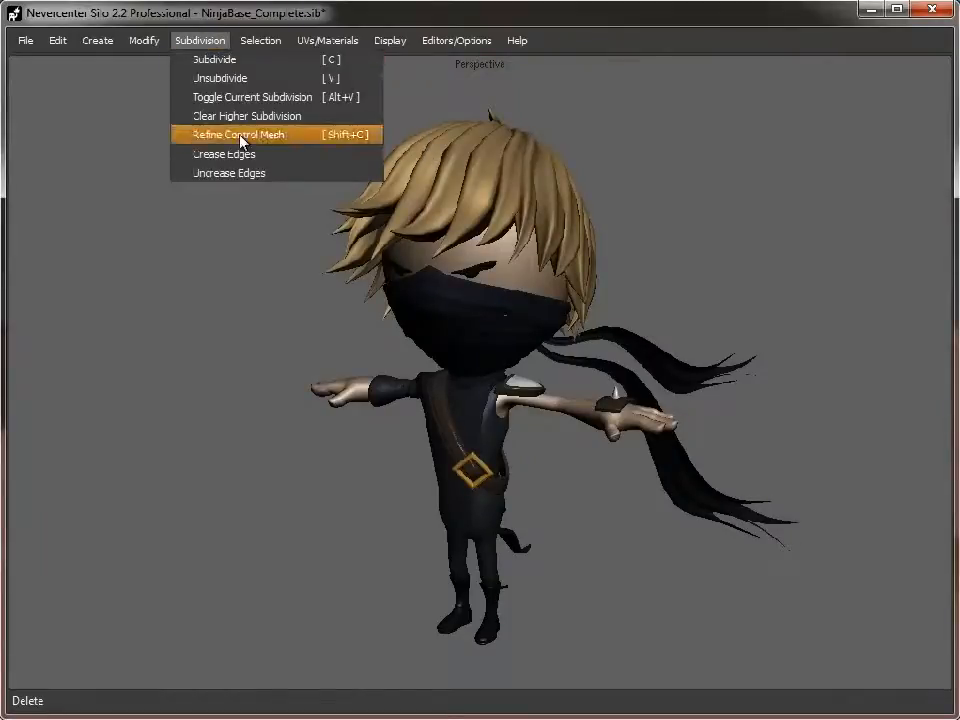
pyautogui.click(236, 134)
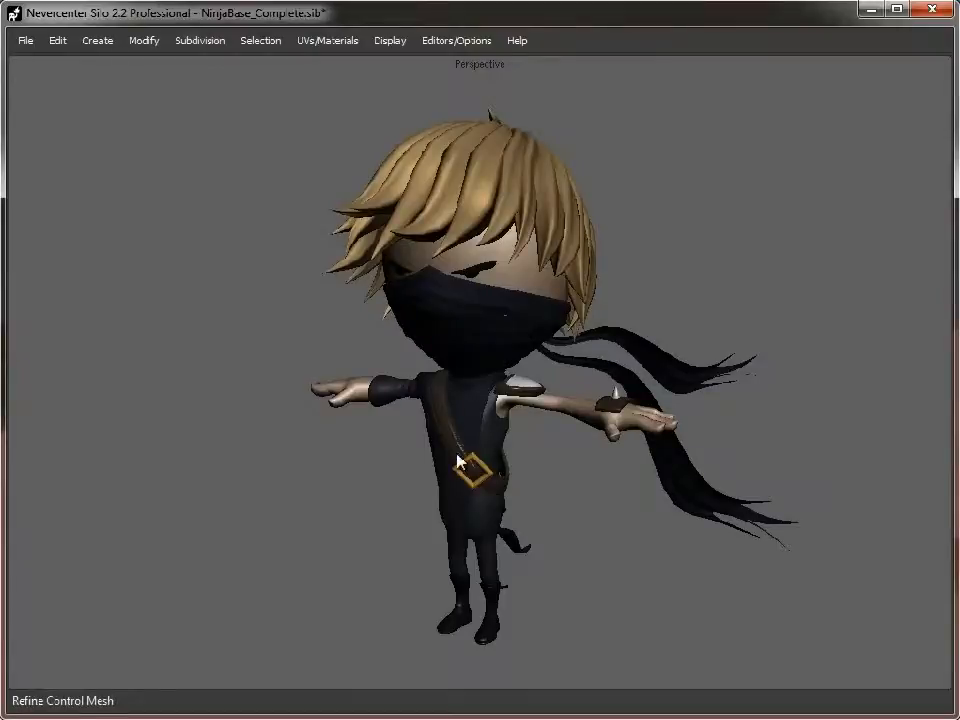
pyautogui.moveTo(458, 460); pyautogui.dragTo(612, 496)
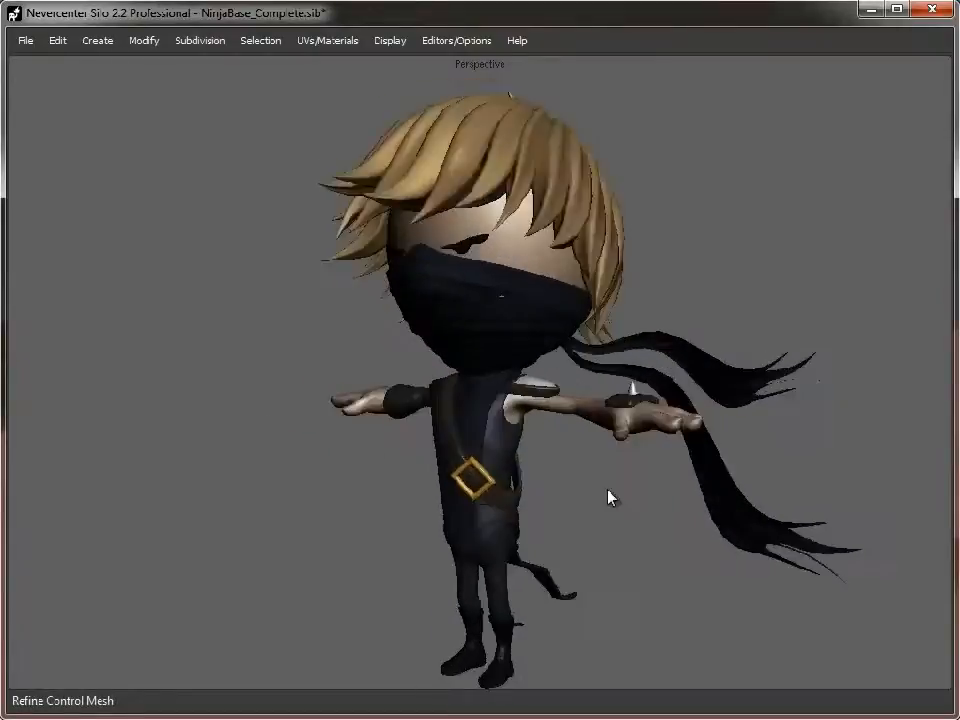
pyautogui.scroll(3)
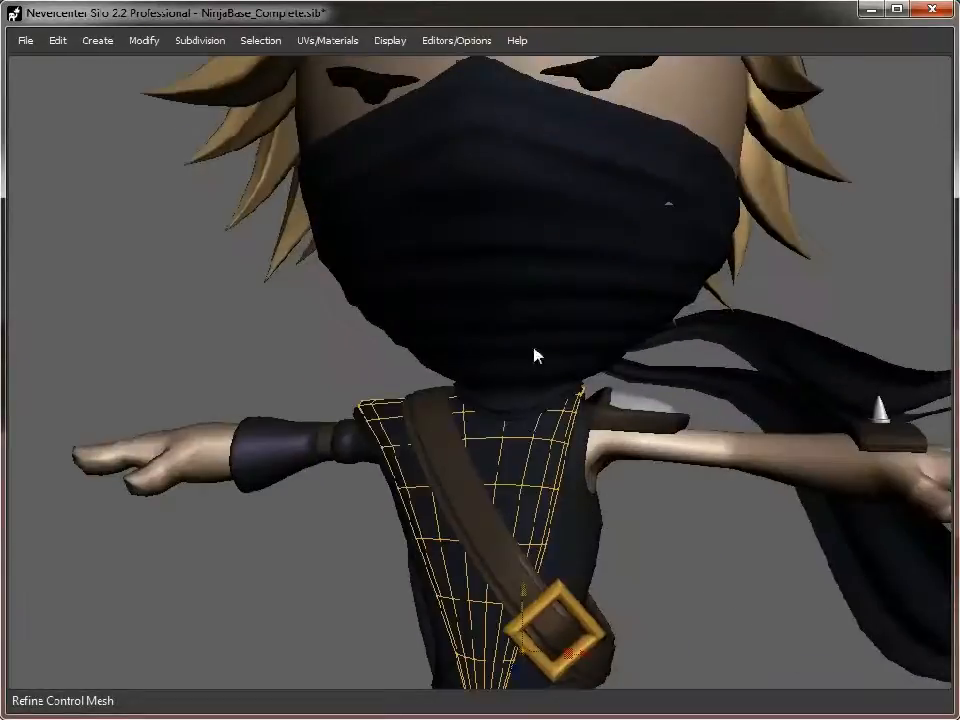
pyautogui.moveTo(536, 356); pyautogui.dragTo(564, 536)
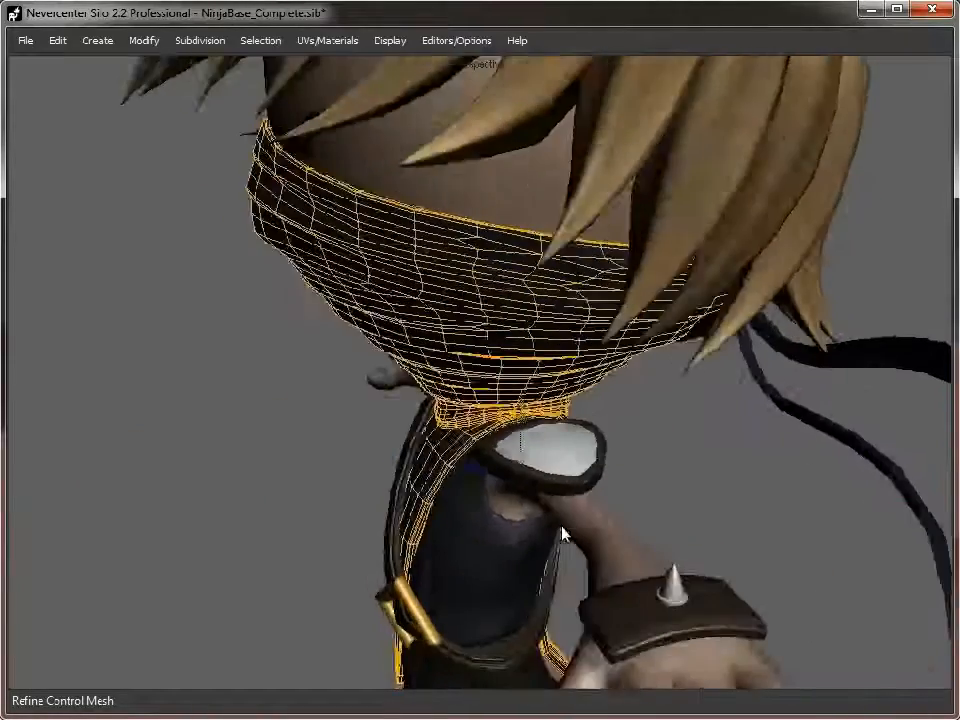
pyautogui.moveTo(560, 536); pyautogui.dragTo(624, 380)
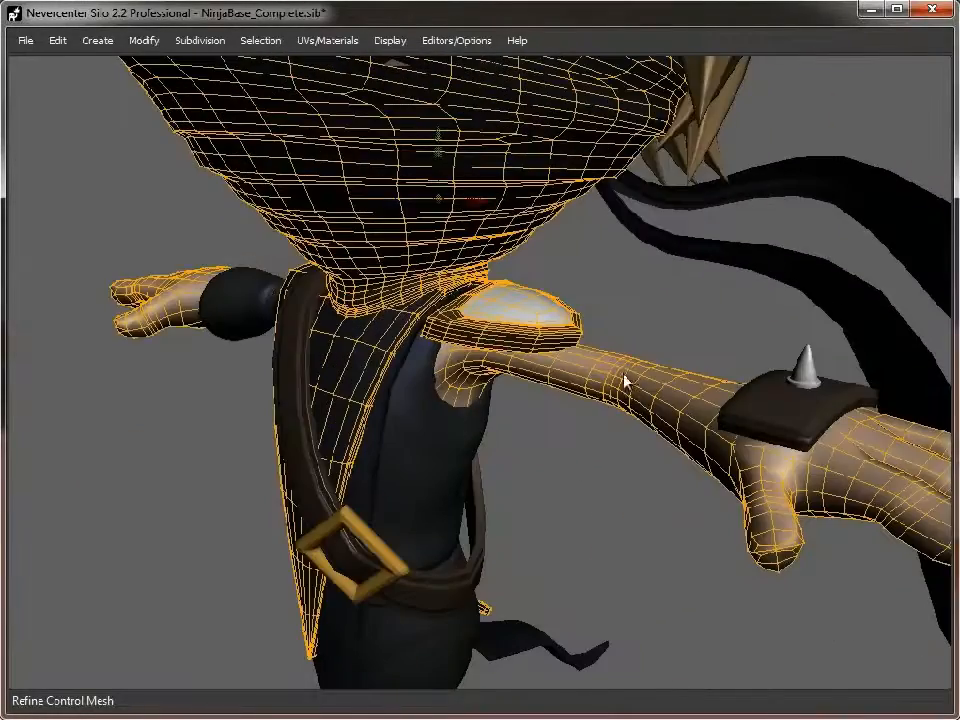
pyautogui.moveTo(624, 380); pyautogui.dragTo(620, 468)
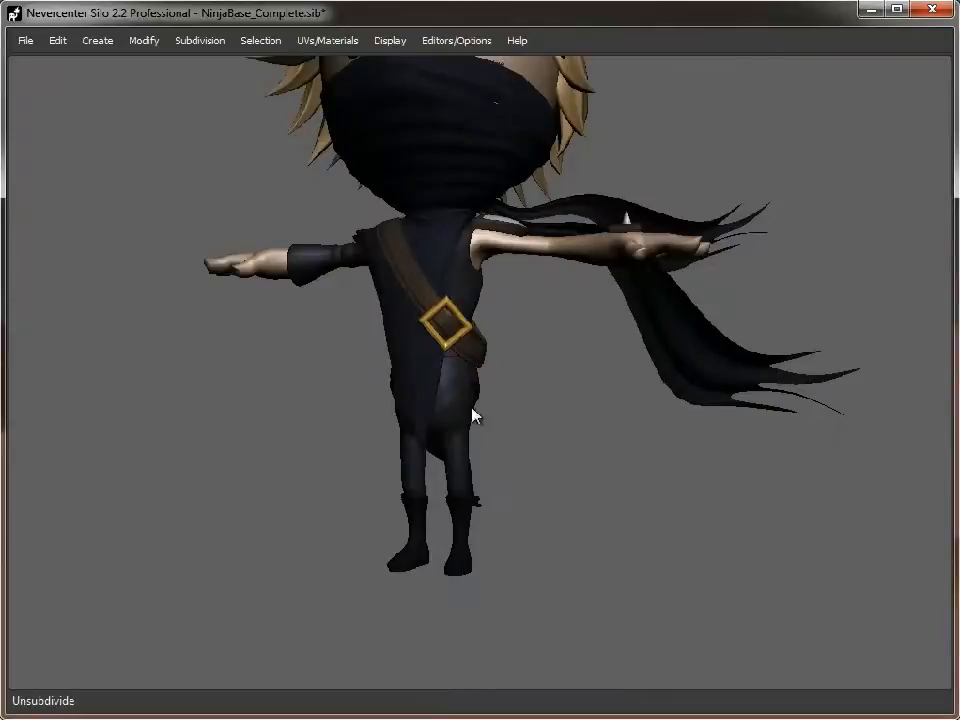
# - Orbit around the unsubdivided, lighter mesh and frame the whole character from the front
pyautogui.moveTo(476, 418); pyautogui.dragTo(490, 232)
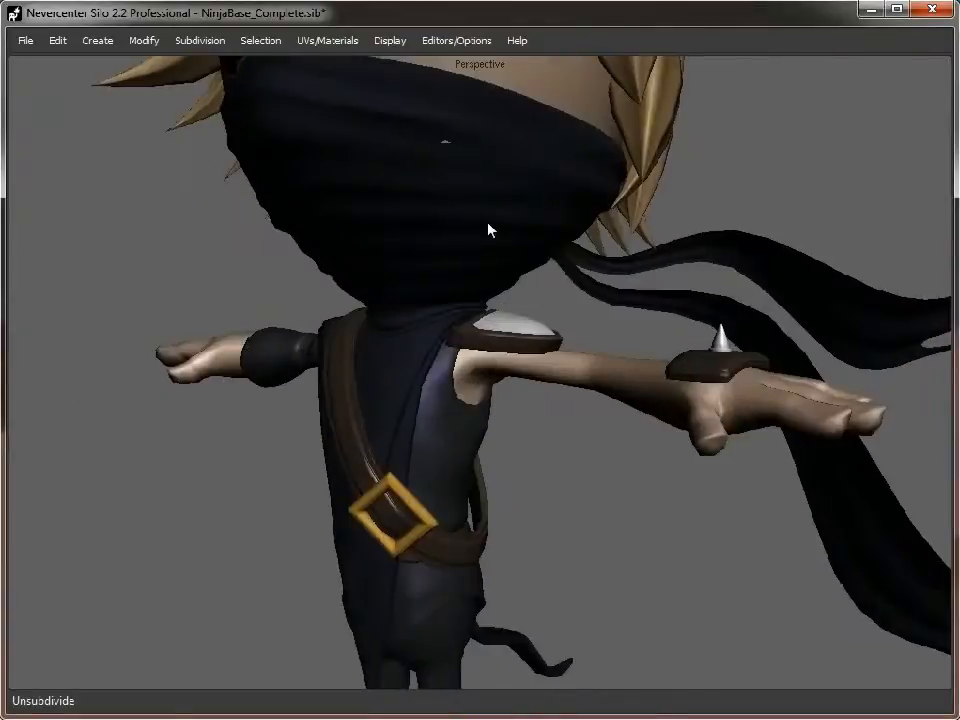
pyautogui.moveTo(490, 230); pyautogui.dragTo(396, 460)
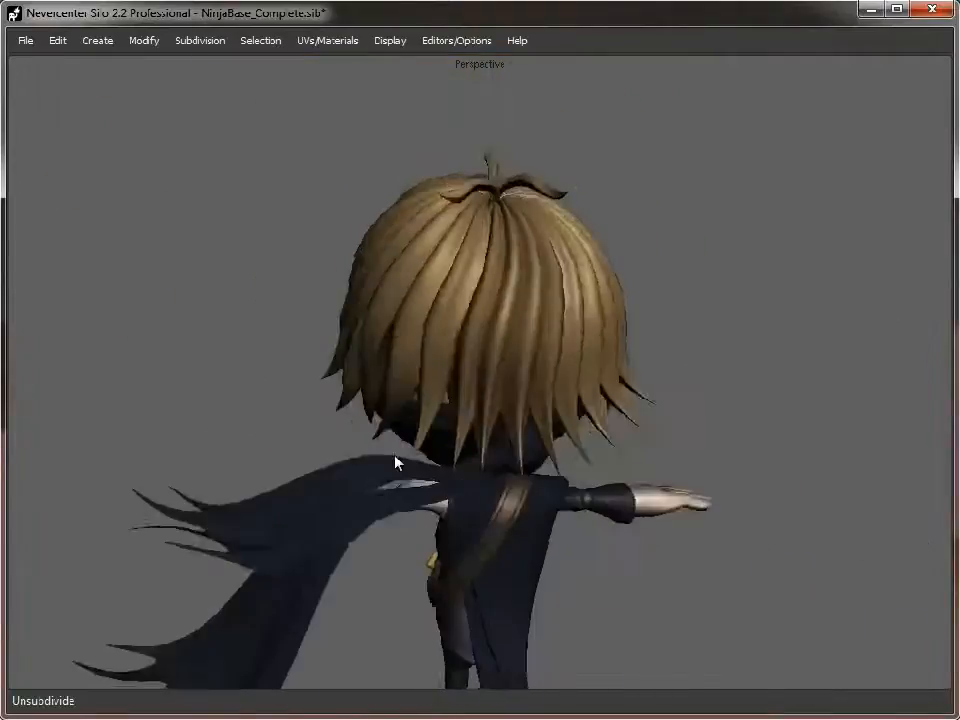
pyautogui.moveTo(396, 462); pyautogui.dragTo(640, 364)
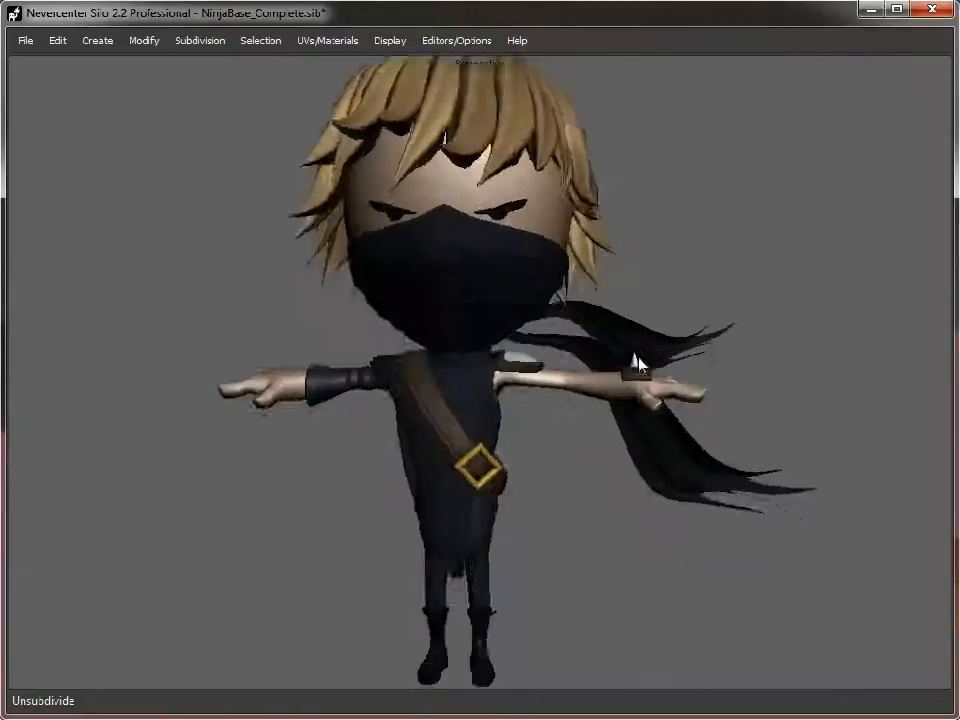
pyautogui.moveTo(640, 360); pyautogui.dragTo(518, 444)
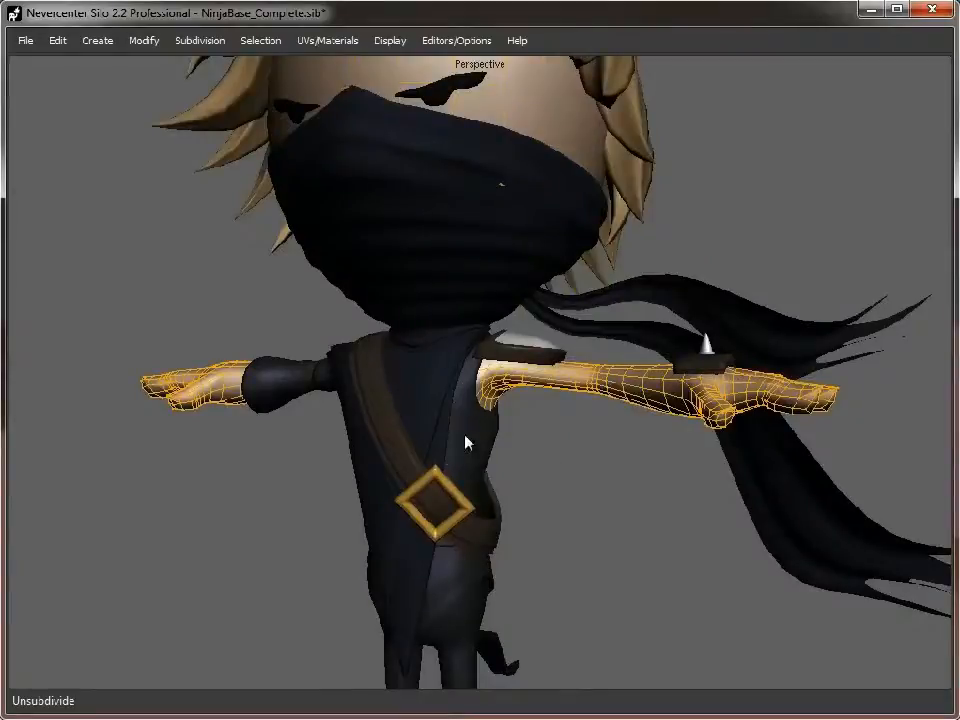
# - Orbit around the isolated shirt and arms, examining the shoulder and the selected arm
pyautogui.moveTo(470, 440); pyautogui.dragTo(560, 540)
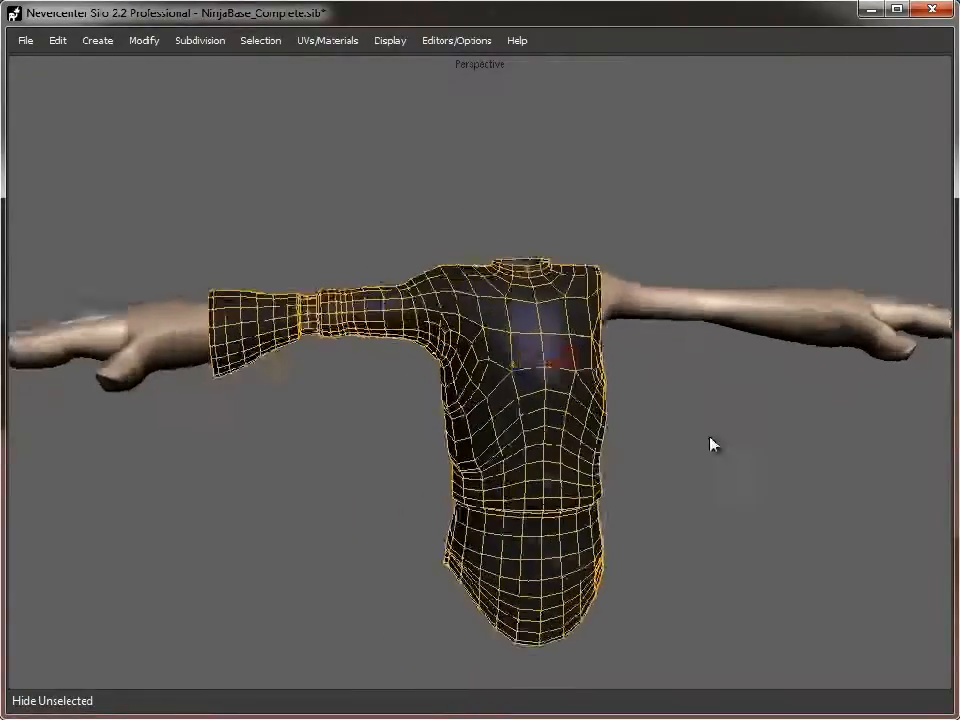
pyautogui.moveTo(716, 444); pyautogui.dragTo(500, 444)
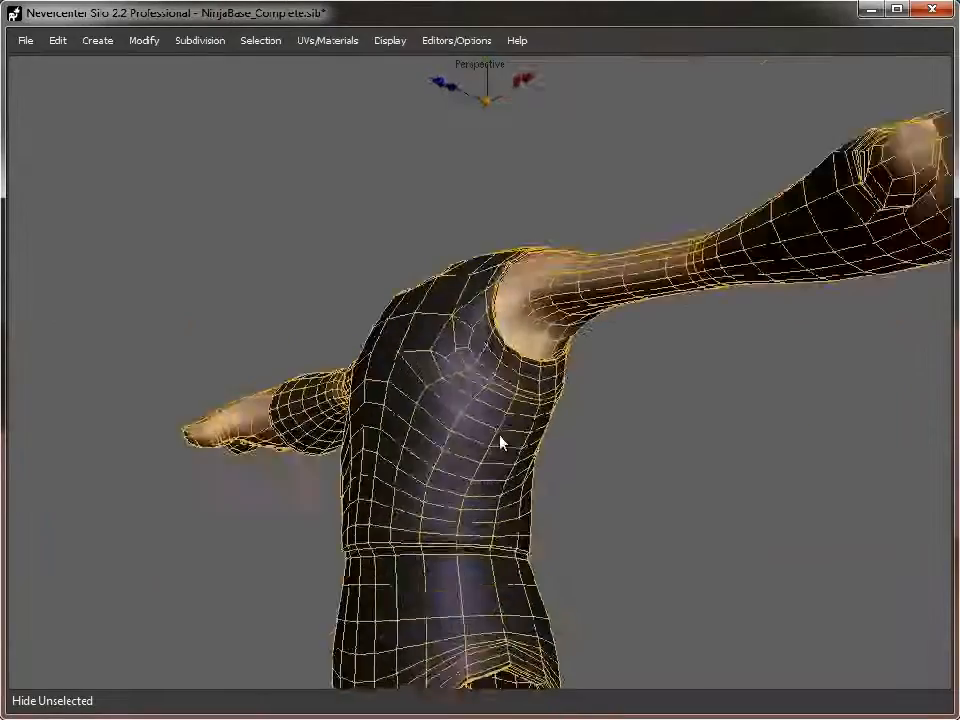
pyautogui.moveTo(500, 440); pyautogui.dragTo(456, 370)
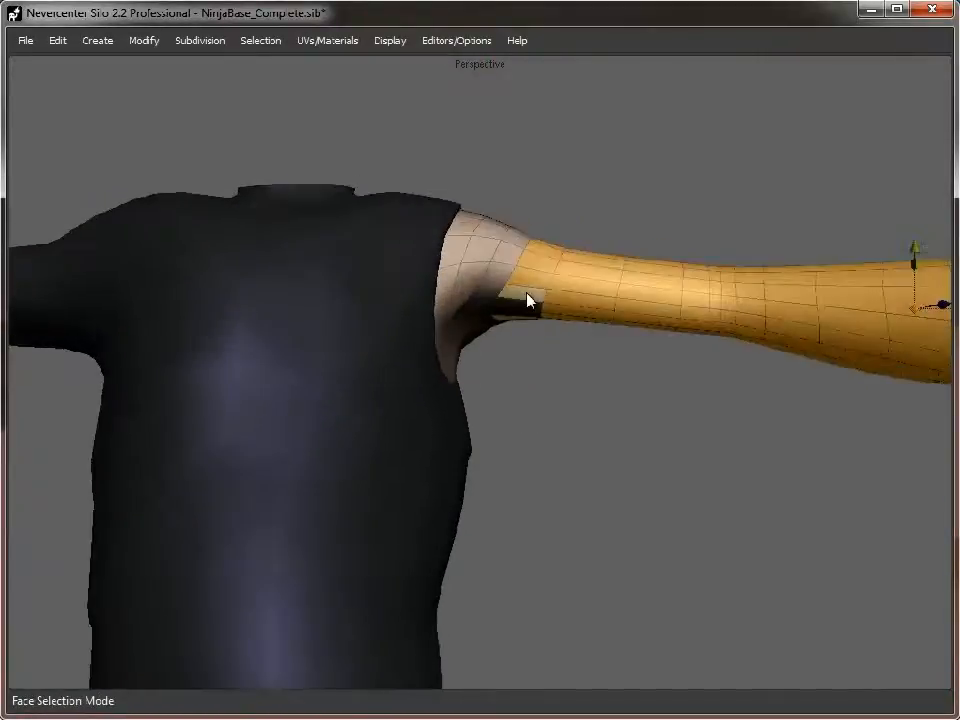
pyautogui.moveTo(530, 300); pyautogui.dragTo(458, 372)
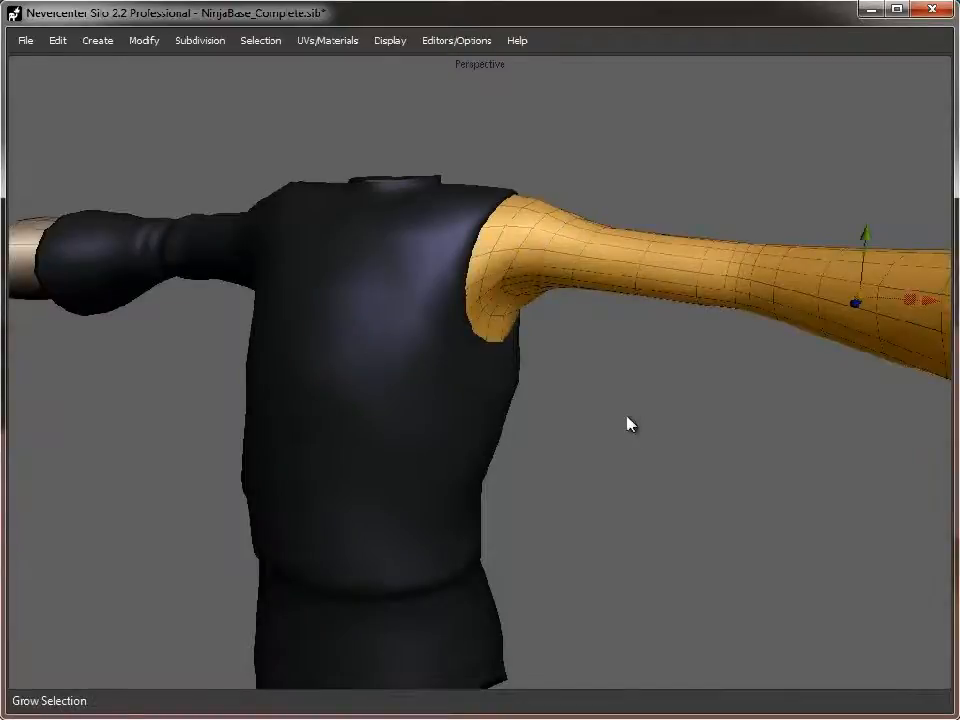
# - Break off the hand from the selected arm faces and inspect the sleeve interior before deleting the arm
pyautogui.moveTo(630, 424); pyautogui.dragTo(584, 432)
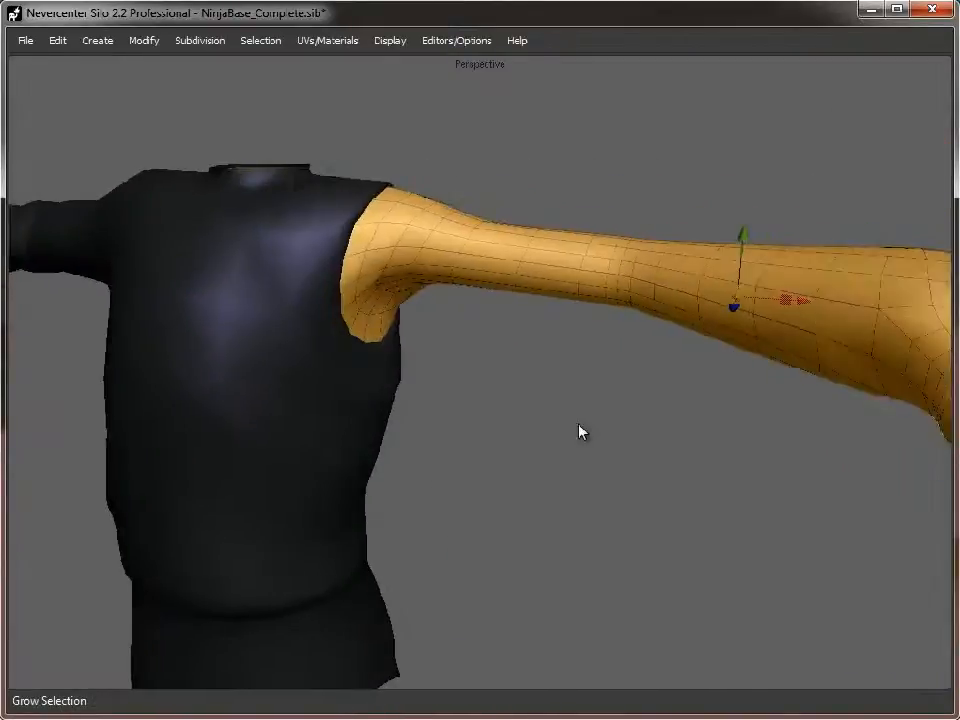
pyautogui.rightClick(584, 432)
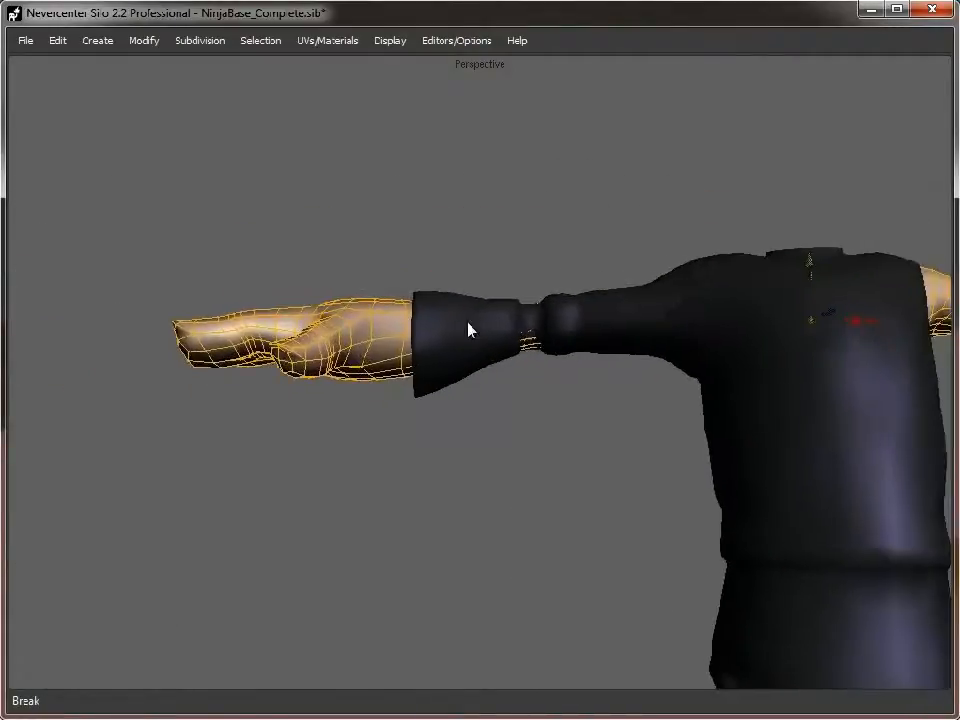
pyautogui.moveTo(470, 330); pyautogui.dragTo(704, 530)
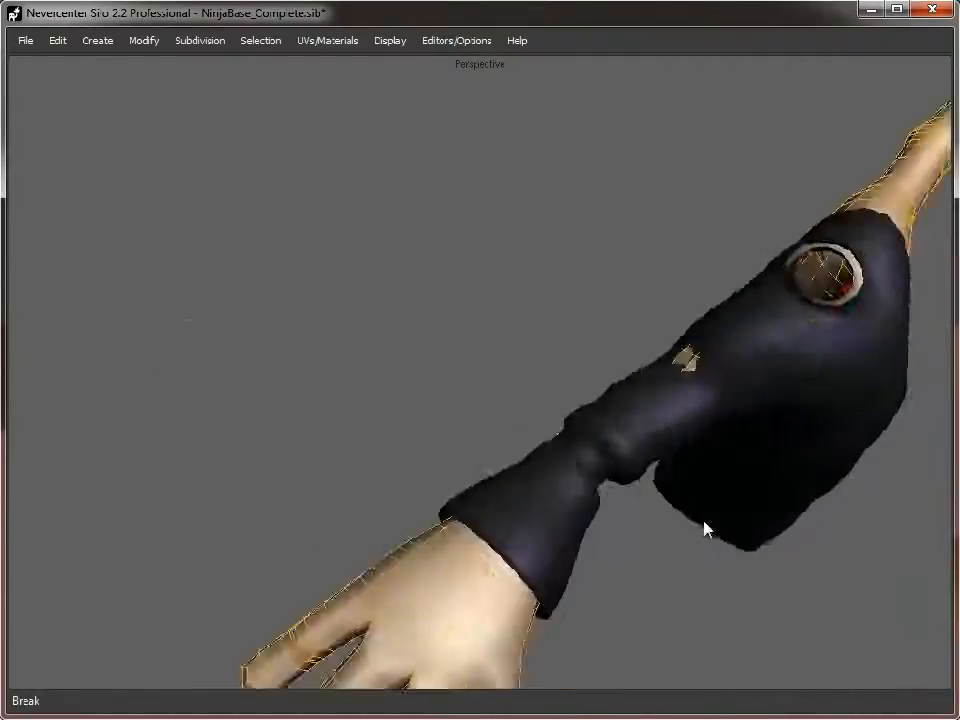
pyautogui.moveTo(704, 528); pyautogui.dragTo(620, 340)
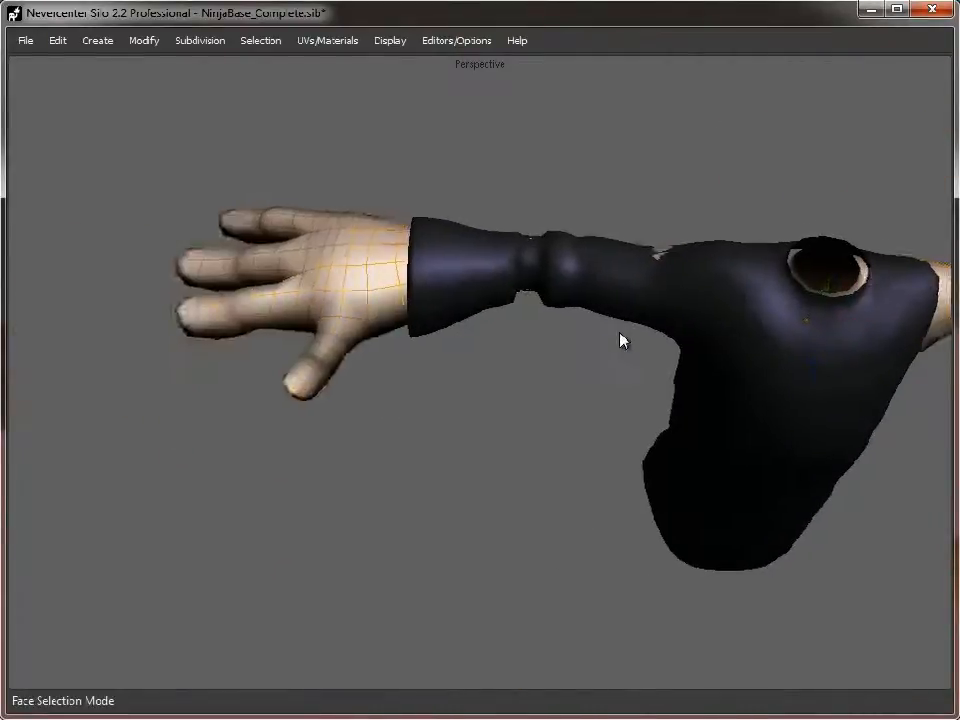
pyautogui.moveTo(620, 340); pyautogui.dragTo(620, 114)
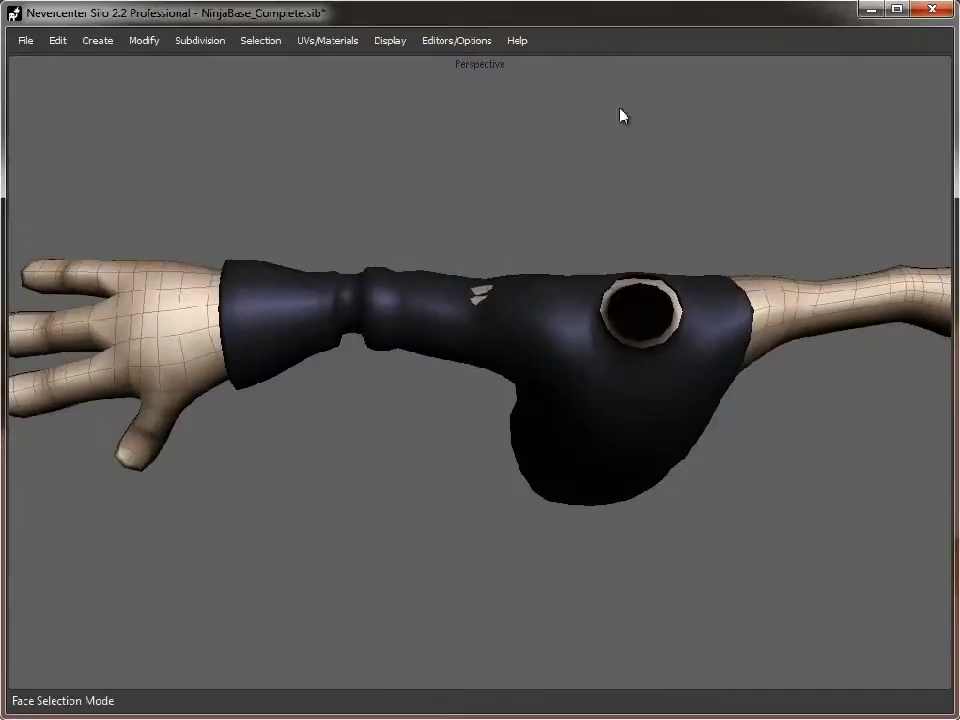
pyautogui.moveTo(620, 114); pyautogui.dragTo(344, 404)
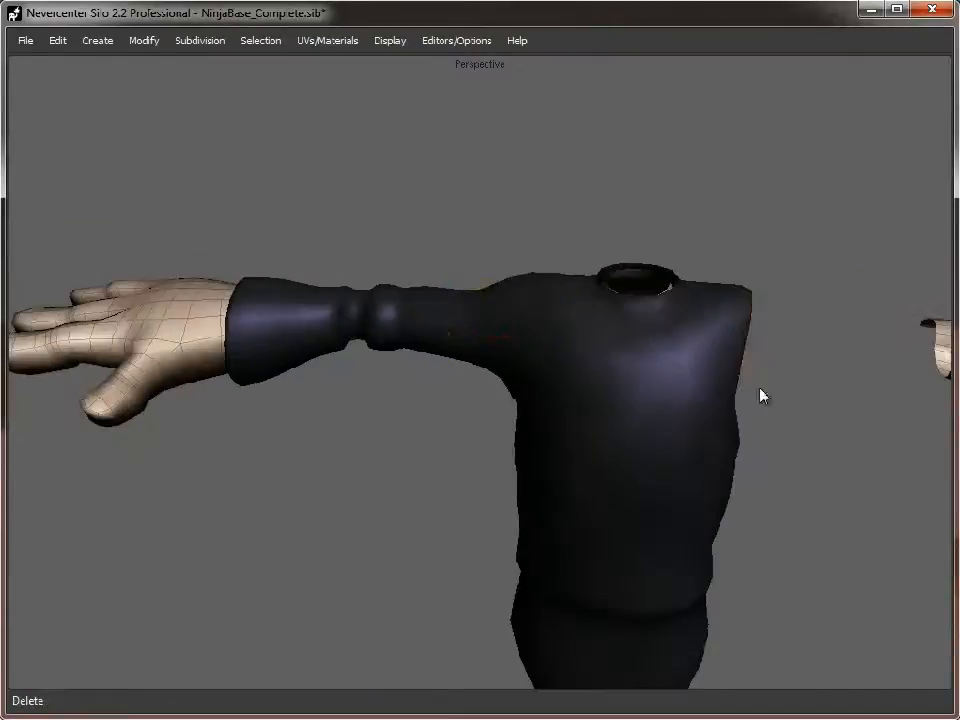
# - Orbit around the shirt to the opposite shoulder where the bare arm emerges
pyautogui.moveTo(764, 396); pyautogui.dragTo(564, 418)
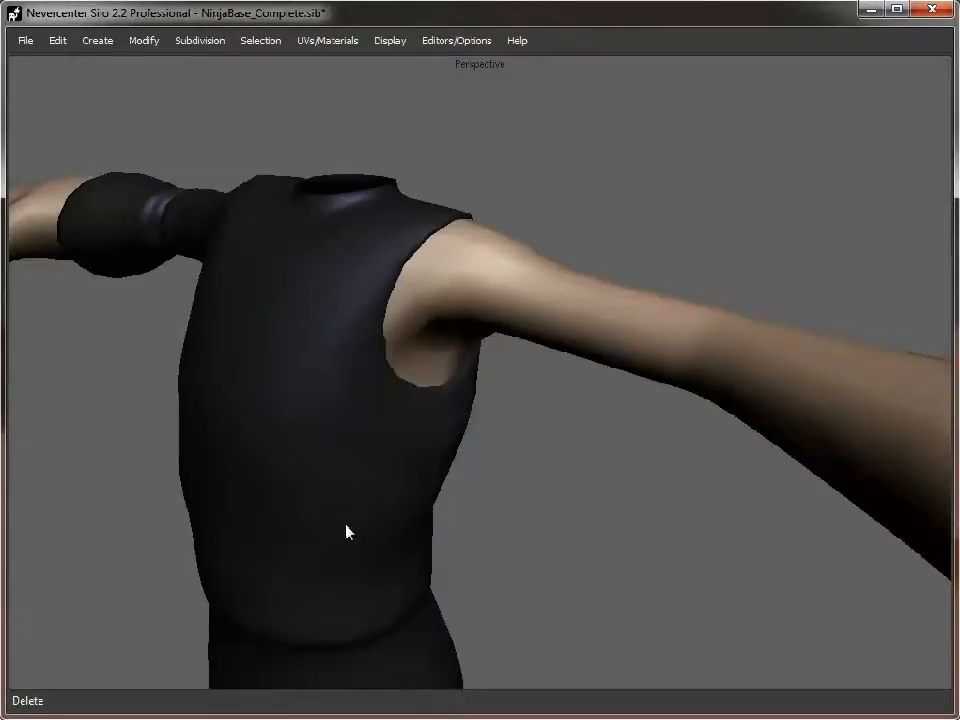
pyautogui.moveTo(404, 540)
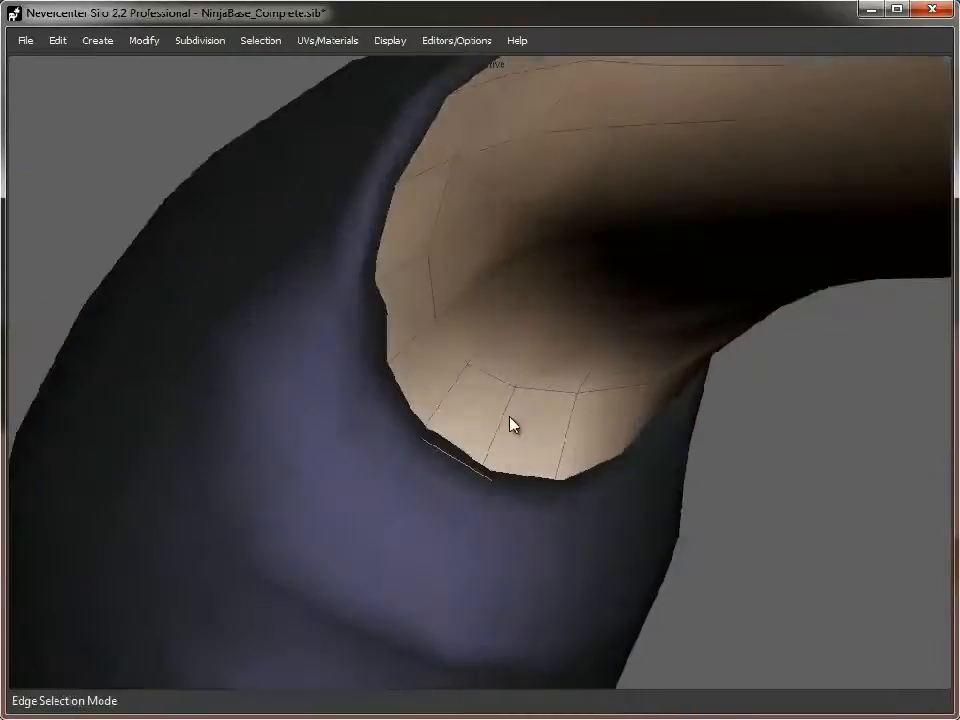
# - Merge the bare arm's open seam vertices into the shirt's armhole, then check both arms
pyautogui.click(418, 140)
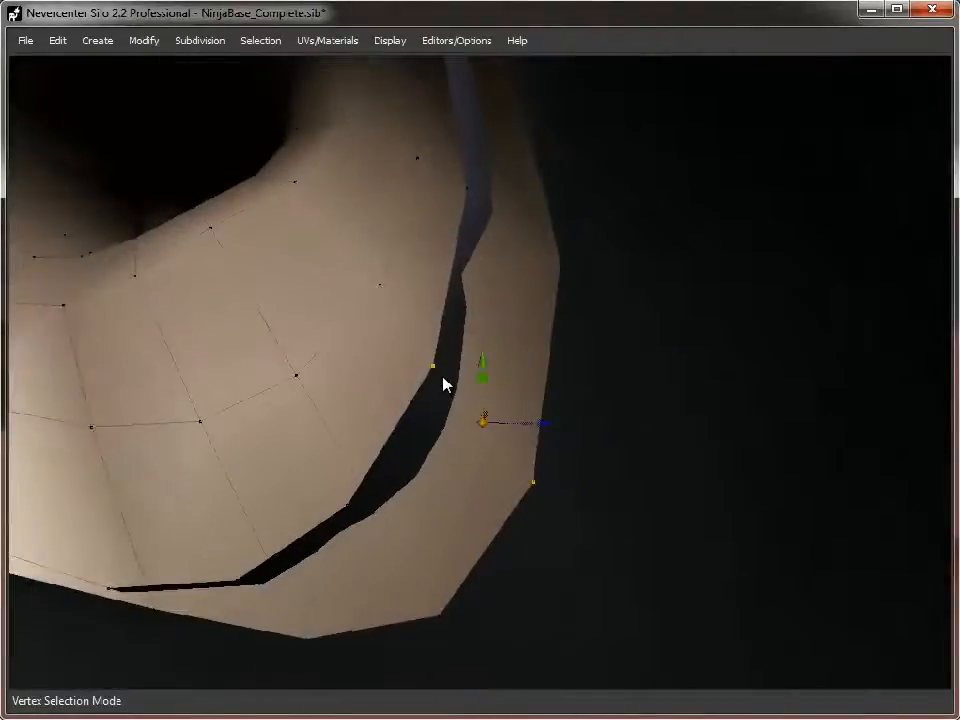
pyautogui.click(144, 40)
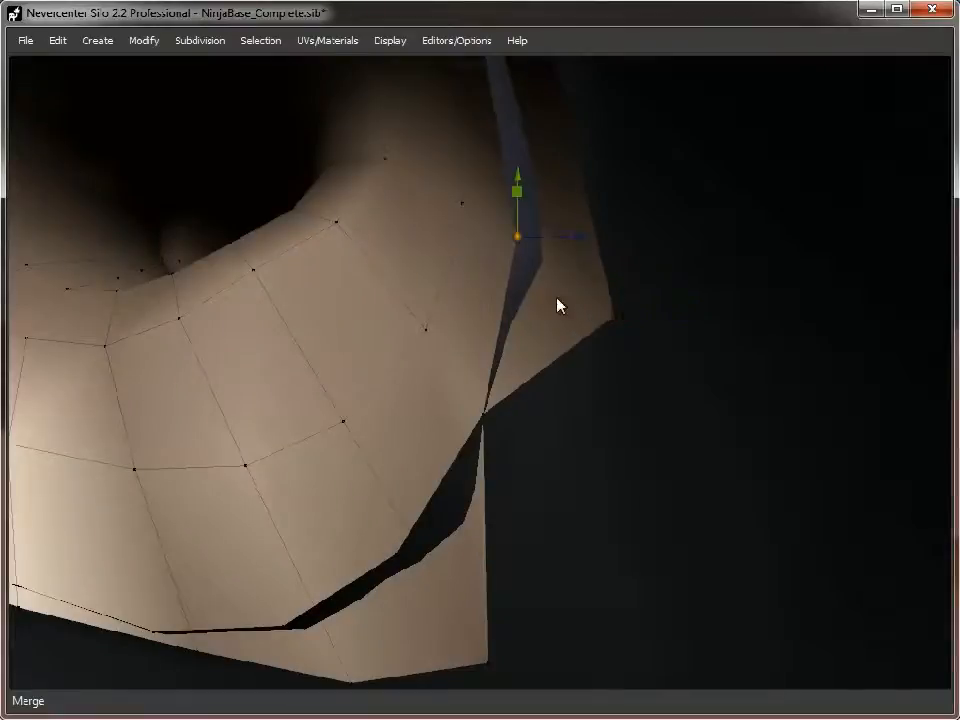
pyautogui.click(144, 40)
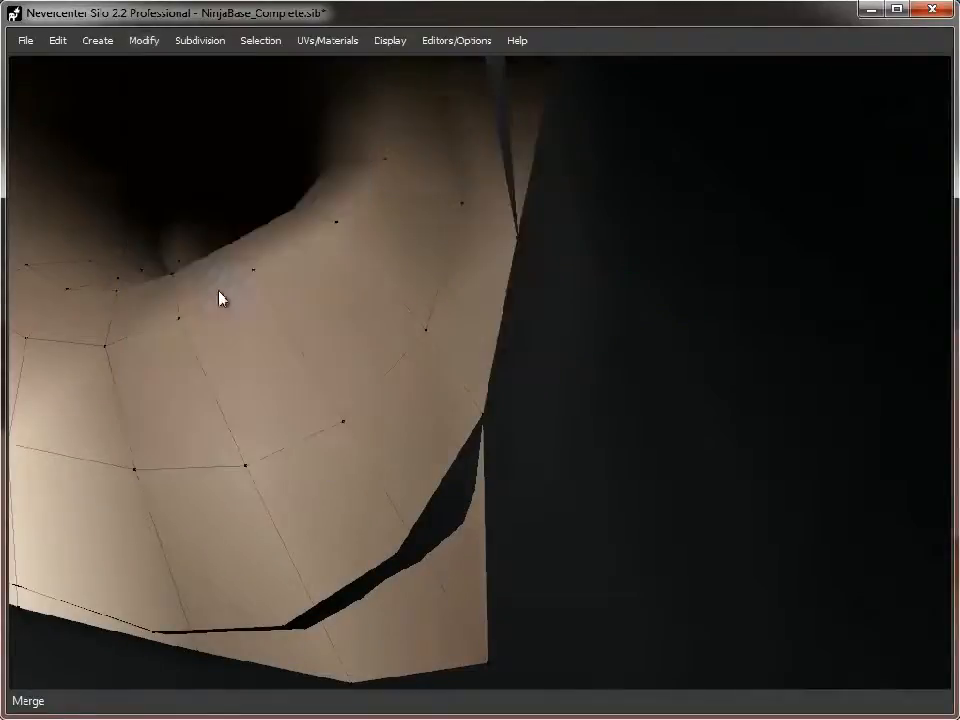
pyautogui.moveTo(220, 298); pyautogui.dragTo(572, 412)
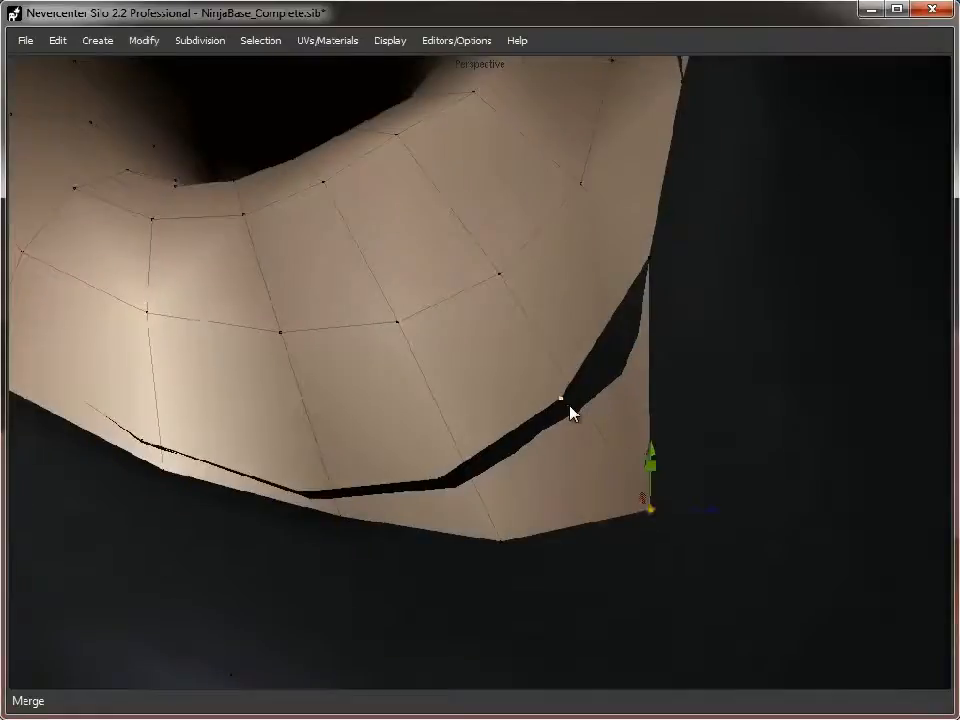
pyautogui.click(144, 40)
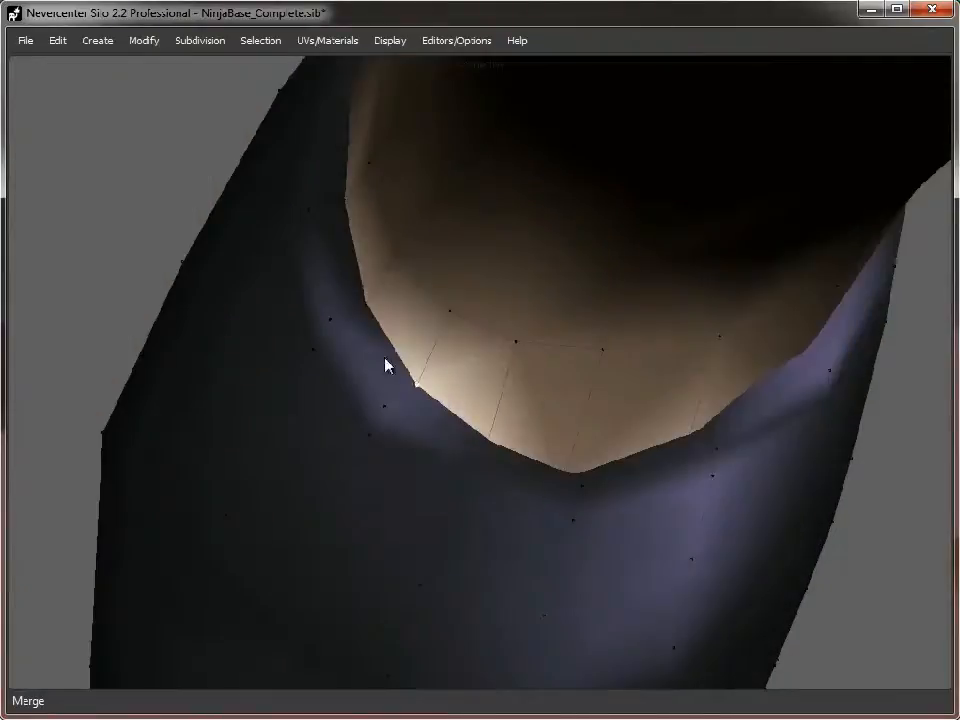
pyautogui.click(412, 384)
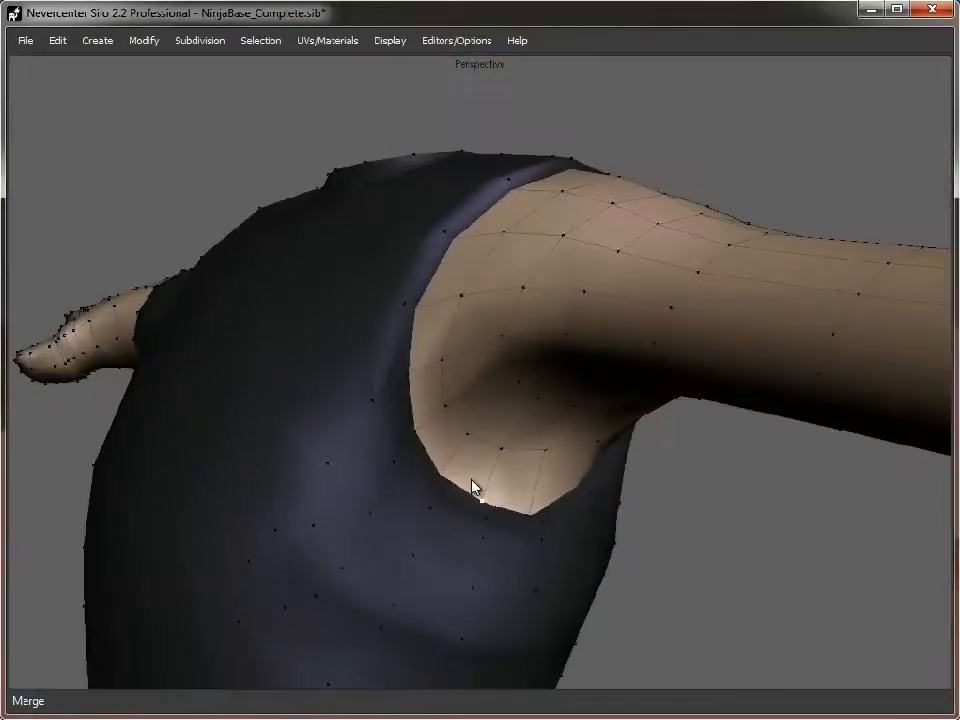
pyautogui.moveTo(476, 488); pyautogui.dragTo(416, 442)
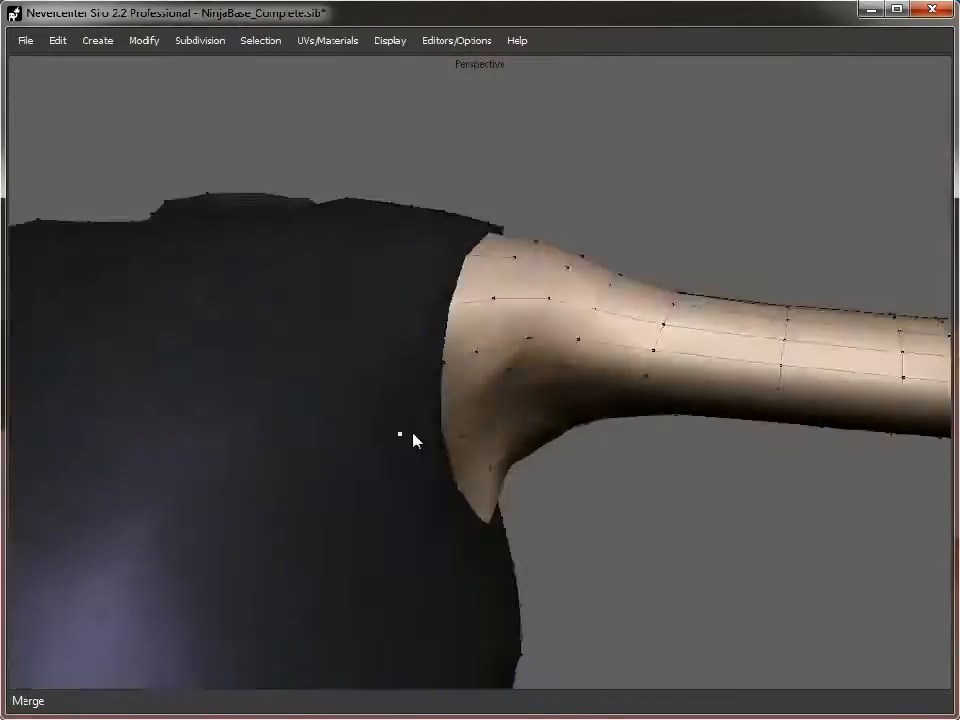
pyautogui.moveTo(416, 440); pyautogui.dragTo(480, 456)
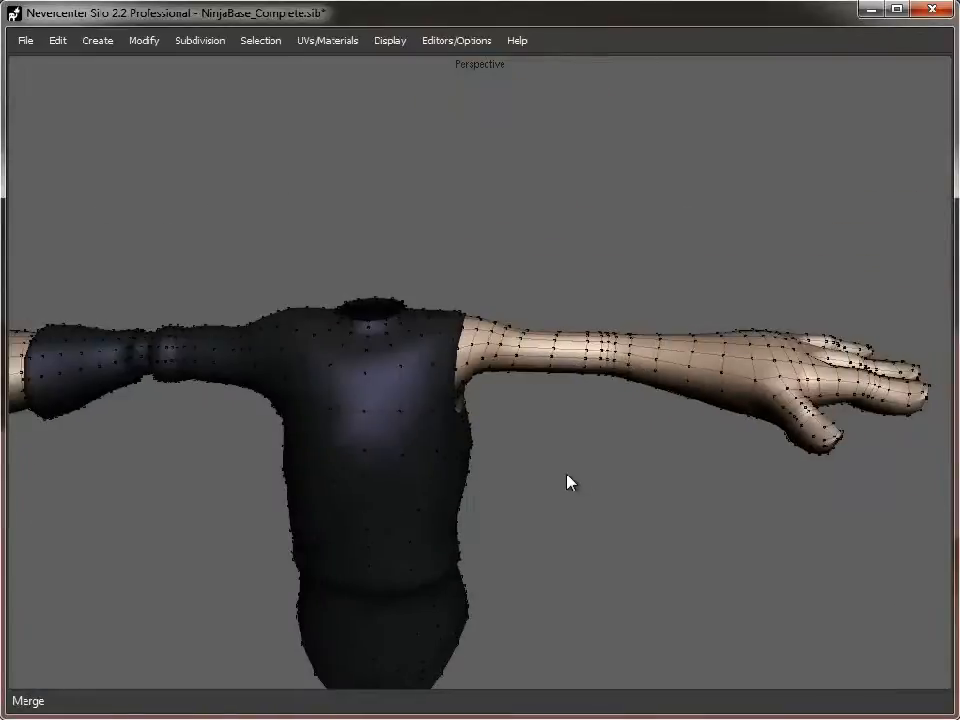
# - Orbit around the shirt's lower hem and select one edge of the extra shirt loop
pyautogui.moveTo(570, 482); pyautogui.dragTo(336, 444)
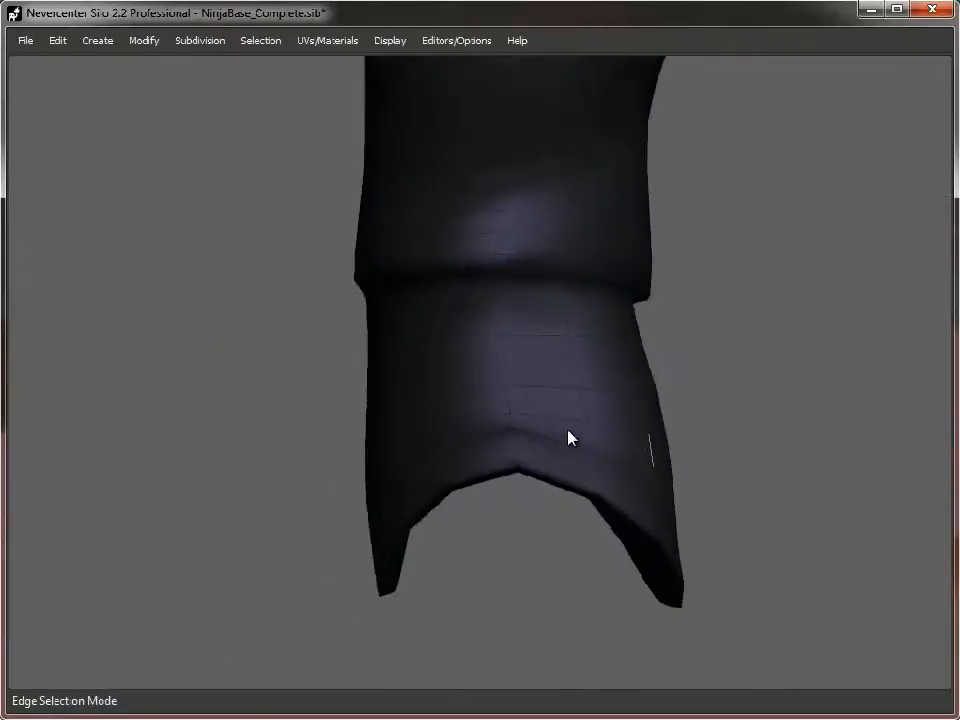
pyautogui.moveTo(570, 436); pyautogui.dragTo(510, 436)
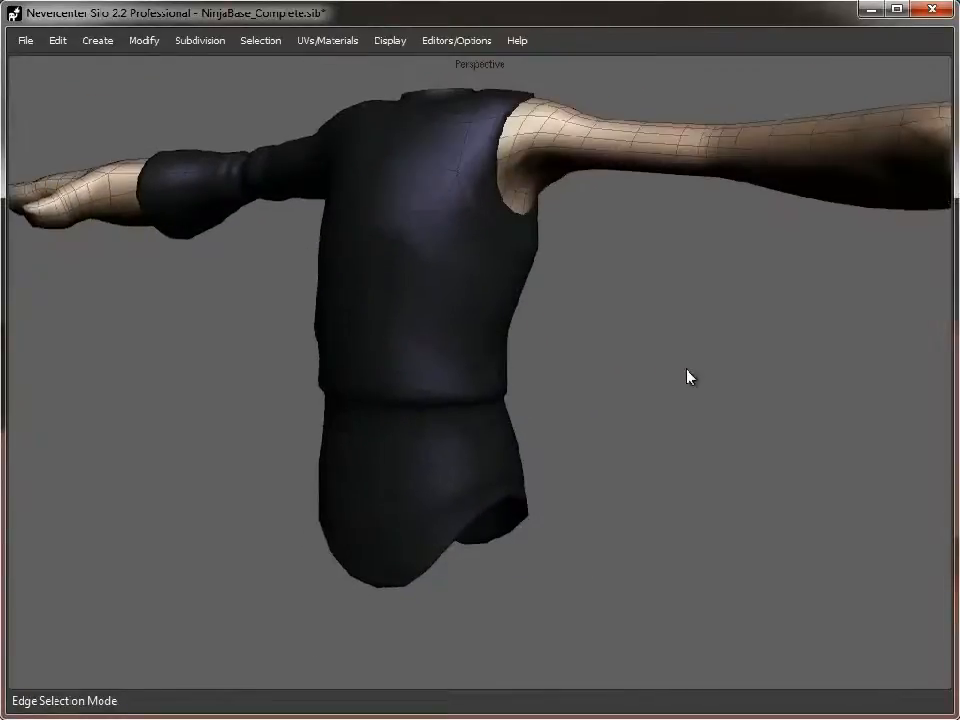
pyautogui.moveTo(688, 376); pyautogui.dragTo(512, 400)
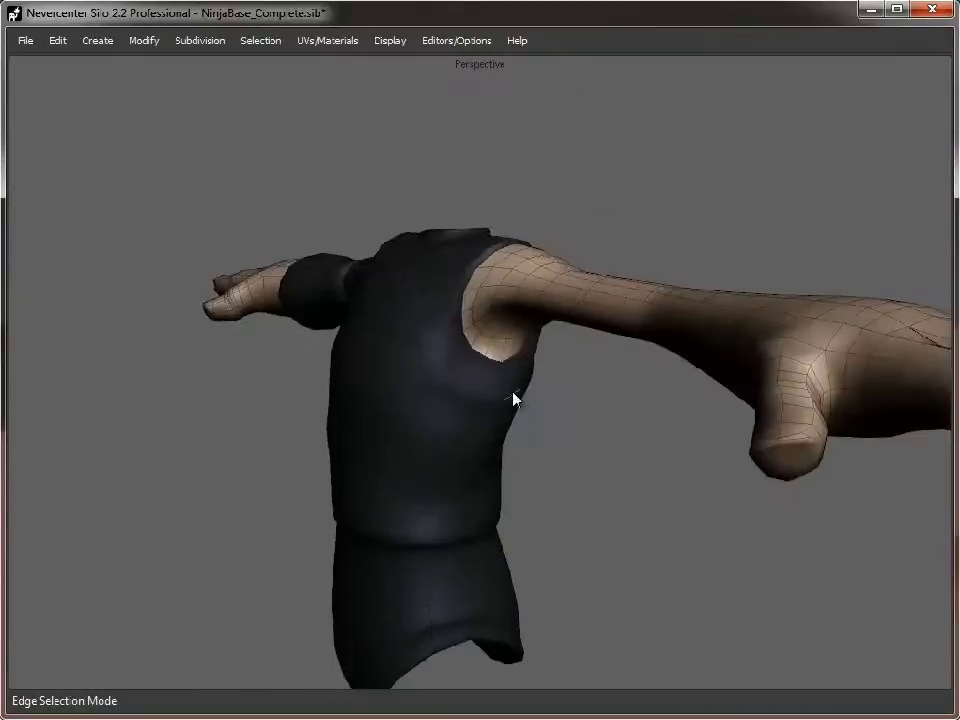
pyautogui.moveTo(516, 400); pyautogui.dragTo(490, 384)
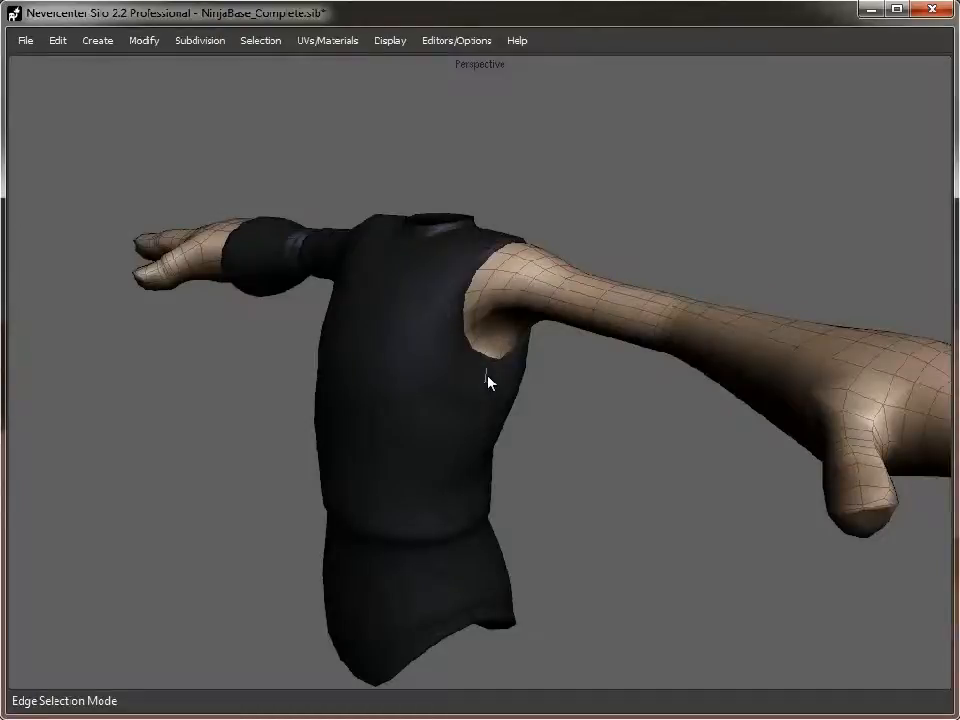
pyautogui.moveTo(490, 384); pyautogui.dragTo(444, 532)
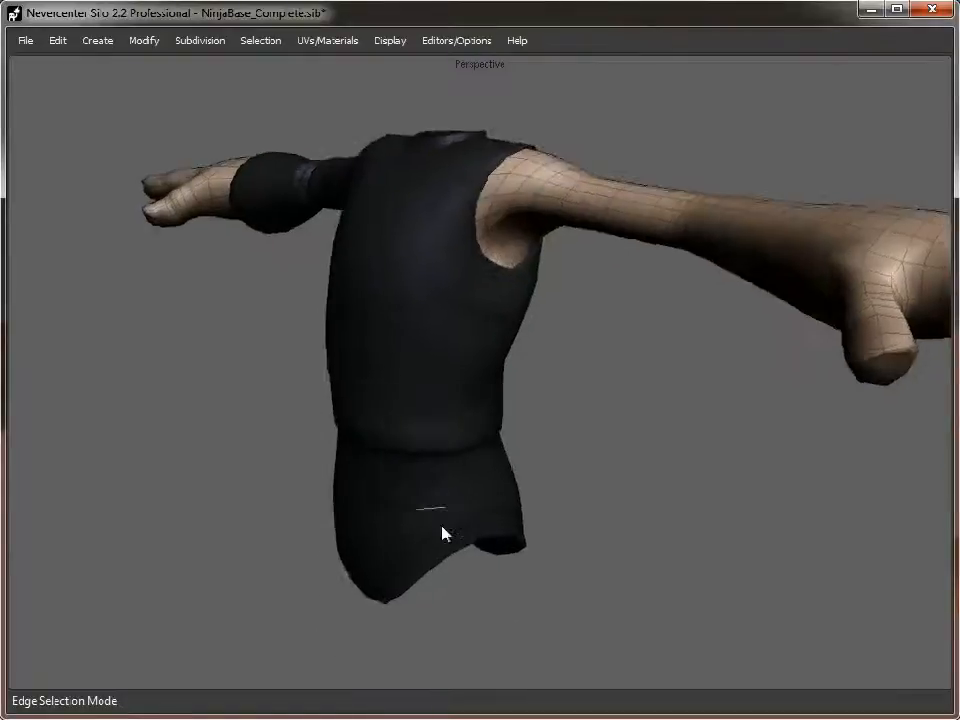
pyautogui.moveTo(444, 532); pyautogui.dragTo(544, 414)
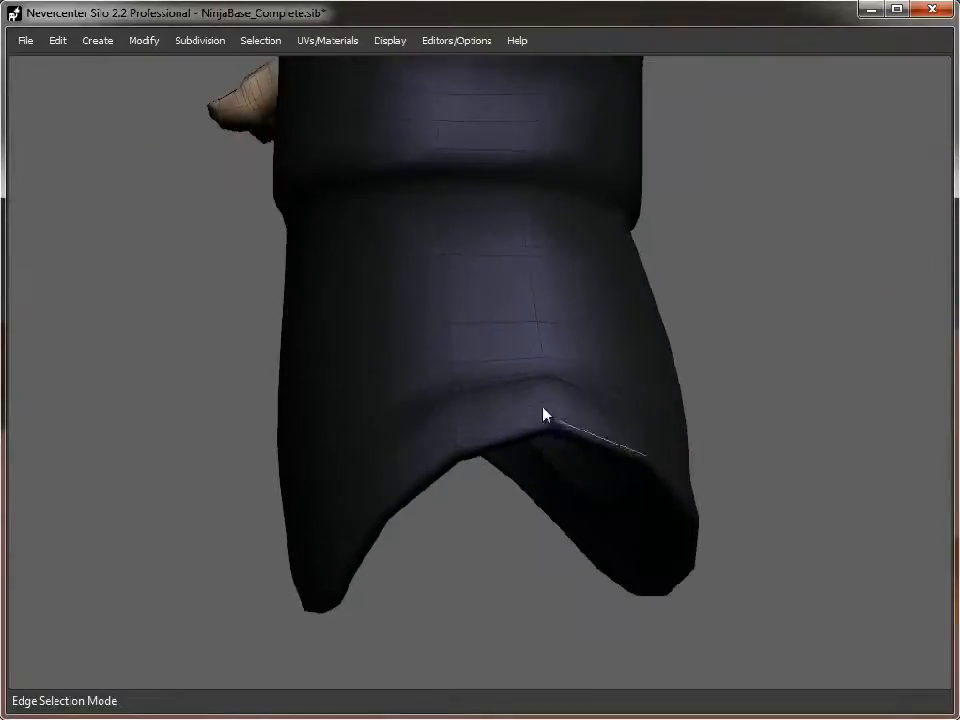
pyautogui.moveTo(544, 414); pyautogui.dragTo(560, 348)
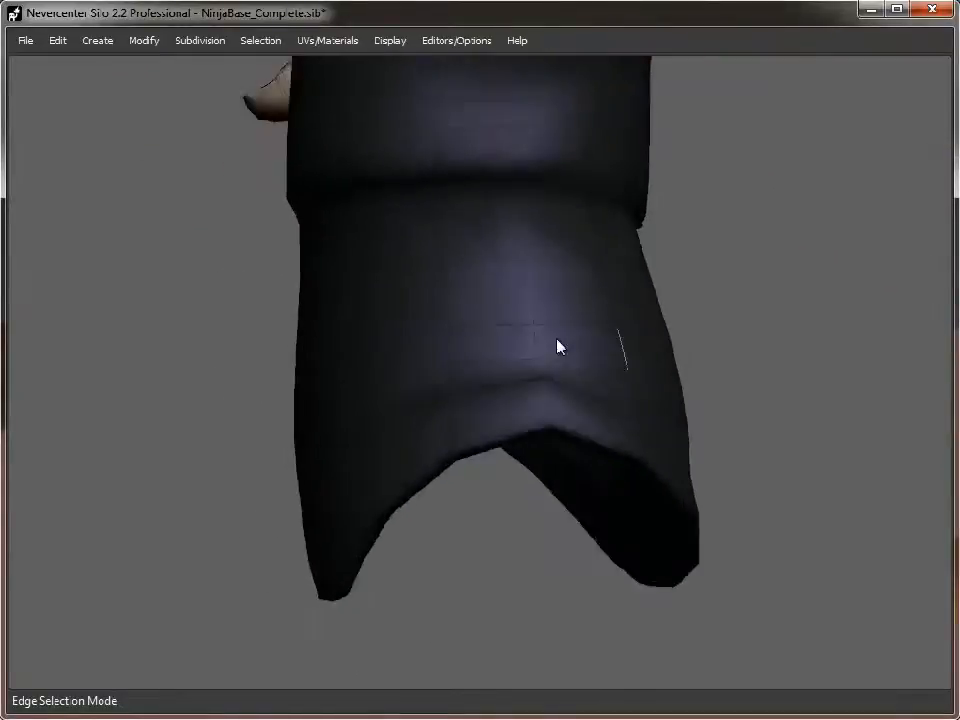
pyautogui.moveTo(560, 348); pyautogui.dragTo(360, 292)
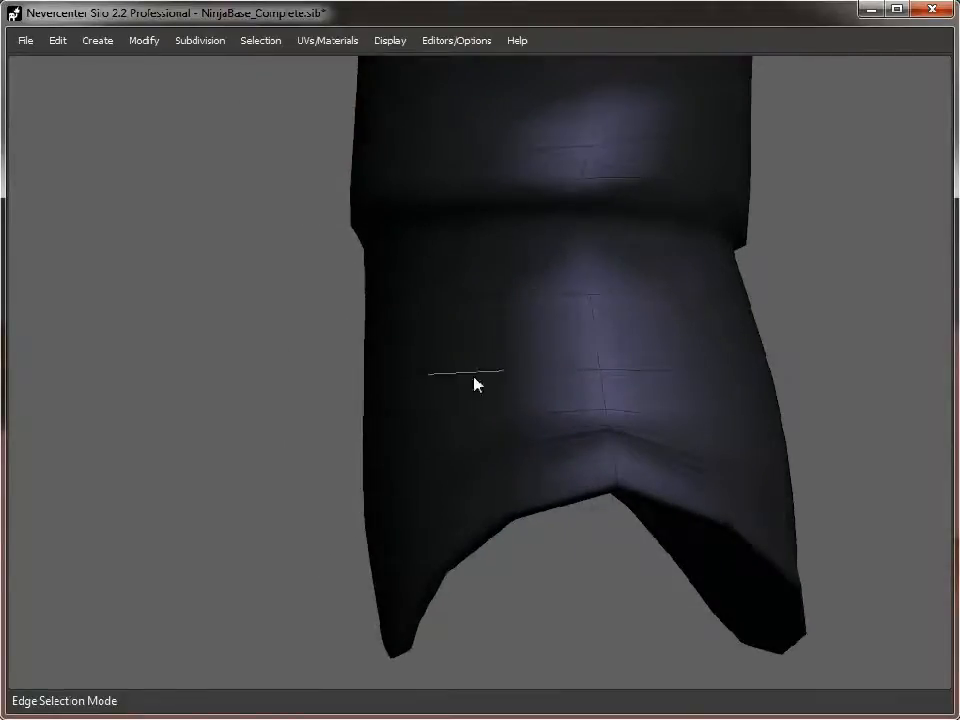
pyautogui.moveTo(476, 384); pyautogui.dragTo(816, 410)
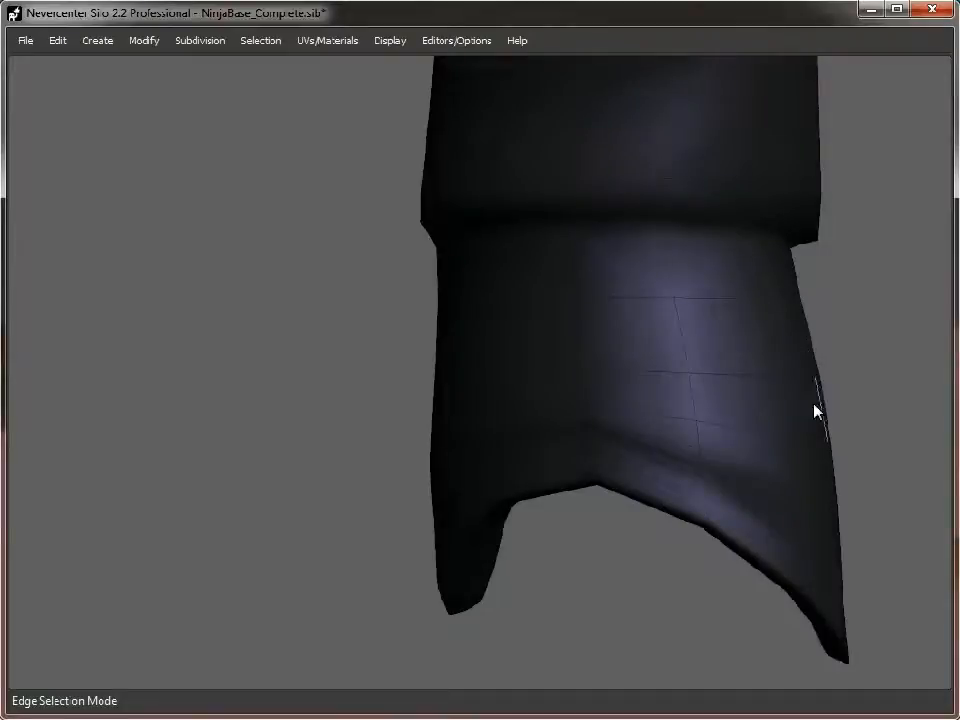
pyautogui.moveTo(814, 412); pyautogui.dragTo(332, 340)
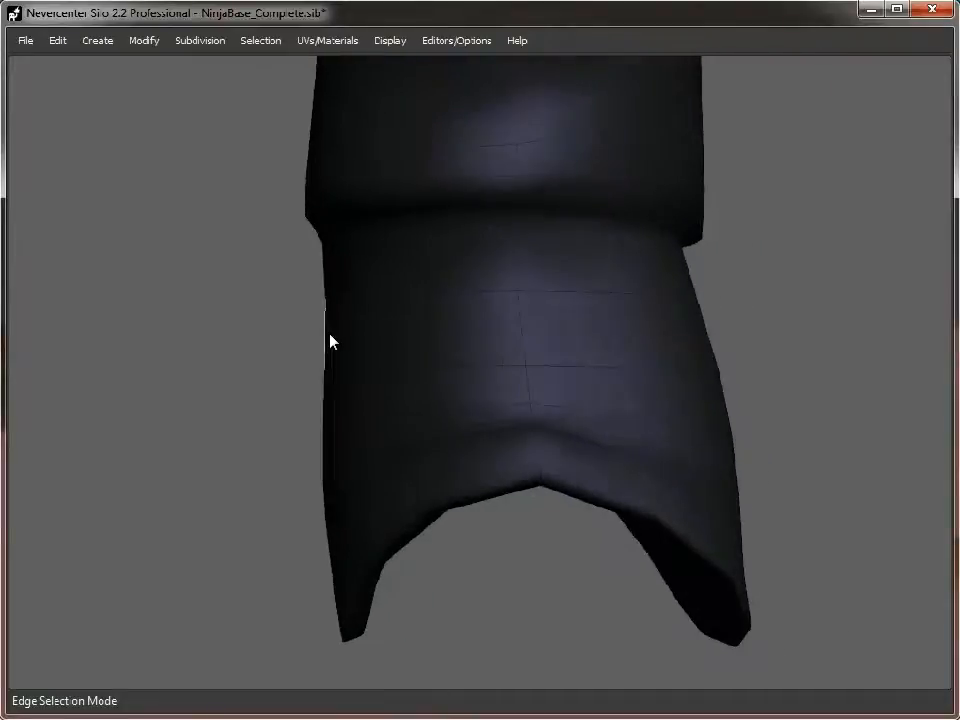
pyautogui.click(318, 336)
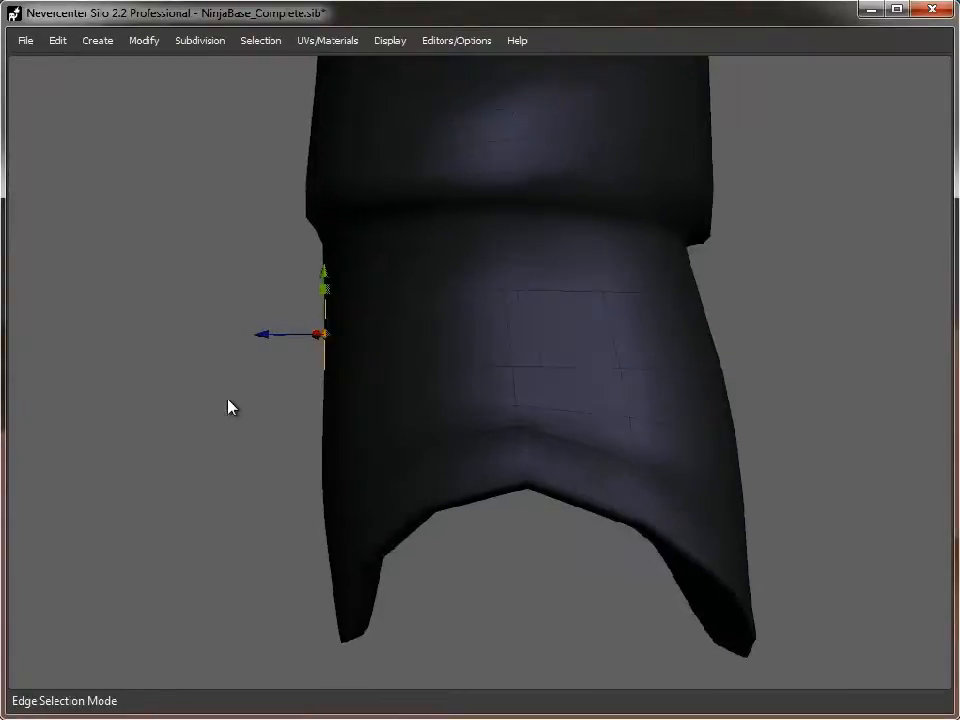
# - Select the full edge ring on the shirt and collapse it with Modify > Merge
pyautogui.click(360, 344)
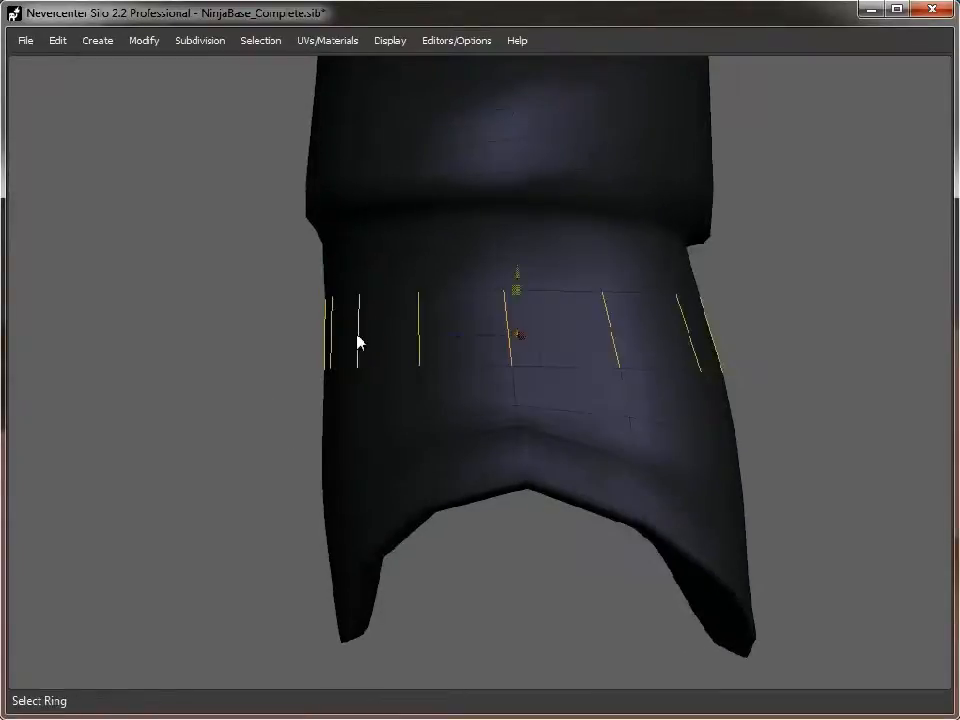
pyautogui.click(144, 40)
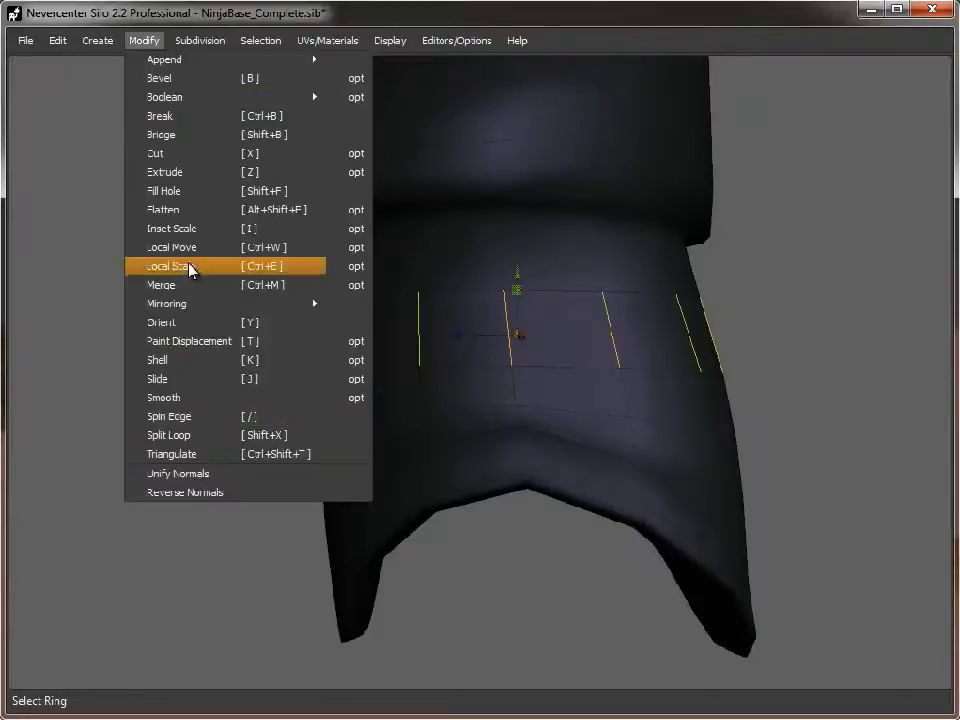
pyautogui.click(160, 284)
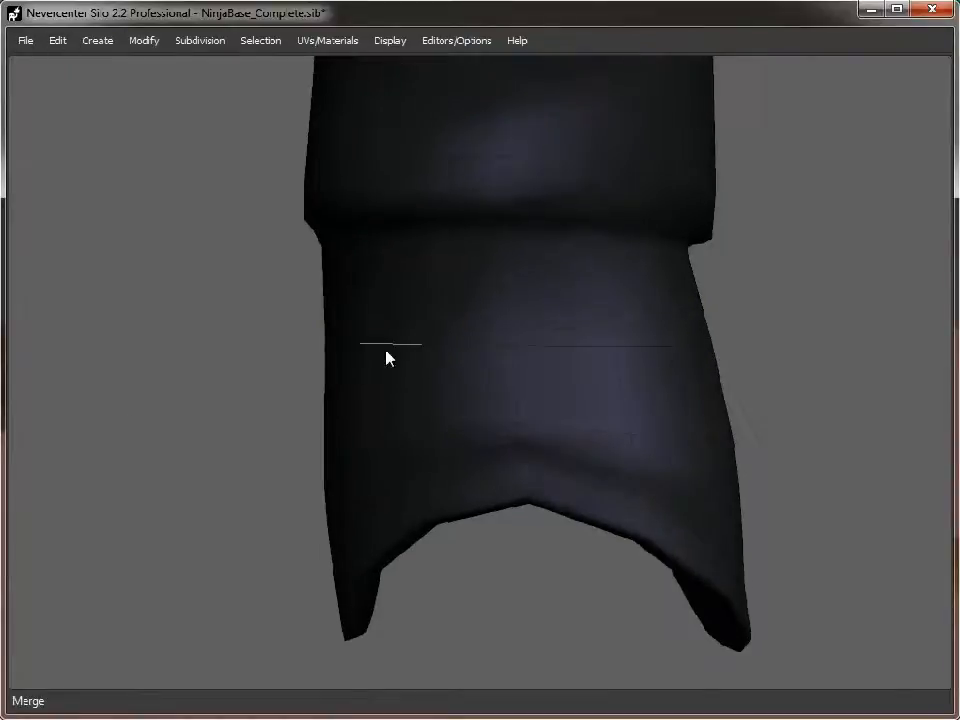
pyautogui.moveTo(388, 358); pyautogui.dragTo(596, 524)
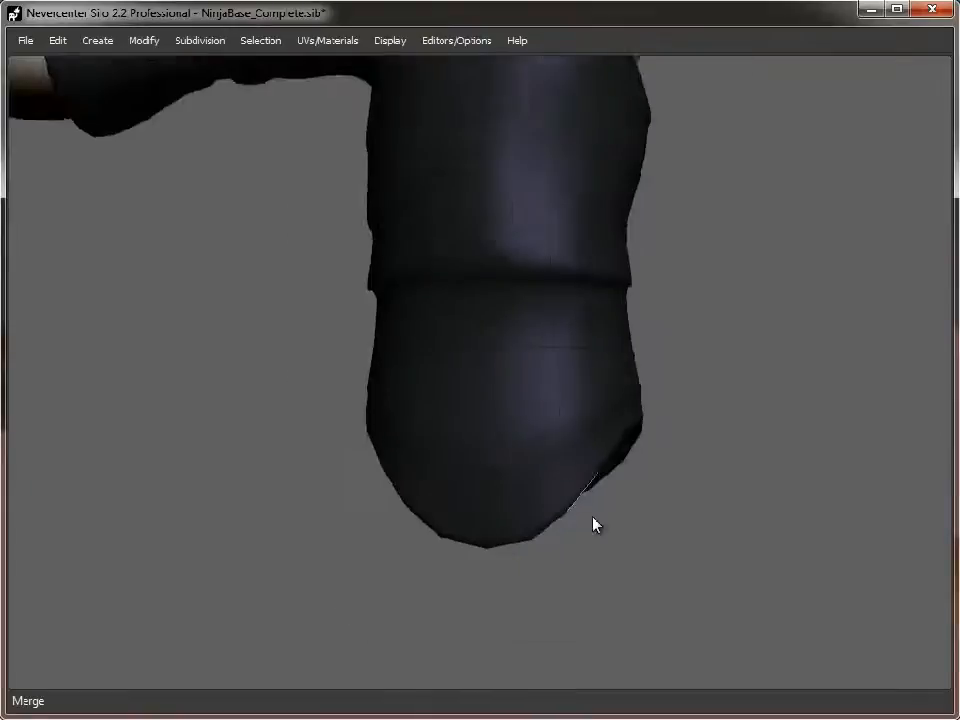
pyautogui.moveTo(596, 524); pyautogui.dragTo(580, 444)
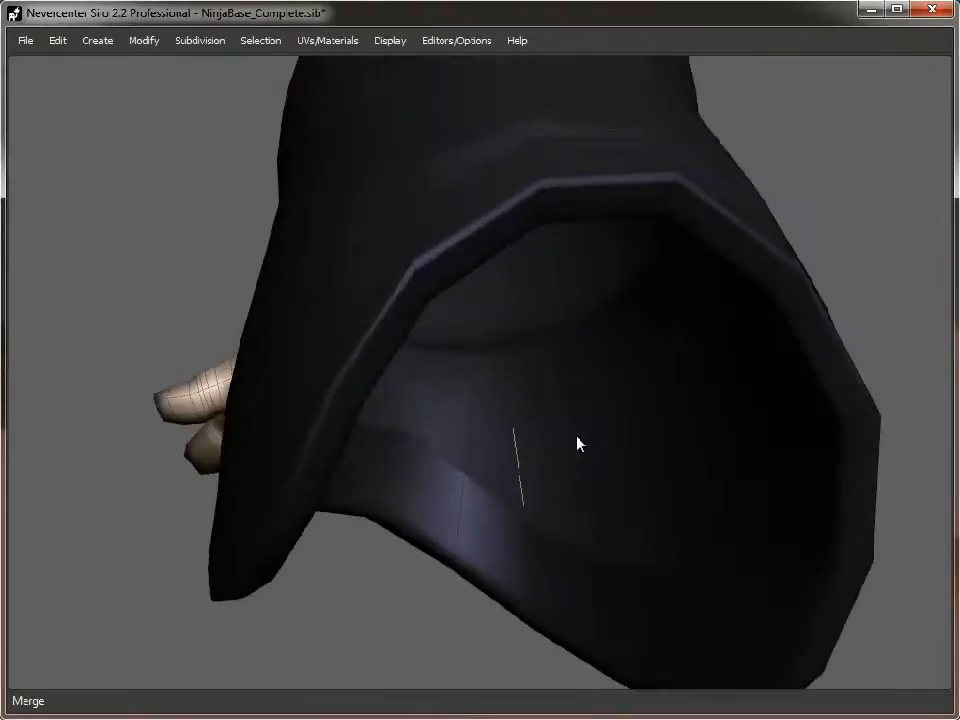
# - Delete the loop around the inner hem and remove the next redundant edge ring on the shirt
pyautogui.click(450, 284)
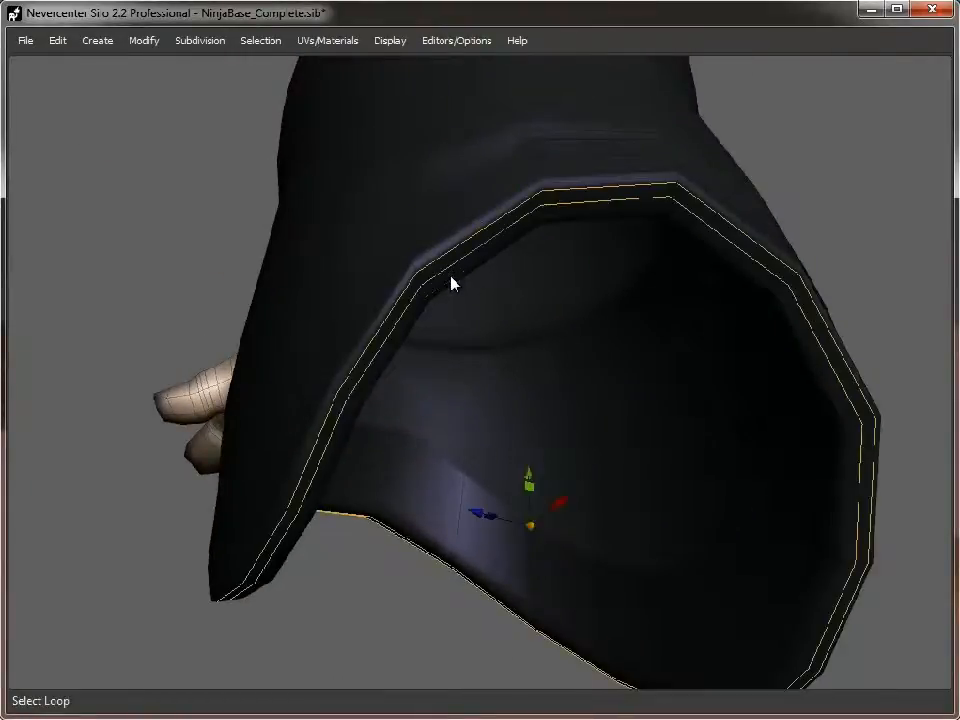
pyautogui.moveTo(450, 284); pyautogui.dragTo(530, 398)
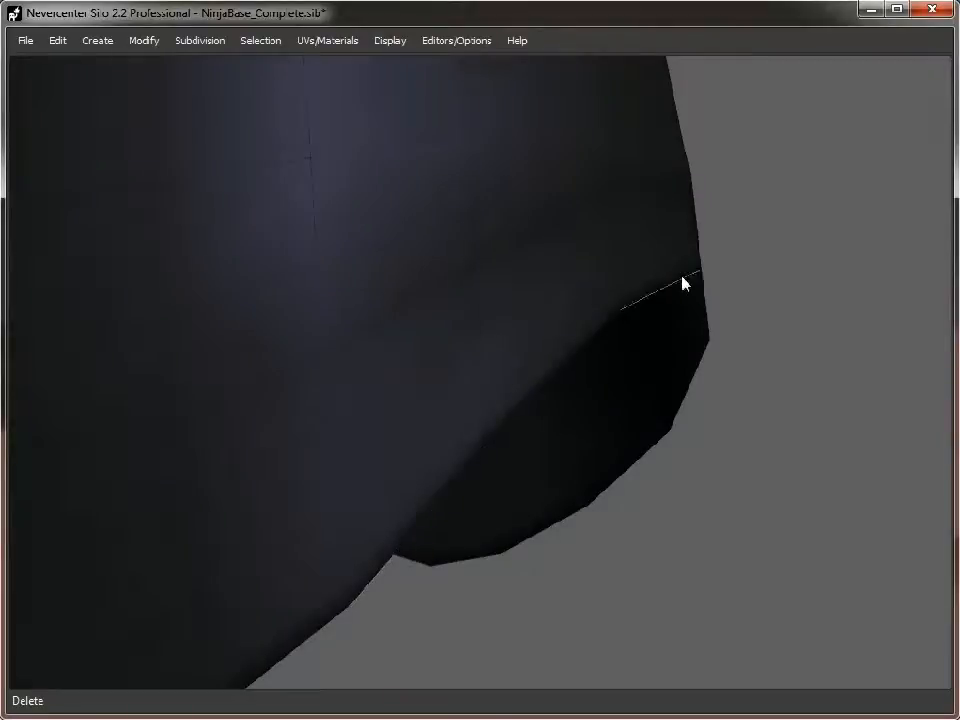
pyautogui.click(680, 284)
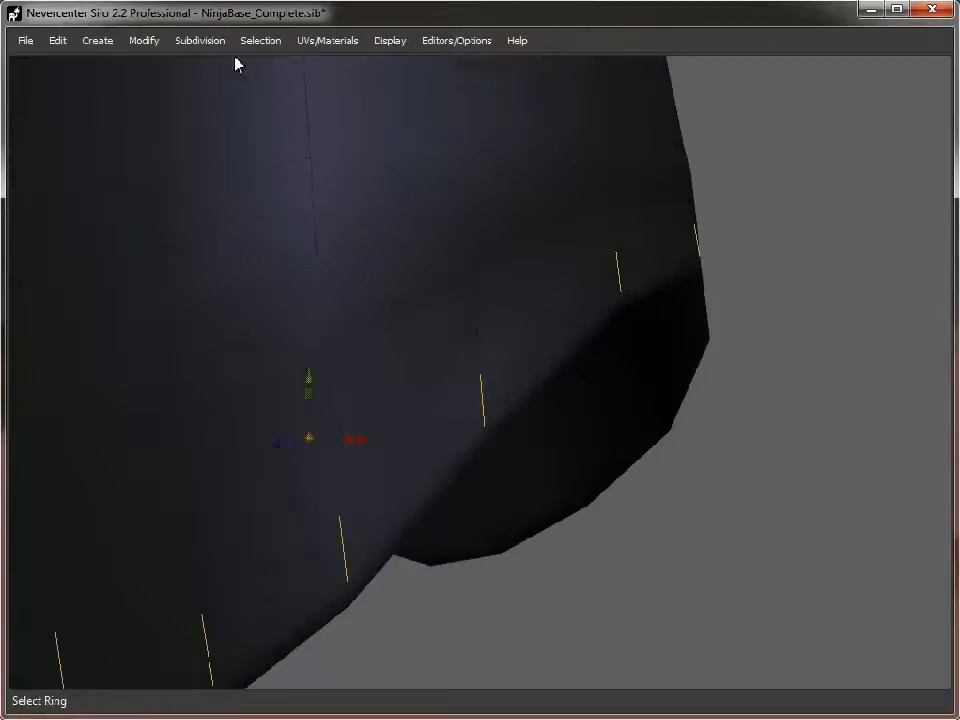
pyautogui.click(144, 40)
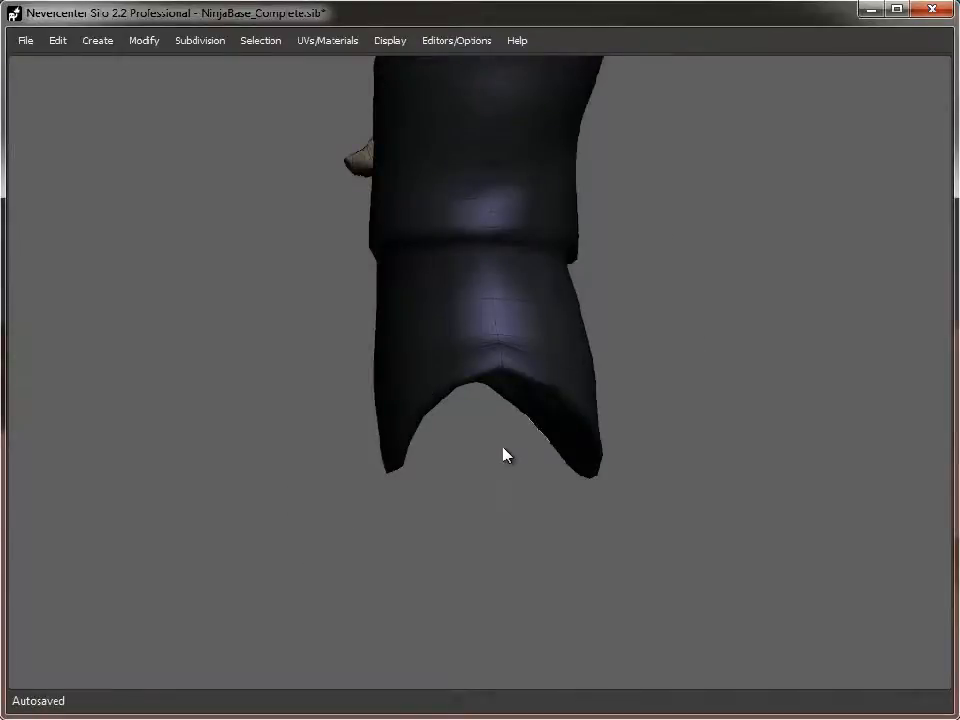
# - Inspect the shirt front and bottom for redundant loops and pick an edge near the shirt bottom
pyautogui.moveTo(504, 456); pyautogui.dragTo(584, 370)
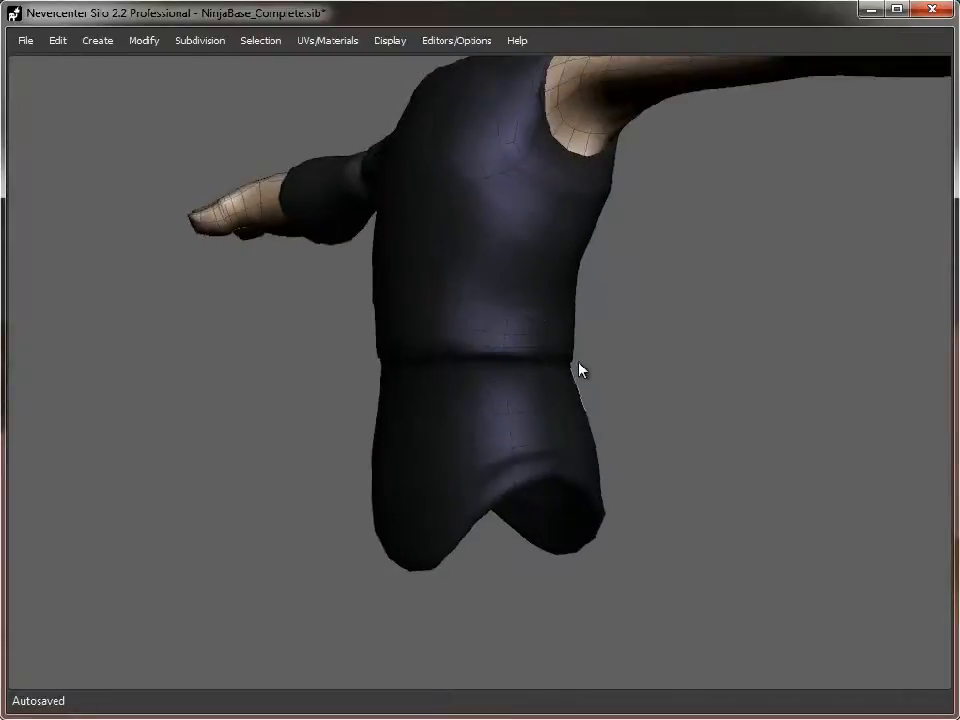
pyautogui.moveTo(616, 252)
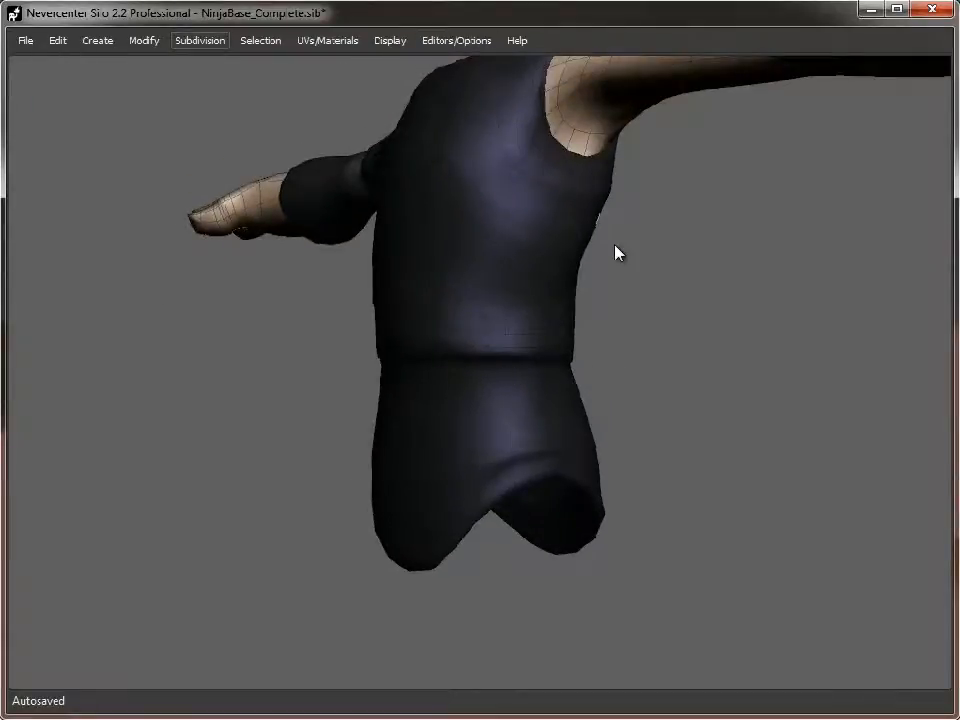
pyautogui.moveTo(616, 252); pyautogui.dragTo(228, 396)
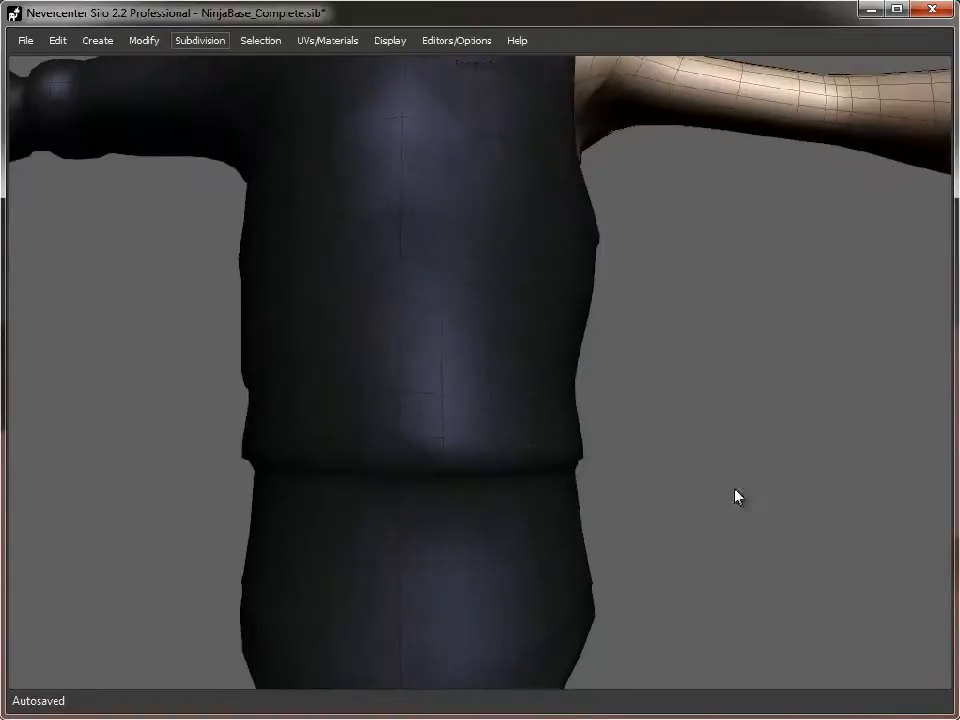
pyautogui.moveTo(738, 496); pyautogui.dragTo(618, 488)
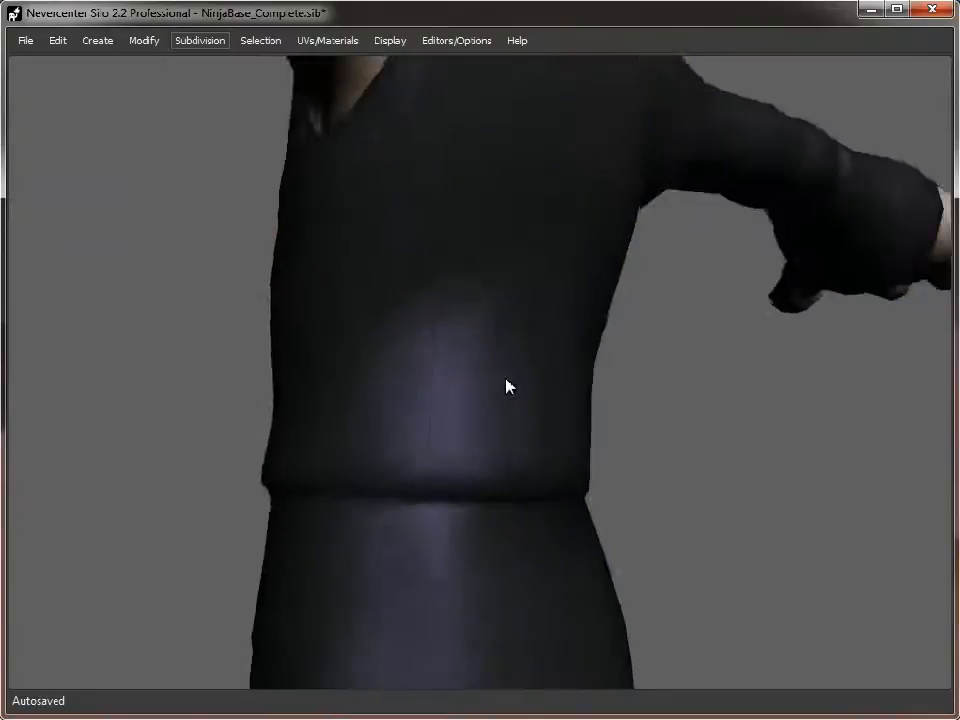
pyautogui.moveTo(506, 388); pyautogui.dragTo(490, 256)
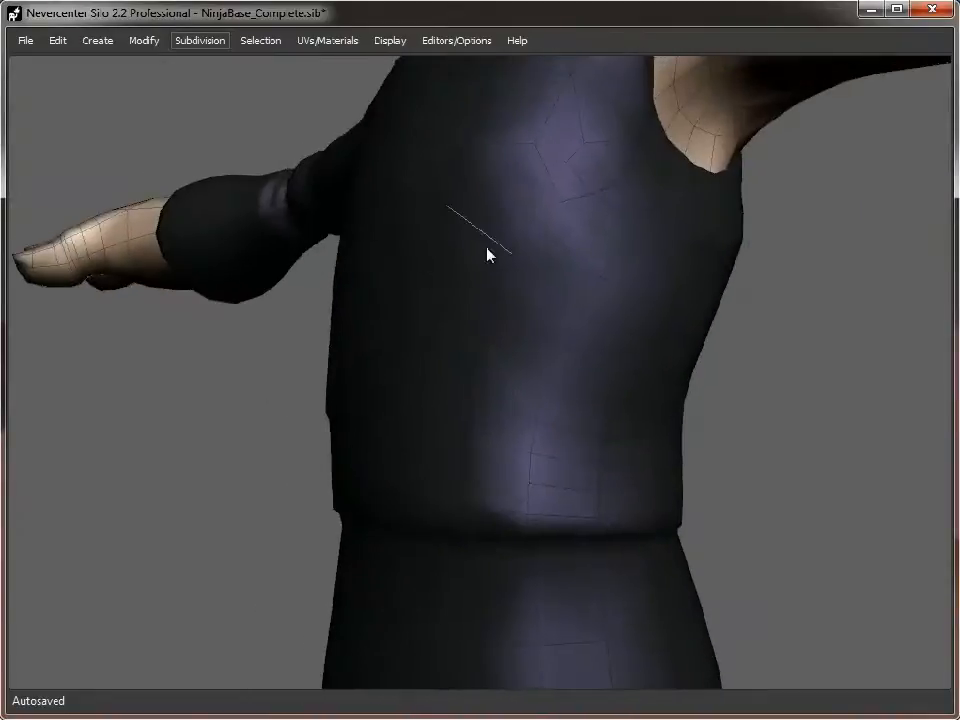
pyautogui.moveTo(490, 256); pyautogui.dragTo(424, 222)
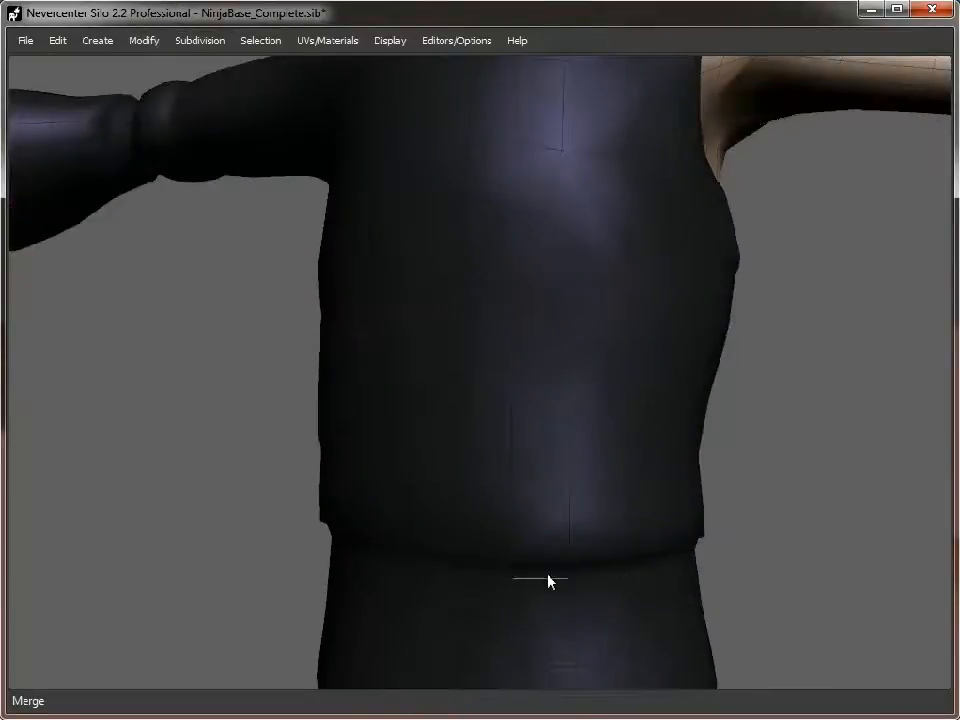
pyautogui.moveTo(548, 580); pyautogui.dragTo(884, 368)
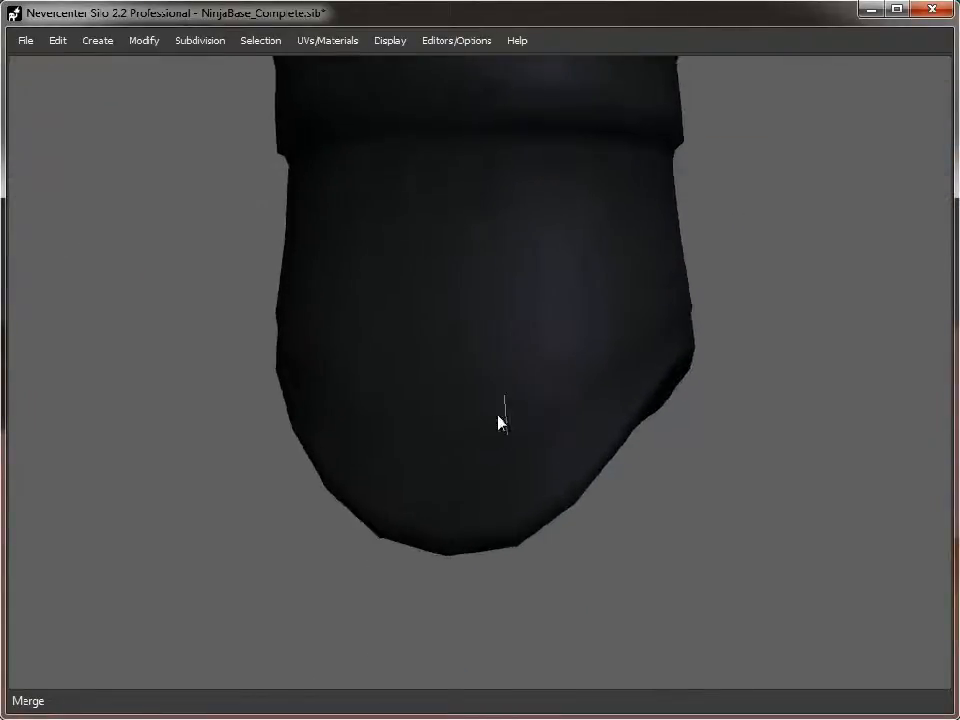
pyautogui.click(490, 432)
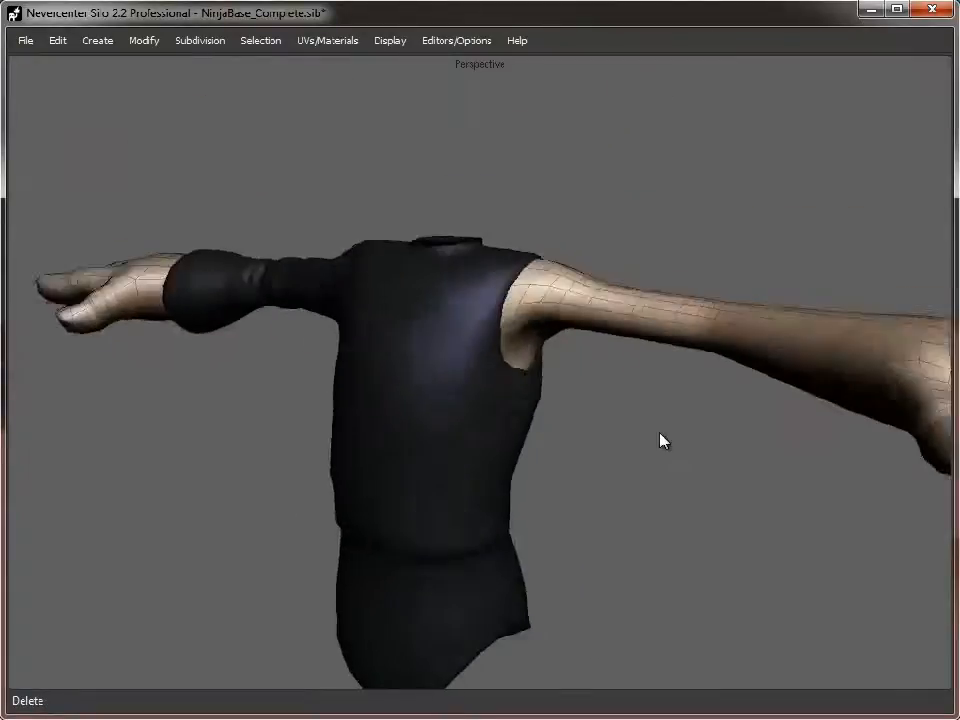
# - Delete the selected redundant edge loops near the wrist of the bare forearm
pyautogui.moveTo(664, 440); pyautogui.dragTo(488, 504)
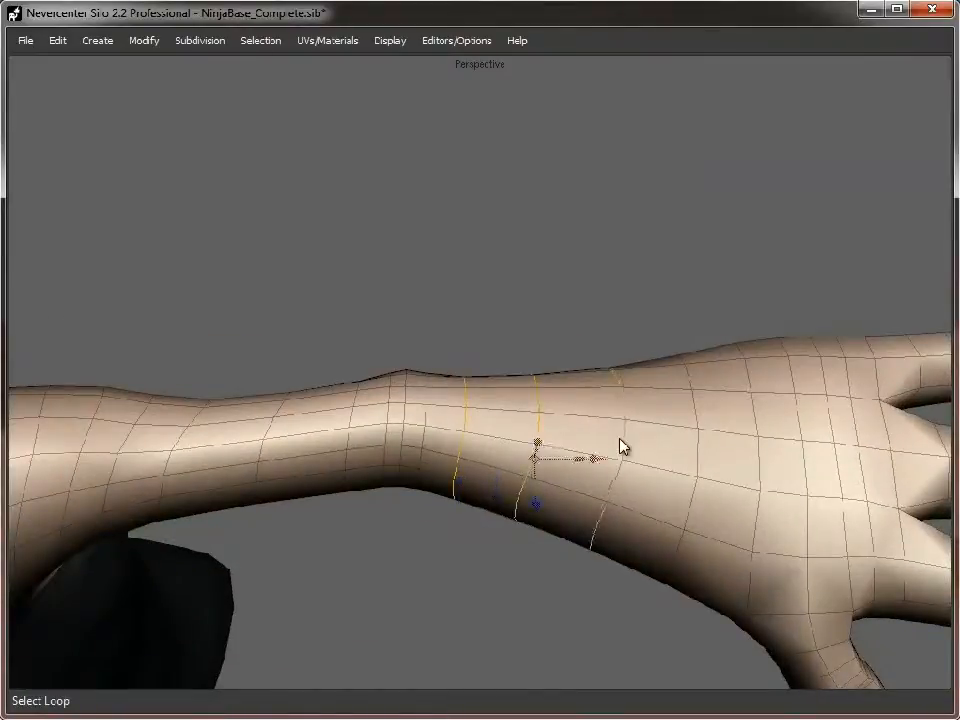
pyautogui.press('Delete')
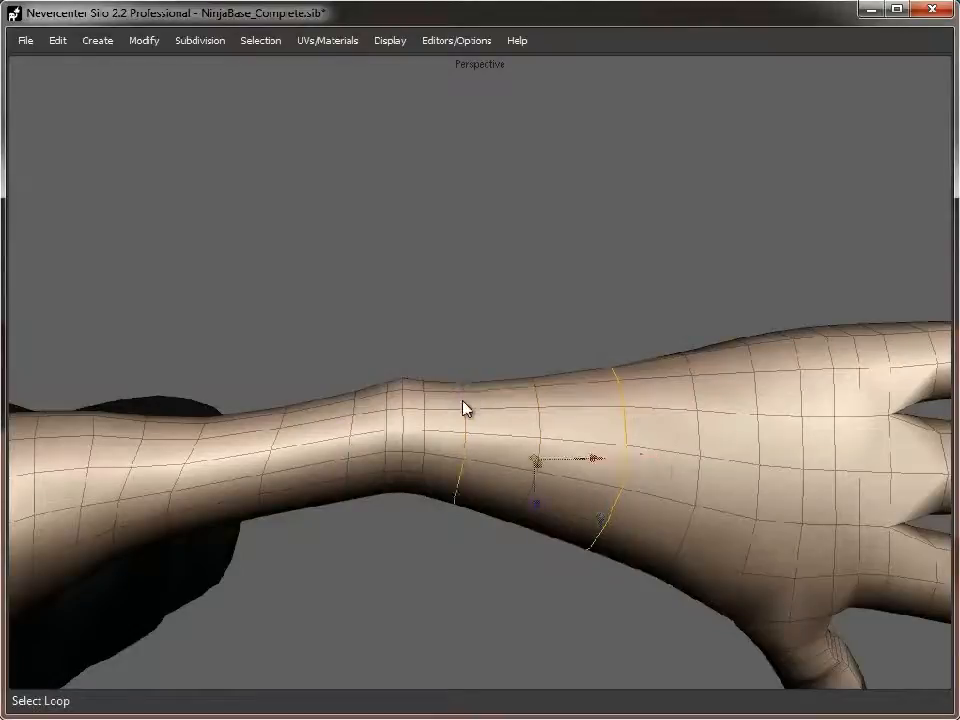
pyautogui.press('Delete')
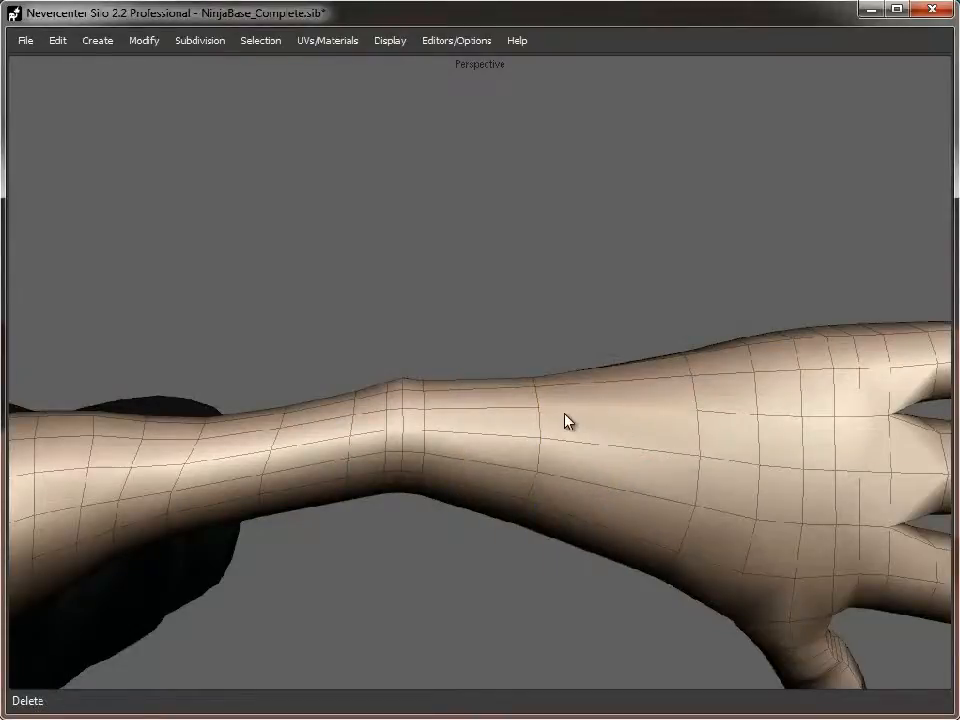
# - Orbit the simplified arm from below, the side and up toward the shoulder to check it
pyautogui.moveTo(564, 420); pyautogui.dragTo(408, 512)
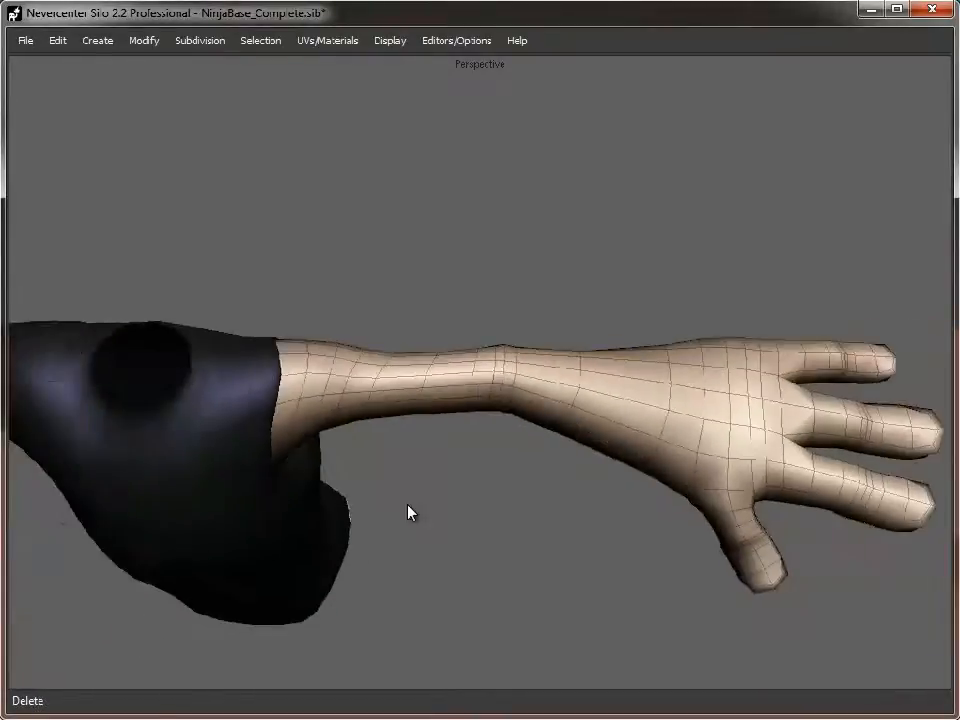
pyautogui.moveTo(408, 512); pyautogui.dragTo(516, 572)
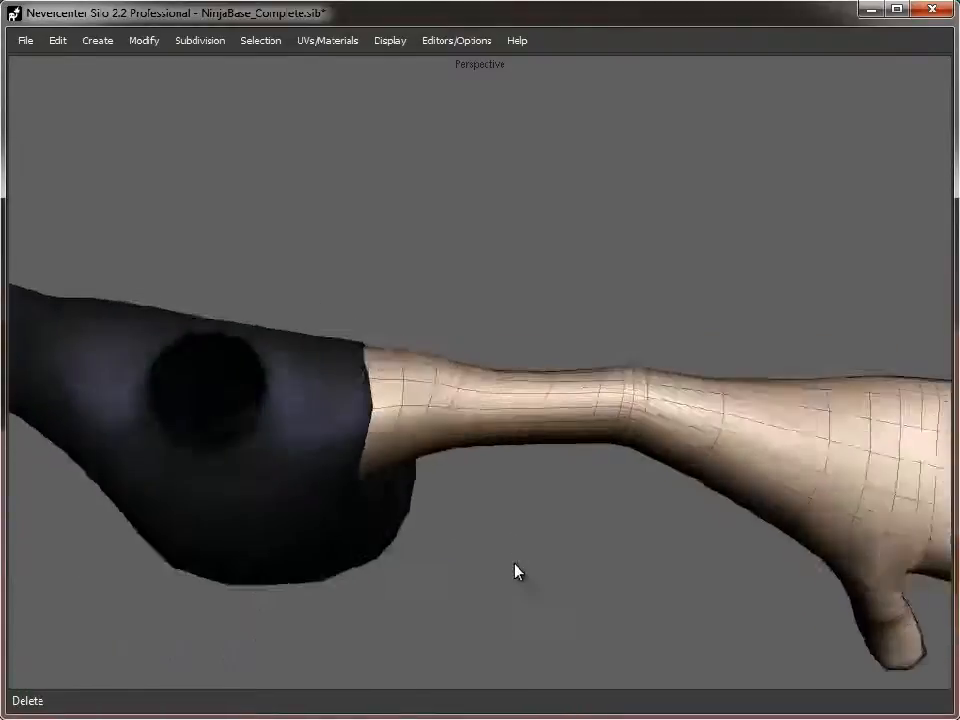
pyautogui.moveTo(518, 572); pyautogui.dragTo(590, 482)
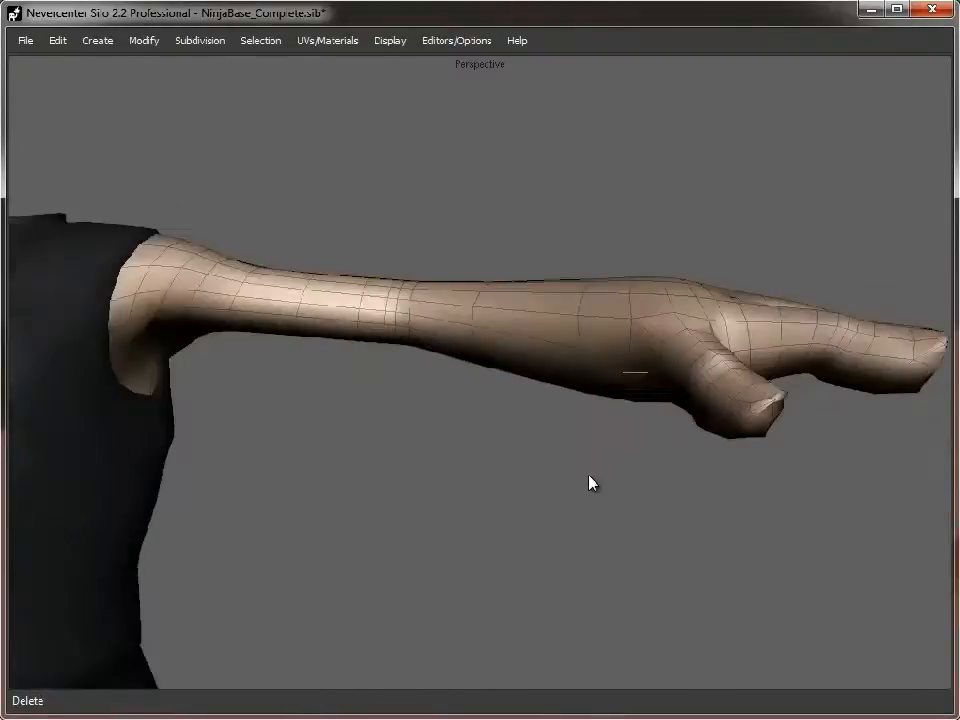
pyautogui.moveTo(590, 482); pyautogui.dragTo(476, 400)
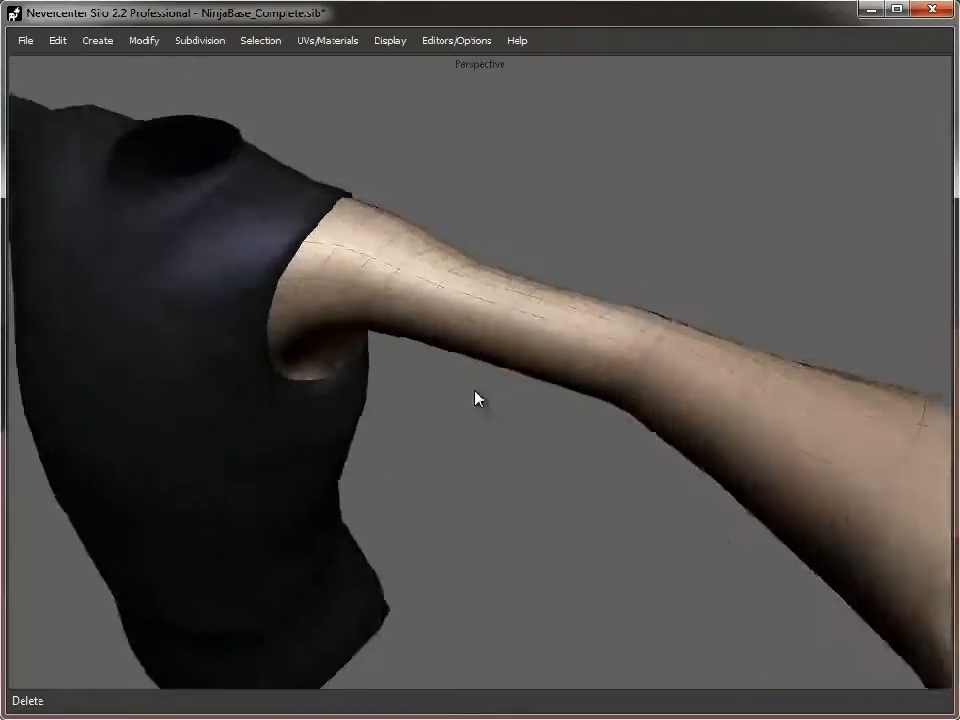
pyautogui.moveTo(476, 398); pyautogui.dragTo(612, 458)
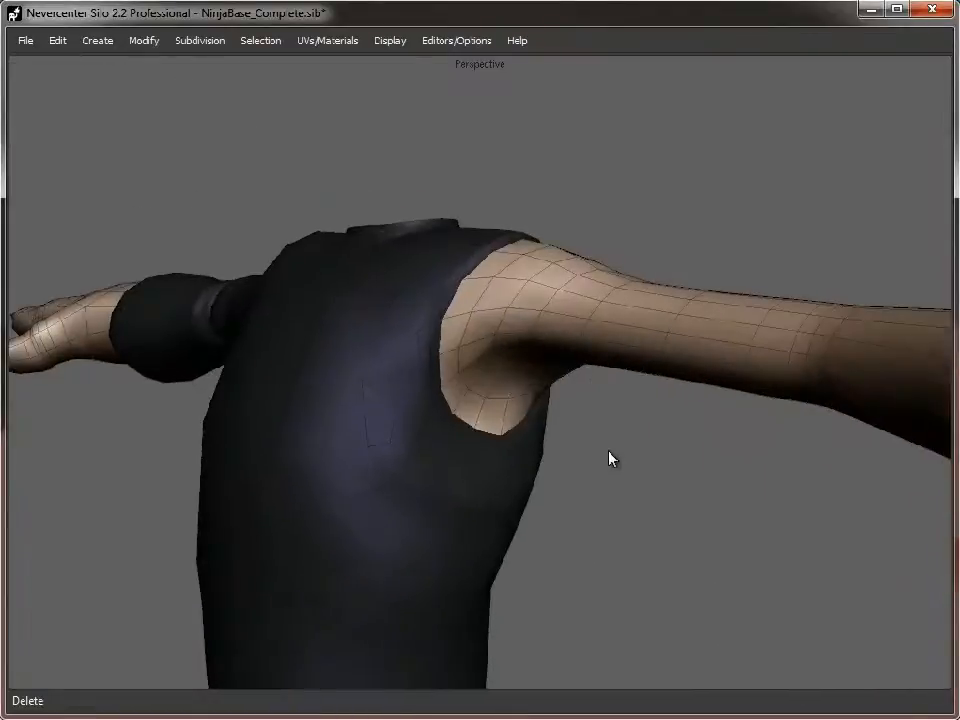
pyautogui.moveTo(612, 458); pyautogui.dragTo(458, 384)
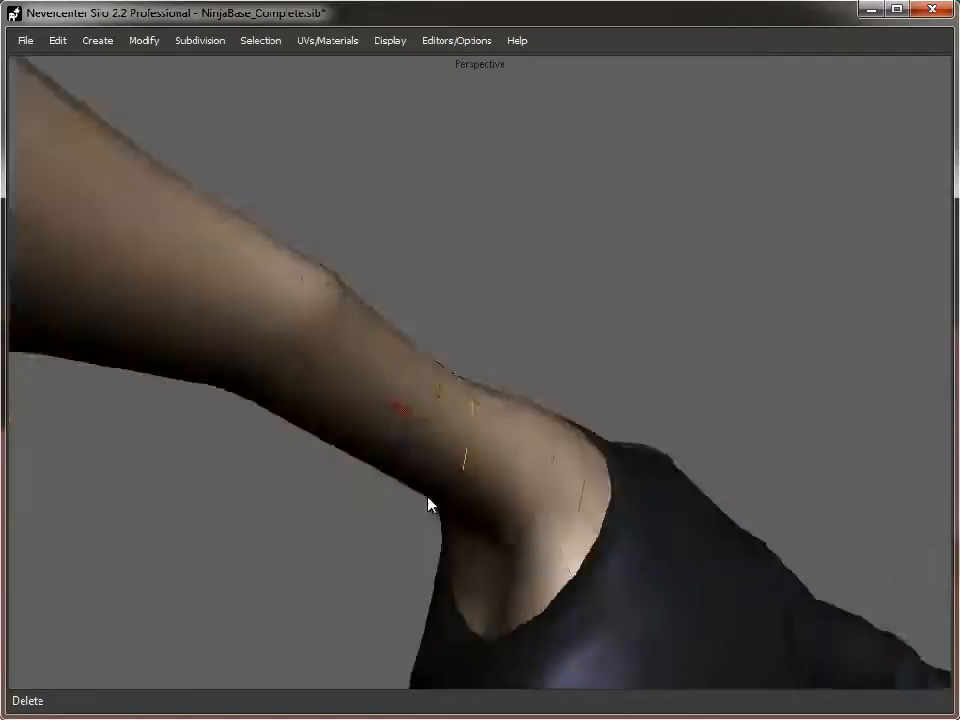
# - Merge away the redundant edges on the inside of the upper arm near the shoulder
pyautogui.moveTo(428, 504); pyautogui.dragTo(368, 466)
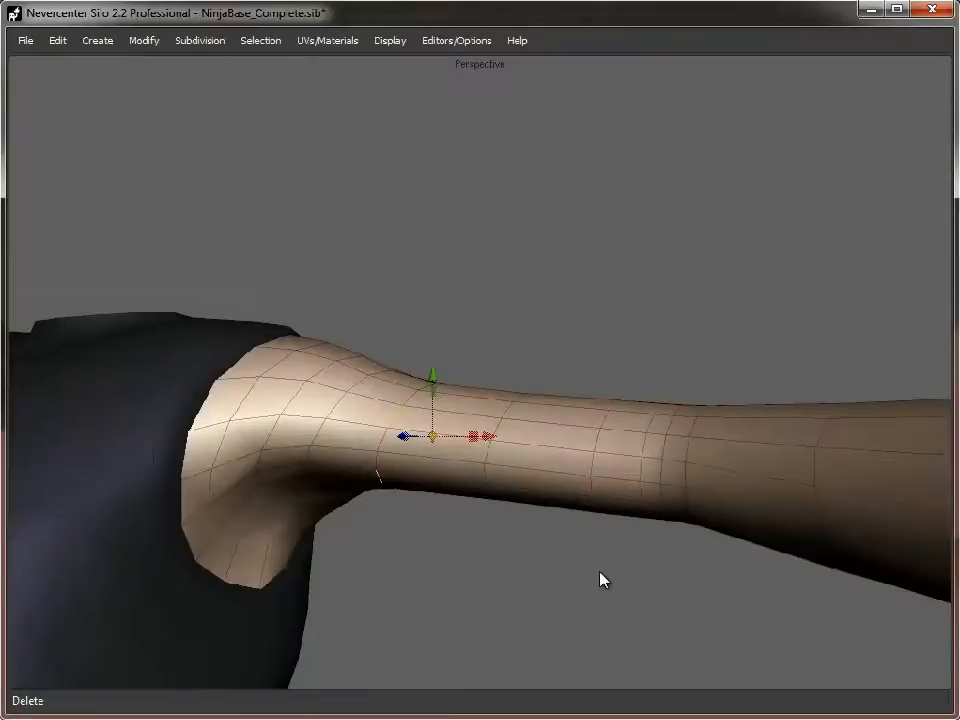
pyautogui.click(144, 40)
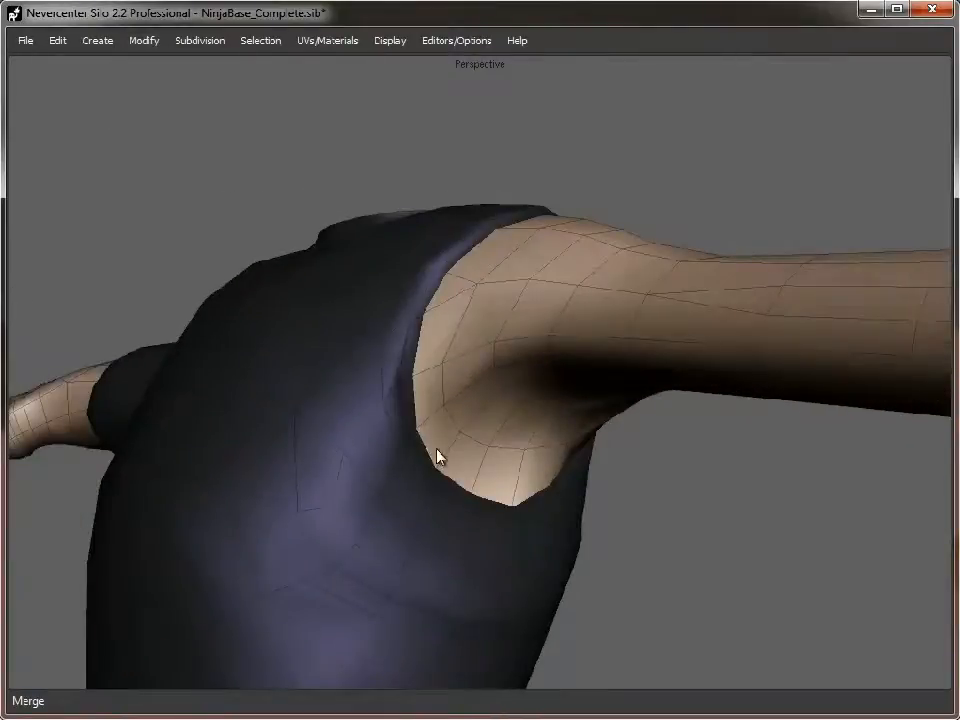
pyautogui.moveTo(436, 456); pyautogui.dragTo(410, 356)
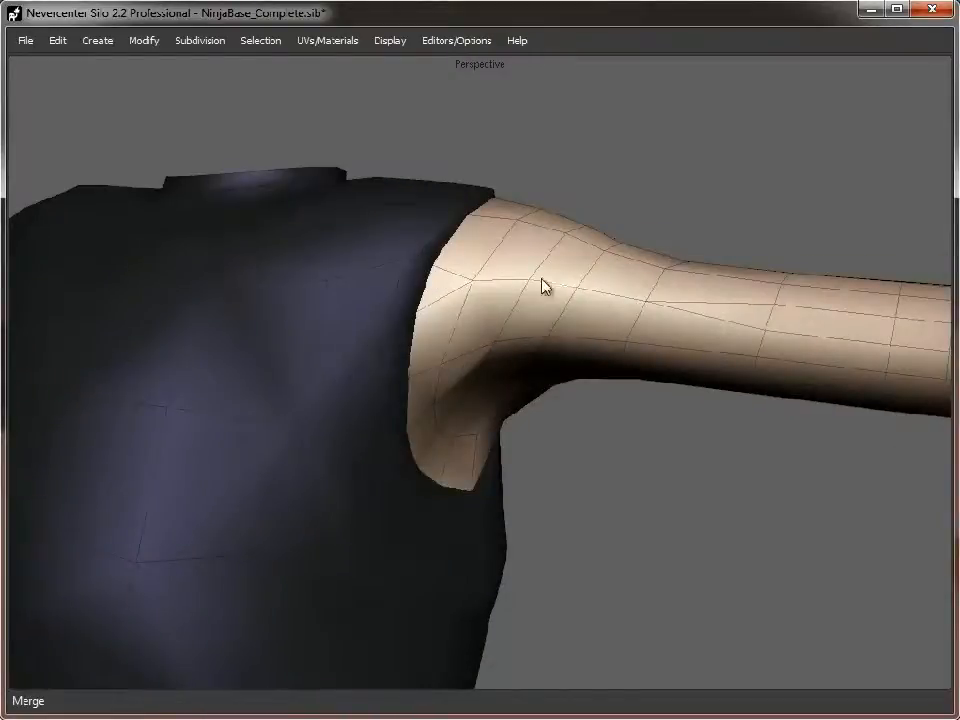
# - Merge the selected forearm edge loop with Modify > Merge and inspect the forearm wireframe
pyautogui.moveTo(544, 284); pyautogui.dragTo(378, 504)
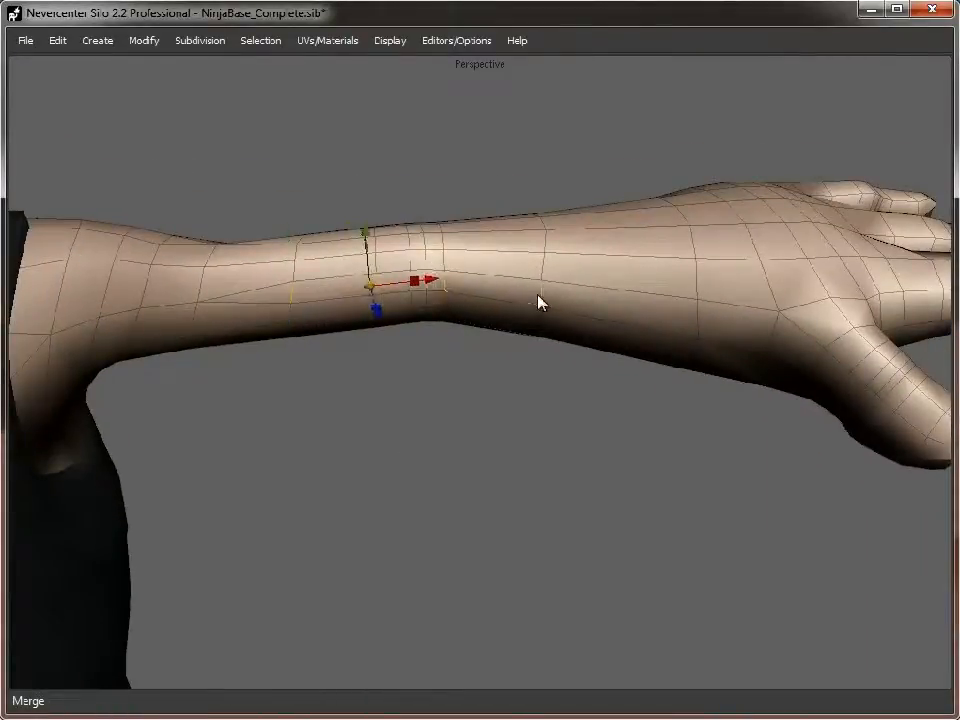
pyautogui.click(144, 40)
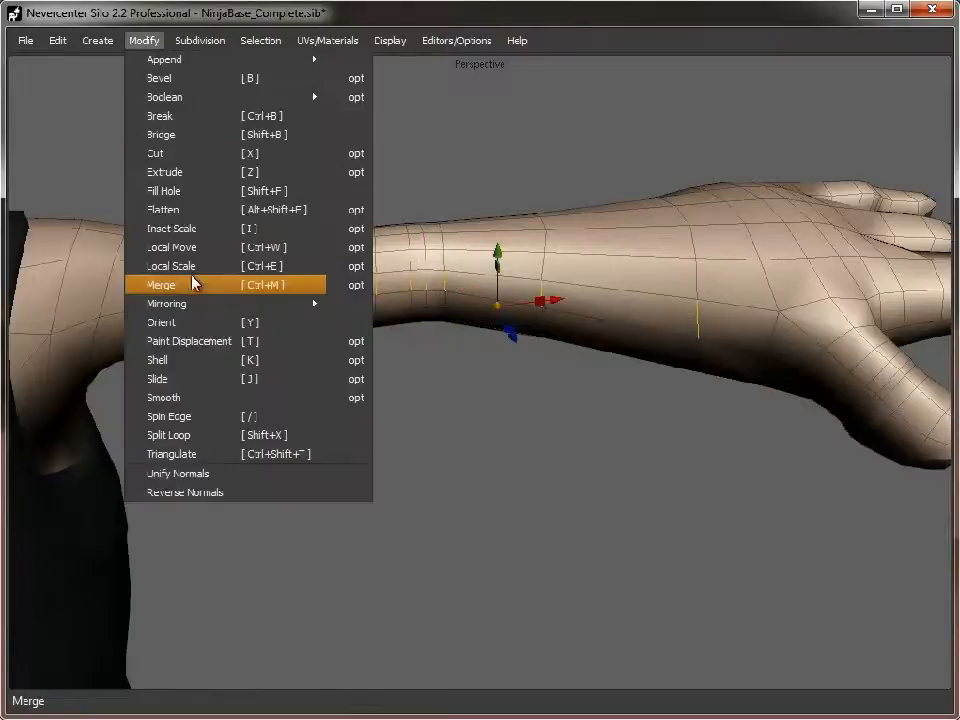
pyautogui.click(160, 284)
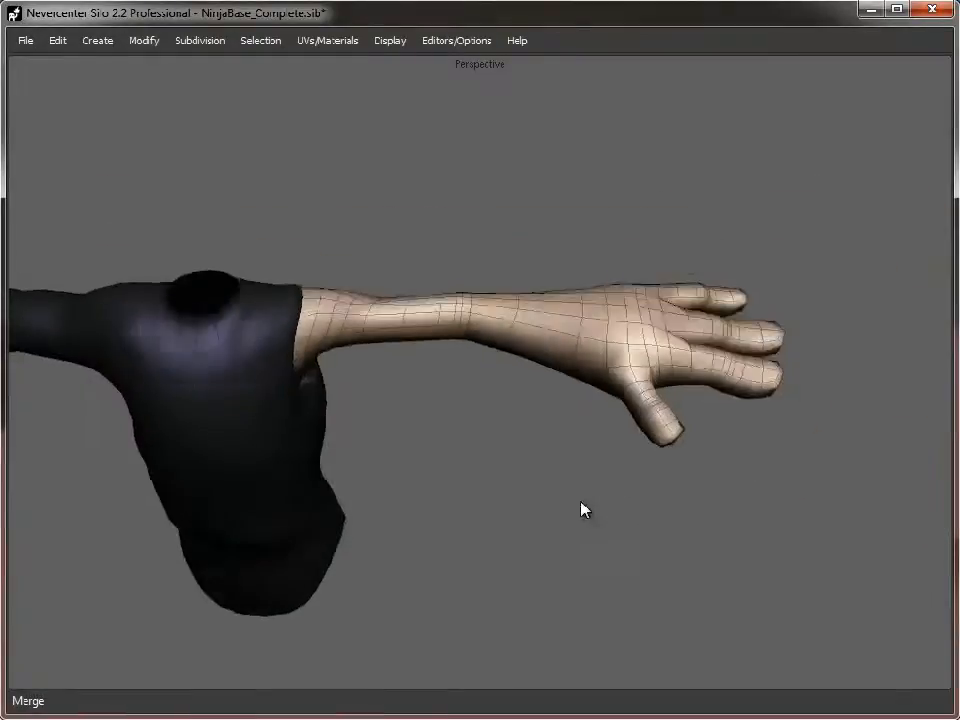
pyautogui.moveTo(584, 510); pyautogui.dragTo(488, 594)
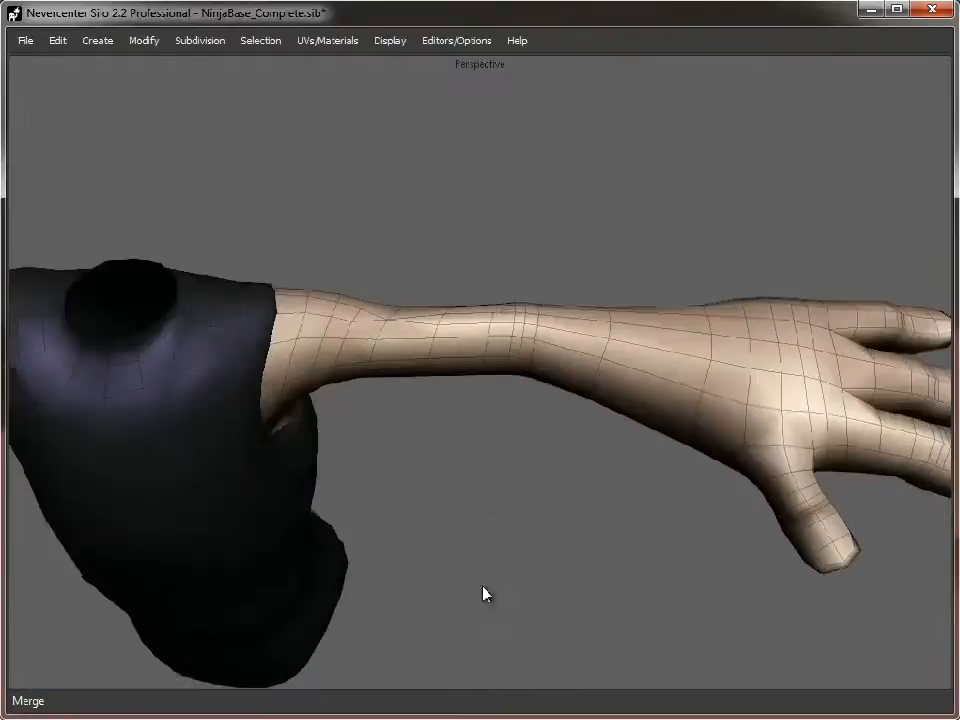
pyautogui.moveTo(486, 592); pyautogui.dragTo(560, 356)
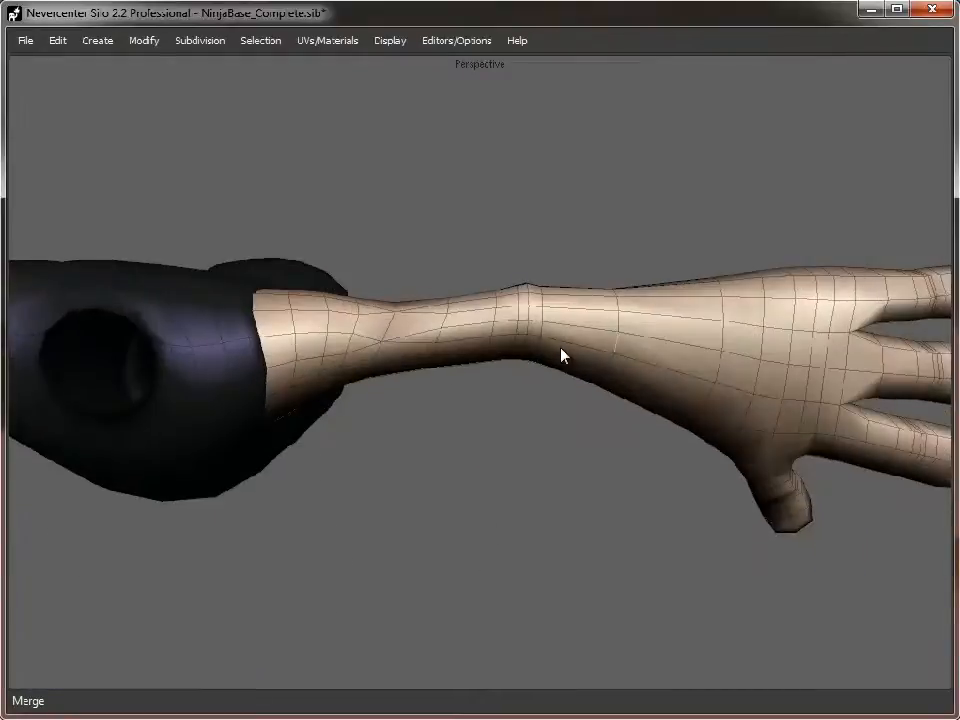
pyautogui.moveTo(560, 356); pyautogui.dragTo(636, 290)
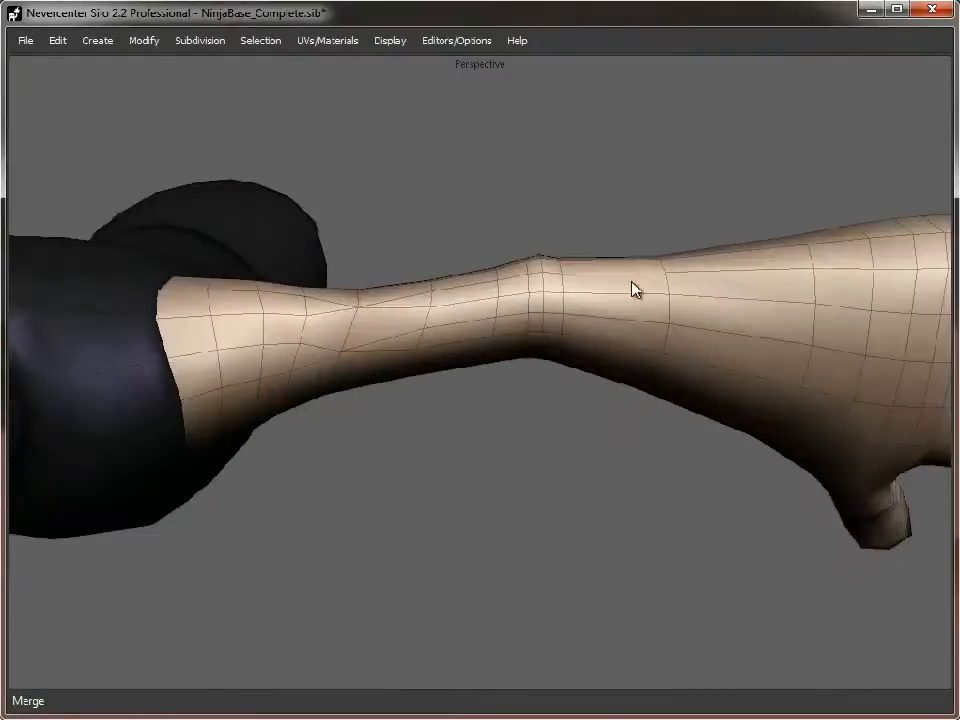
pyautogui.click(210, 356)
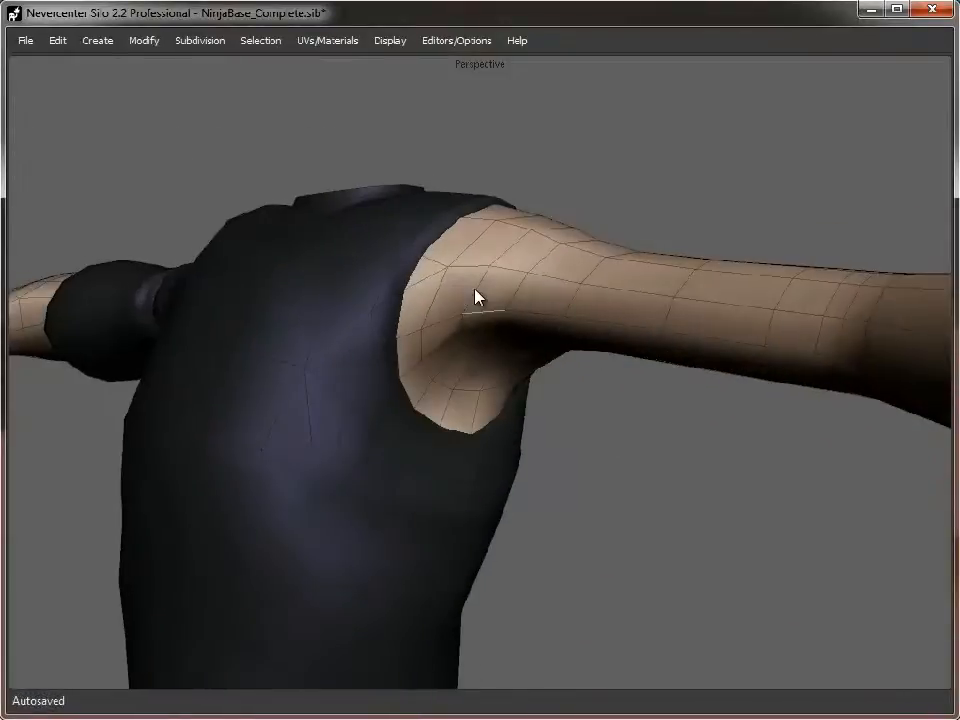
pyautogui.moveTo(478, 296); pyautogui.dragTo(446, 508)
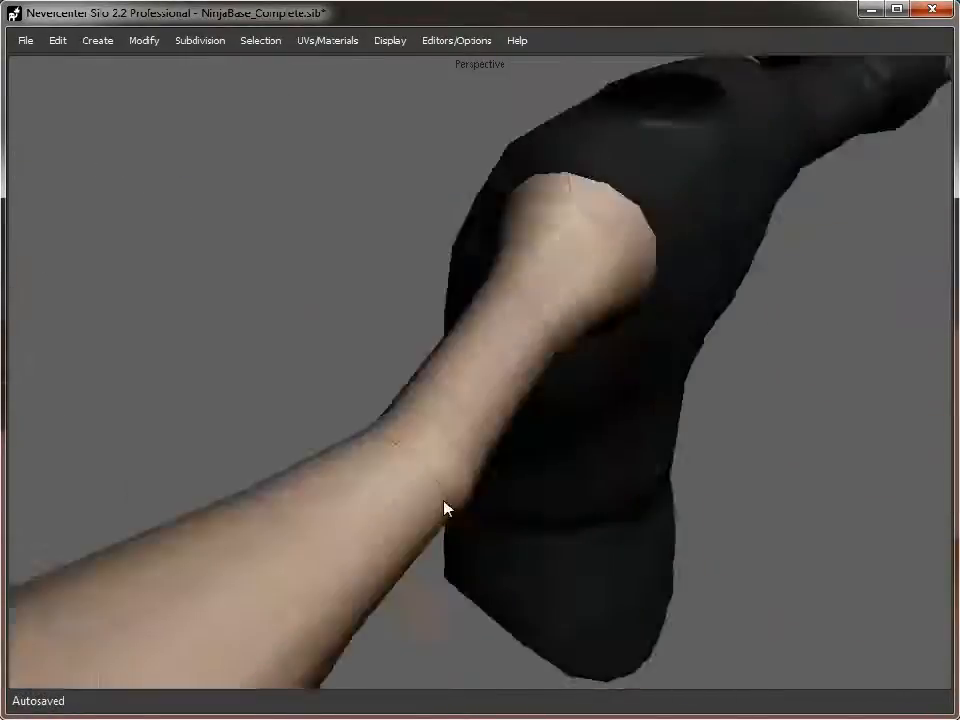
pyautogui.moveTo(444, 508); pyautogui.dragTo(436, 384)
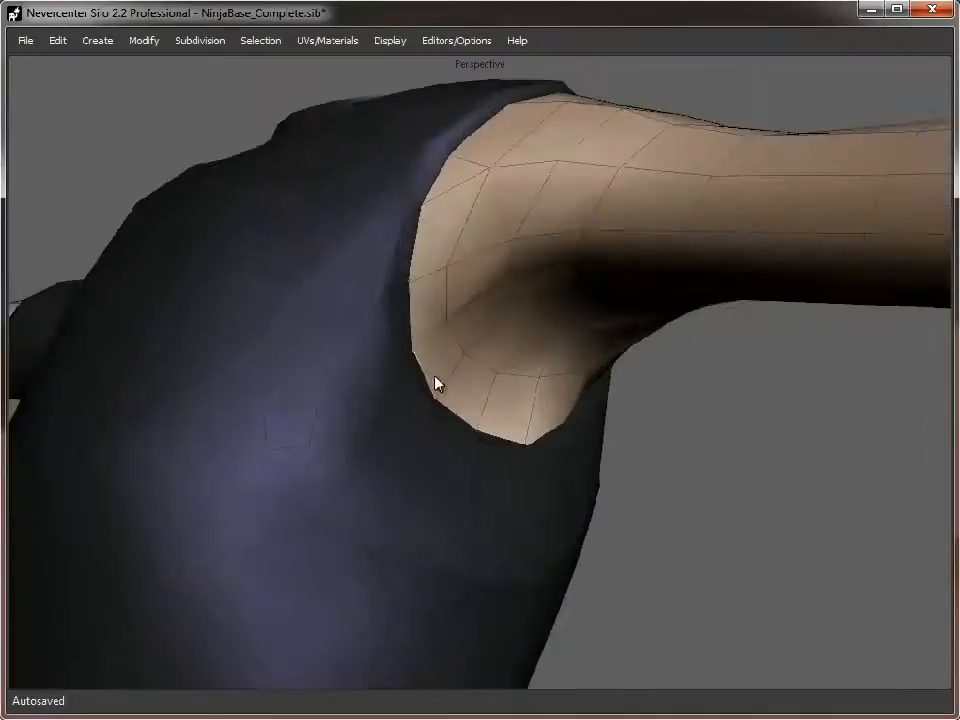
pyautogui.click(436, 382)
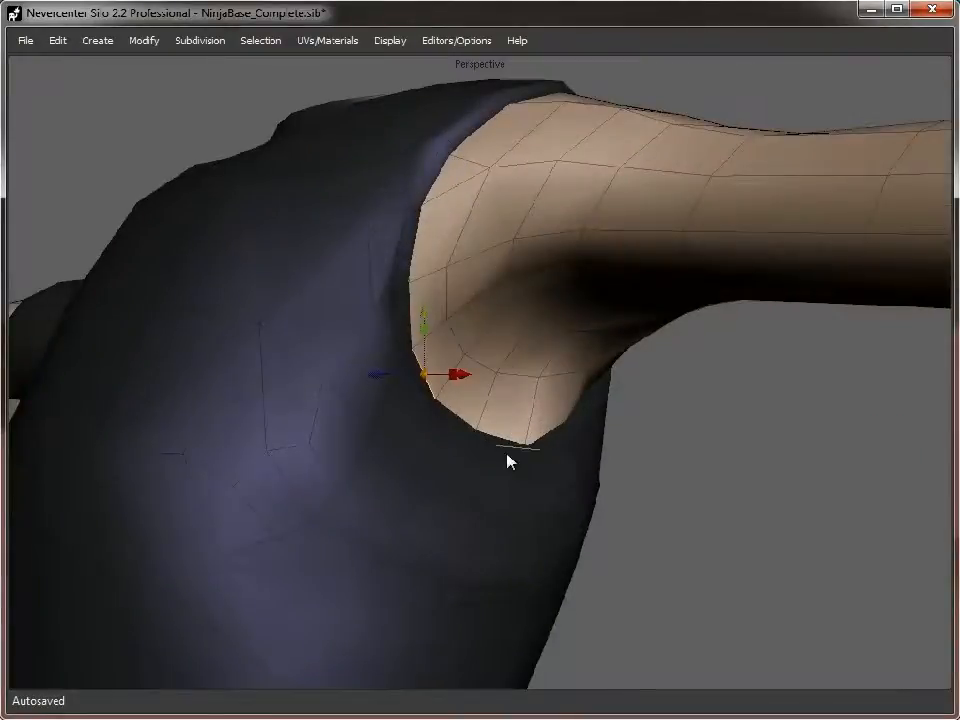
pyautogui.moveTo(508, 460); pyautogui.dragTo(624, 484)
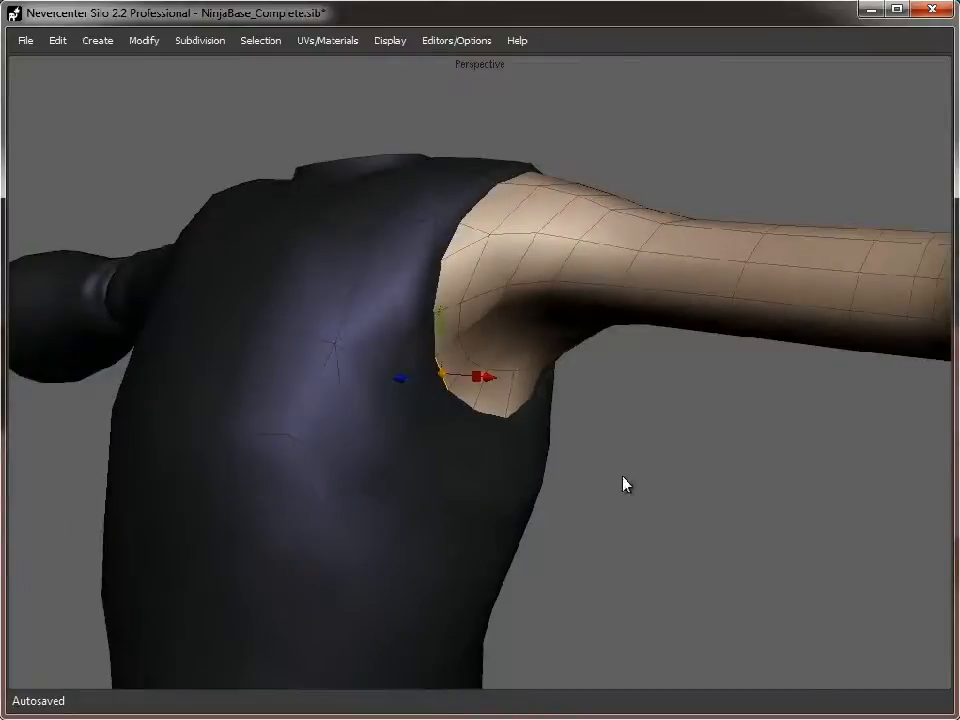
pyautogui.moveTo(624, 484); pyautogui.dragTo(584, 492)
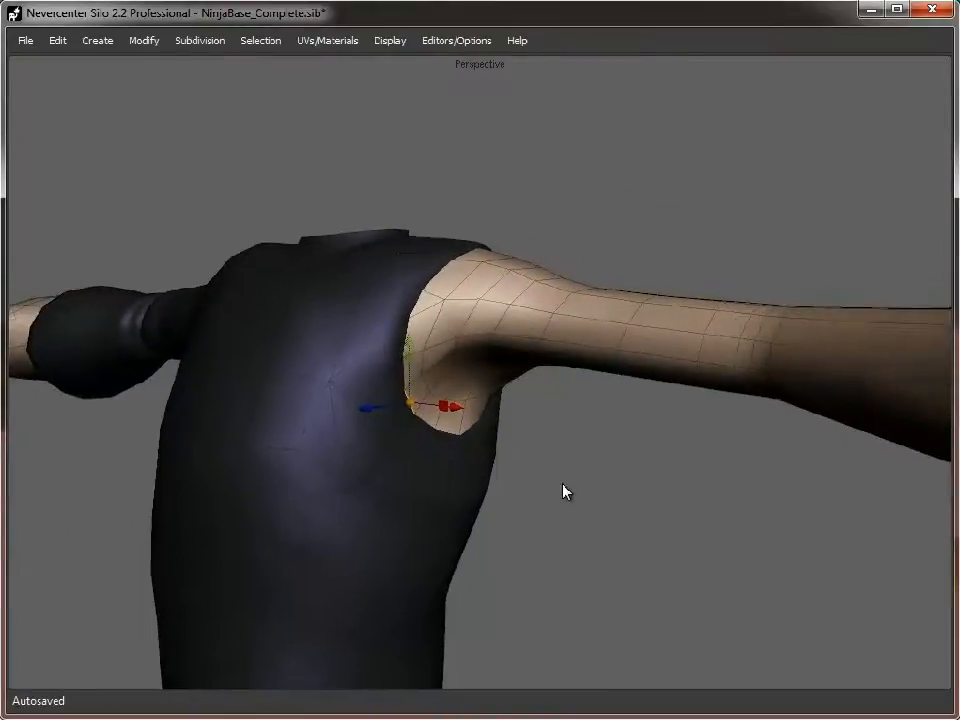
pyautogui.moveTo(564, 490); pyautogui.dragTo(520, 492)
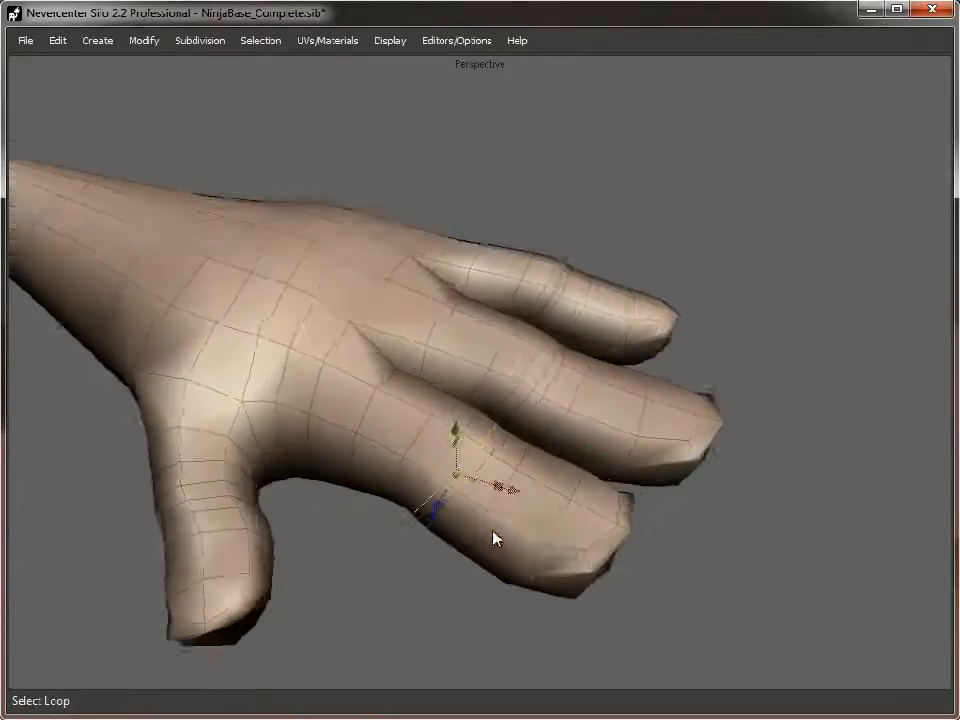
# - Orbit around the hand to the fingertips and start removing a redundant finger edge loop
pyautogui.moveTo(496, 540); pyautogui.dragTo(556, 398)
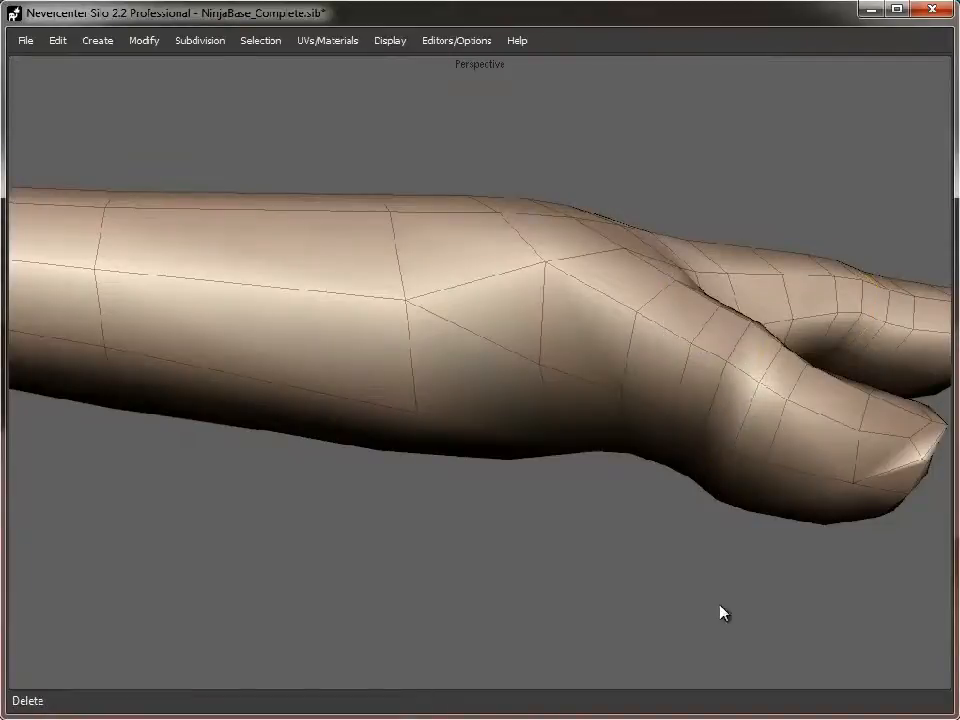
pyautogui.moveTo(724, 612); pyautogui.dragTo(532, 490)
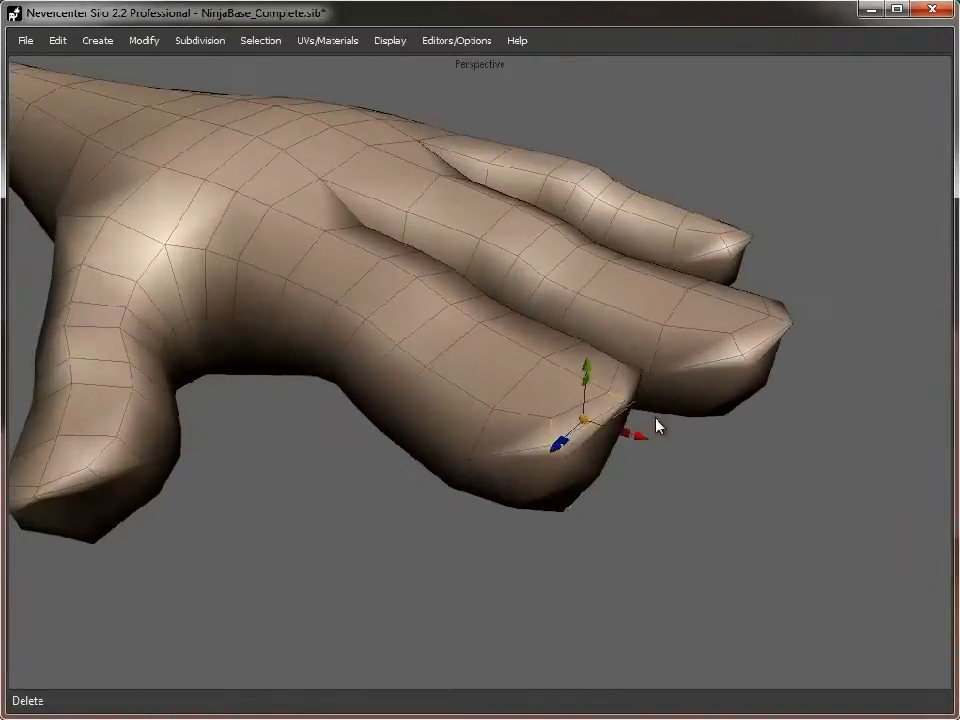
pyautogui.moveTo(656, 424); pyautogui.dragTo(700, 450)
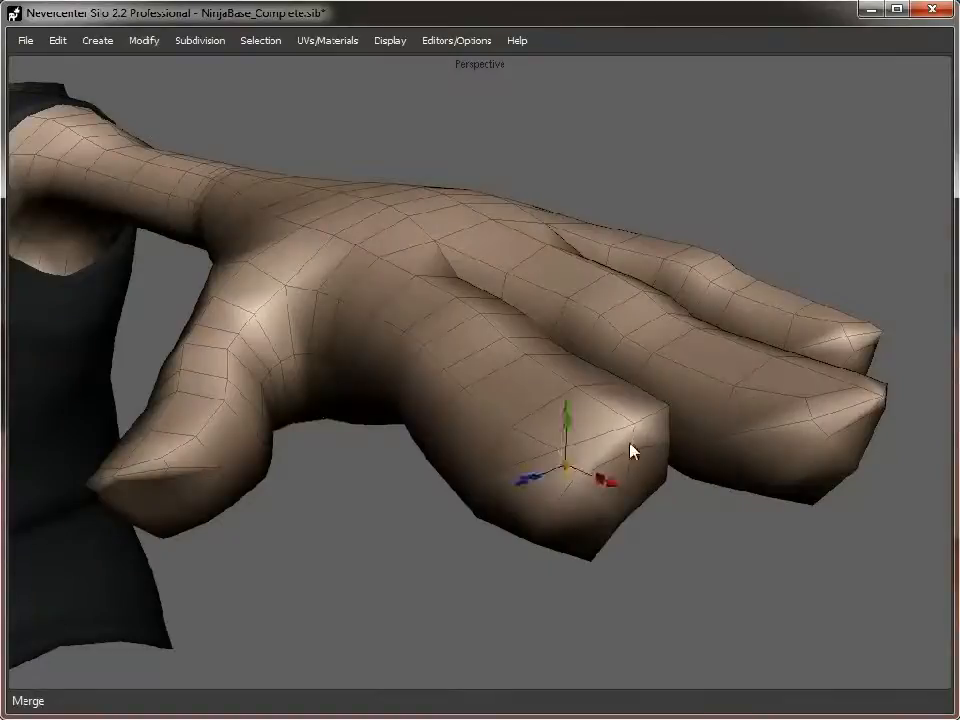
pyautogui.click(144, 40)
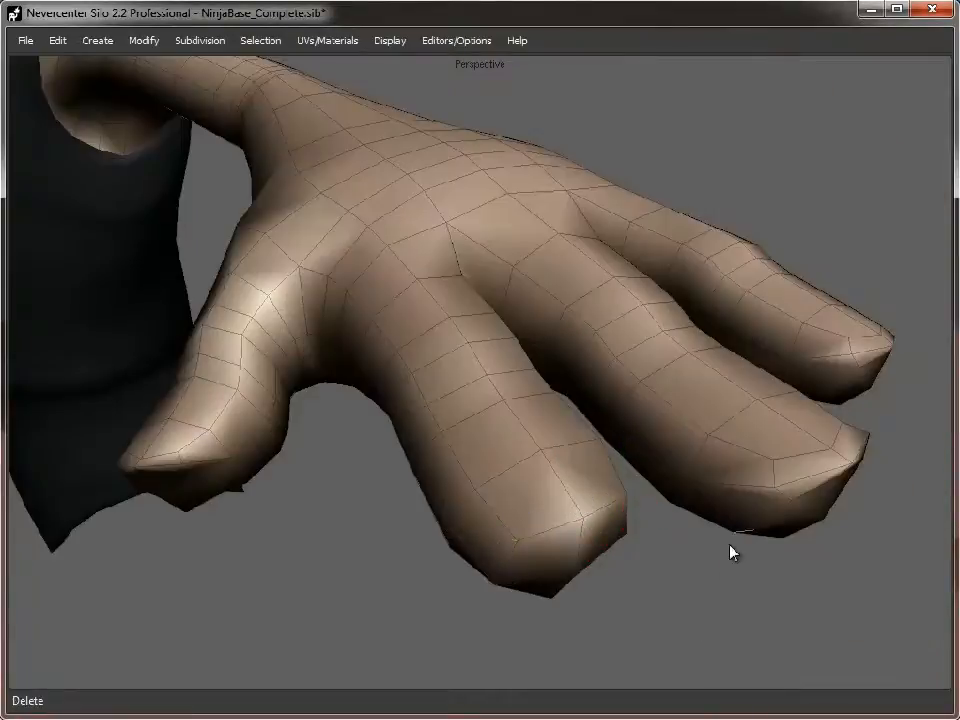
# - Remove the extra edge loops near the index fingertip and check the finger and thumb underside
pyautogui.moveTo(732, 552); pyautogui.dragTo(630, 452)
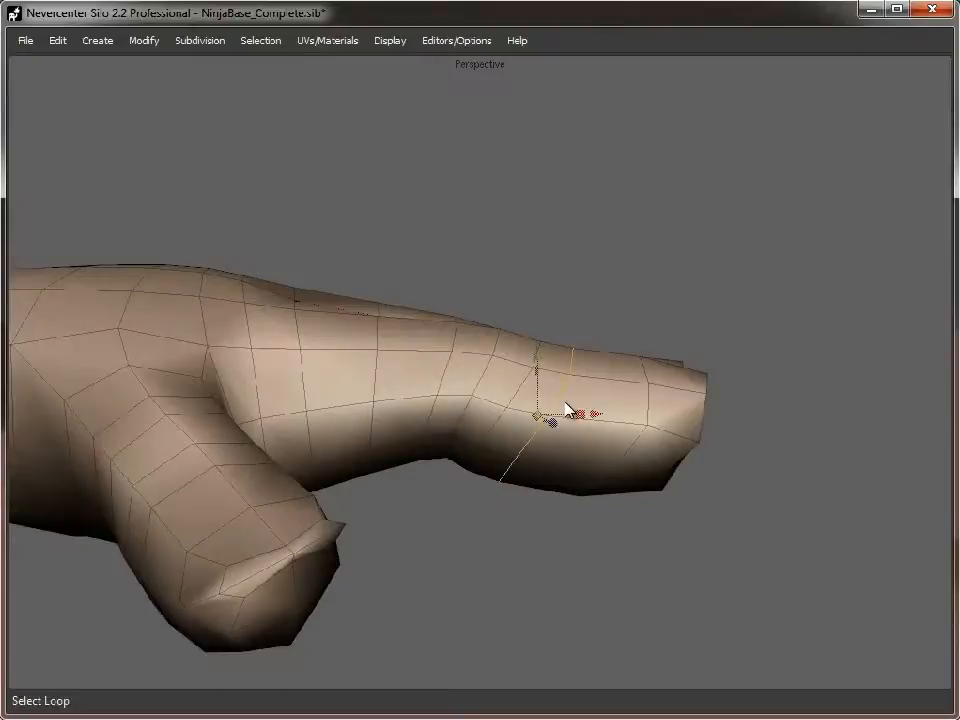
pyautogui.moveTo(376, 396)
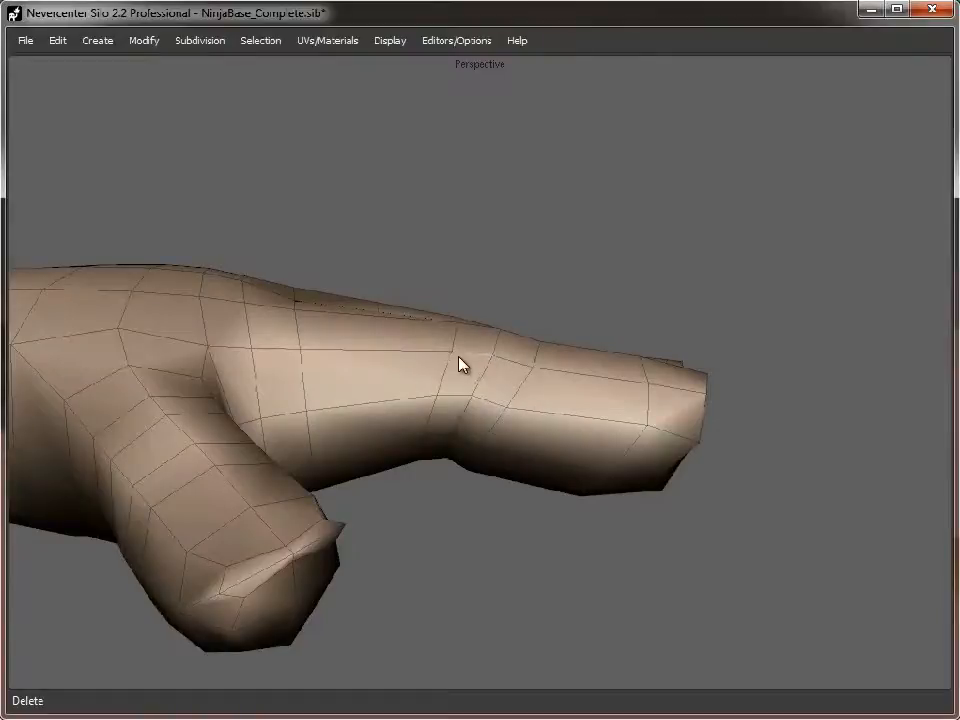
pyautogui.moveTo(512, 360)
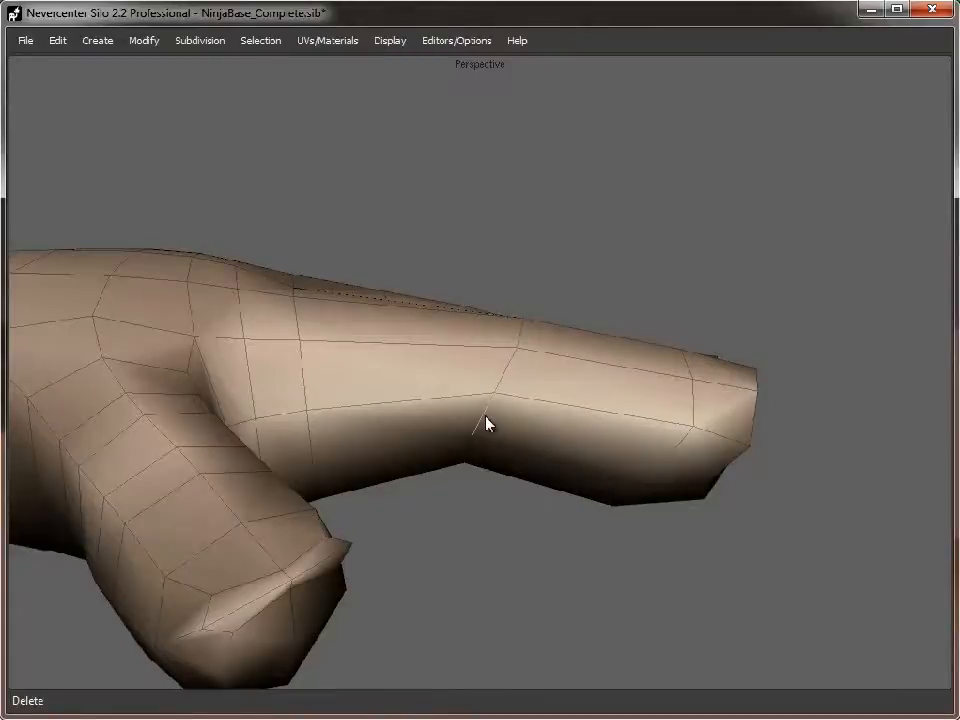
pyautogui.moveTo(490, 424); pyautogui.dragTo(508, 570)
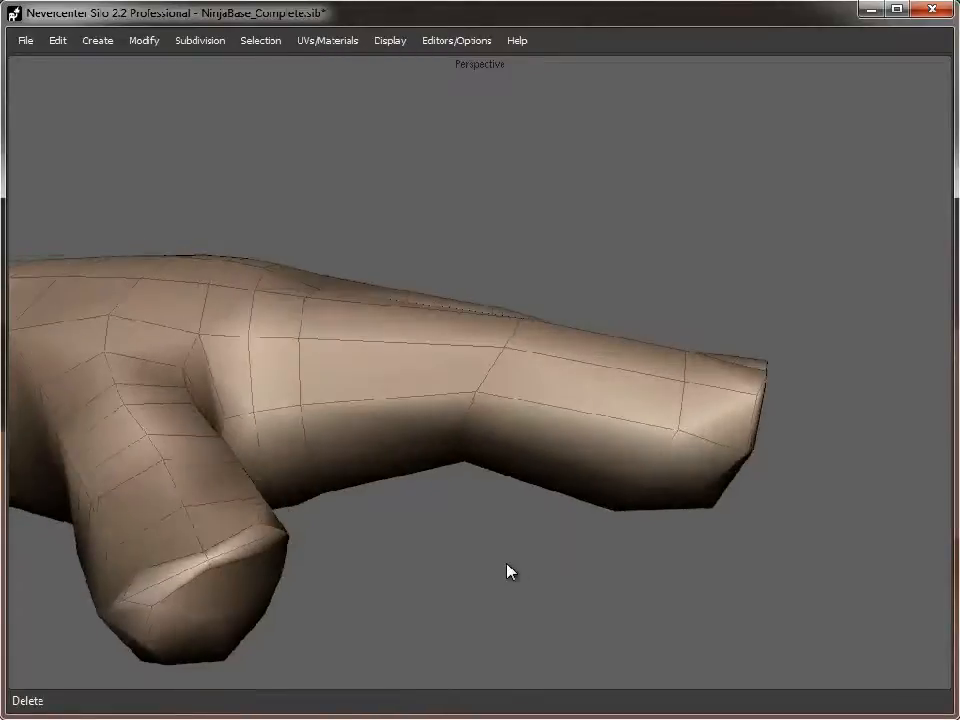
pyautogui.click(500, 400)
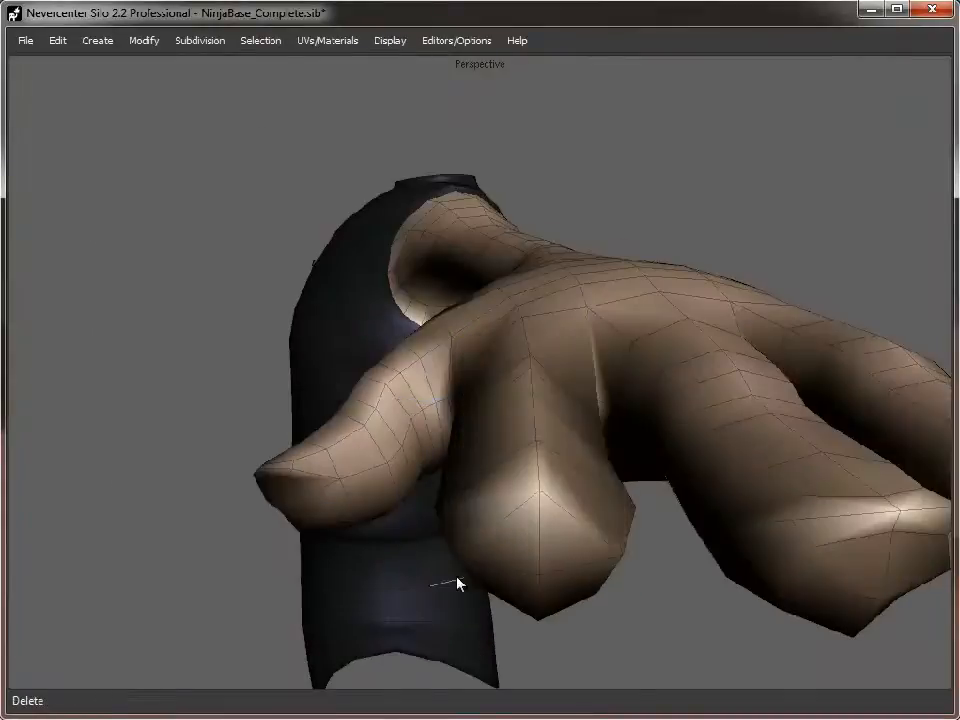
pyautogui.moveTo(460, 584); pyautogui.dragTo(580, 508)
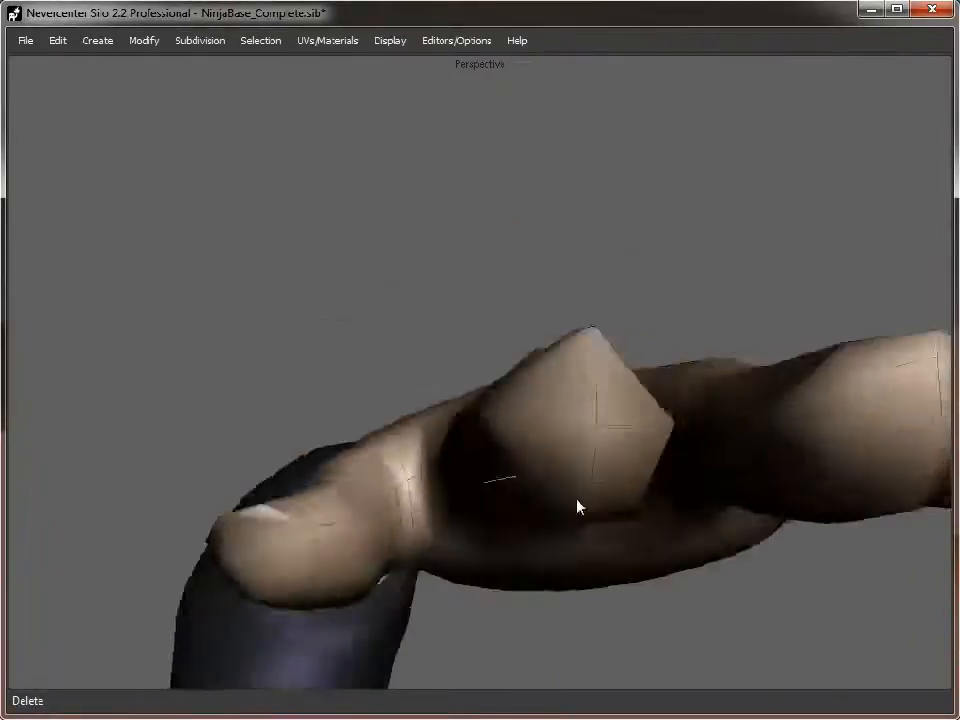
pyautogui.moveTo(578, 508); pyautogui.dragTo(598, 496)
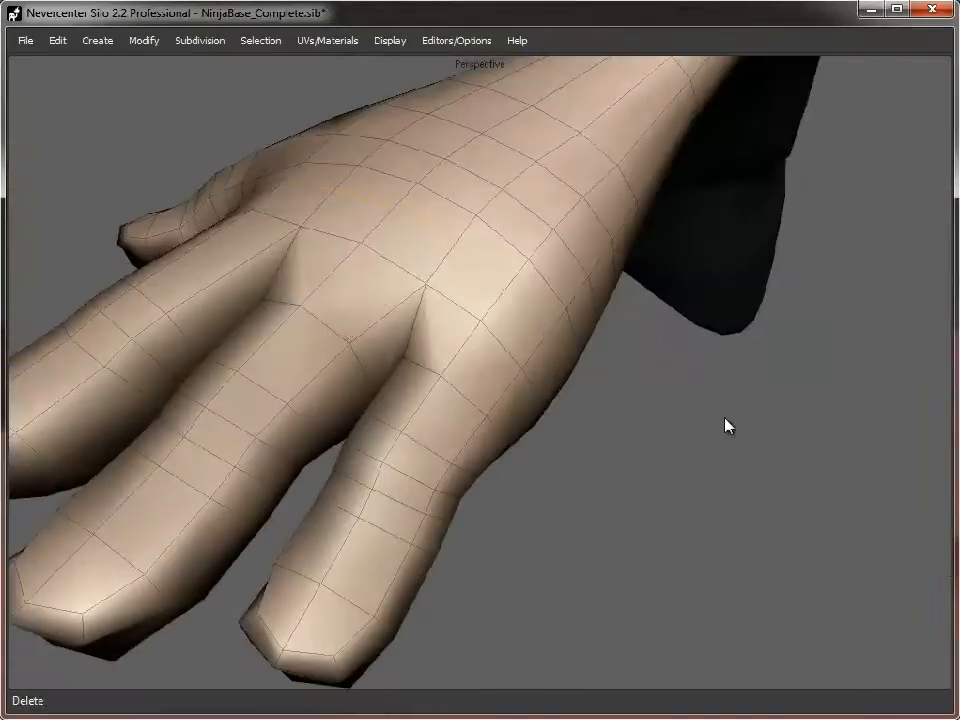
# - Follow the redundant loop across the back of the hand toward the thumb
pyautogui.moveTo(728, 424); pyautogui.dragTo(336, 248)
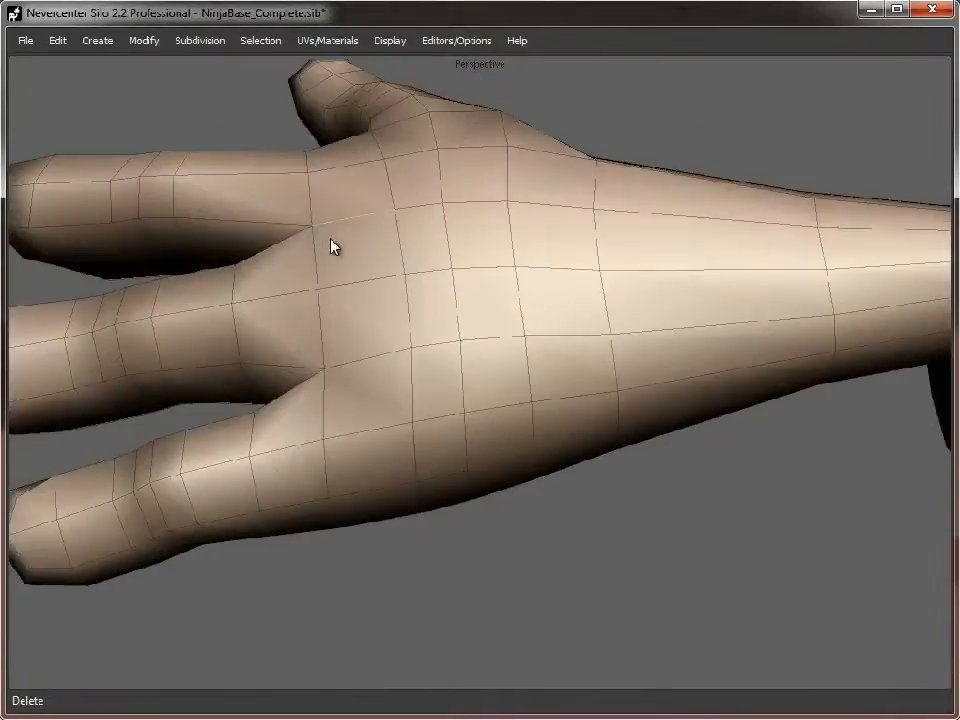
pyautogui.moveTo(334, 246); pyautogui.dragTo(370, 268)
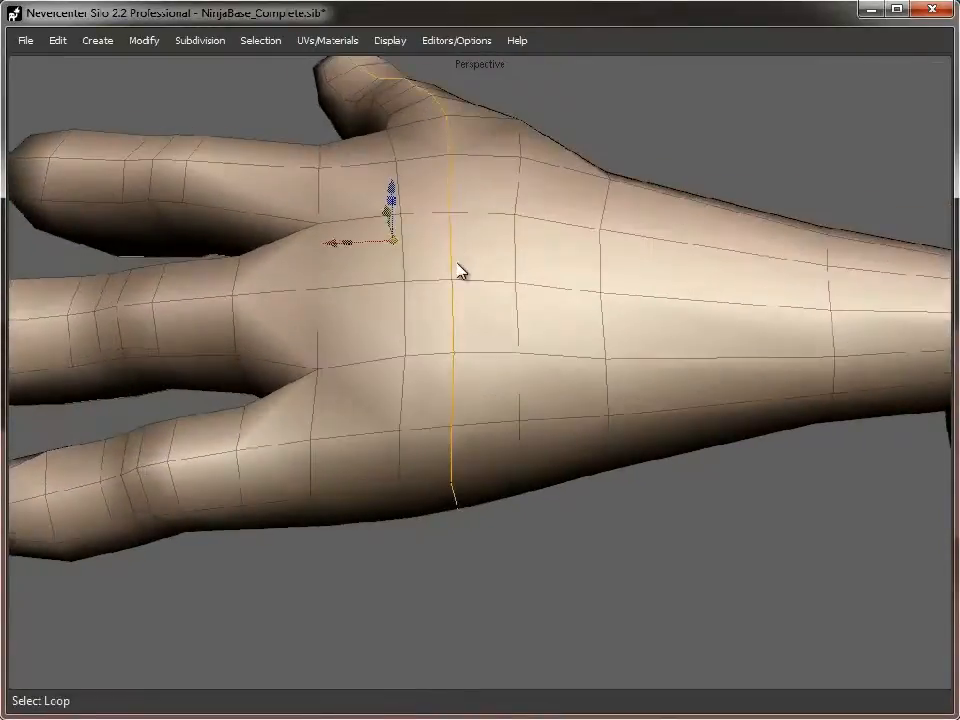
pyautogui.moveTo(460, 270); pyautogui.dragTo(576, 372)
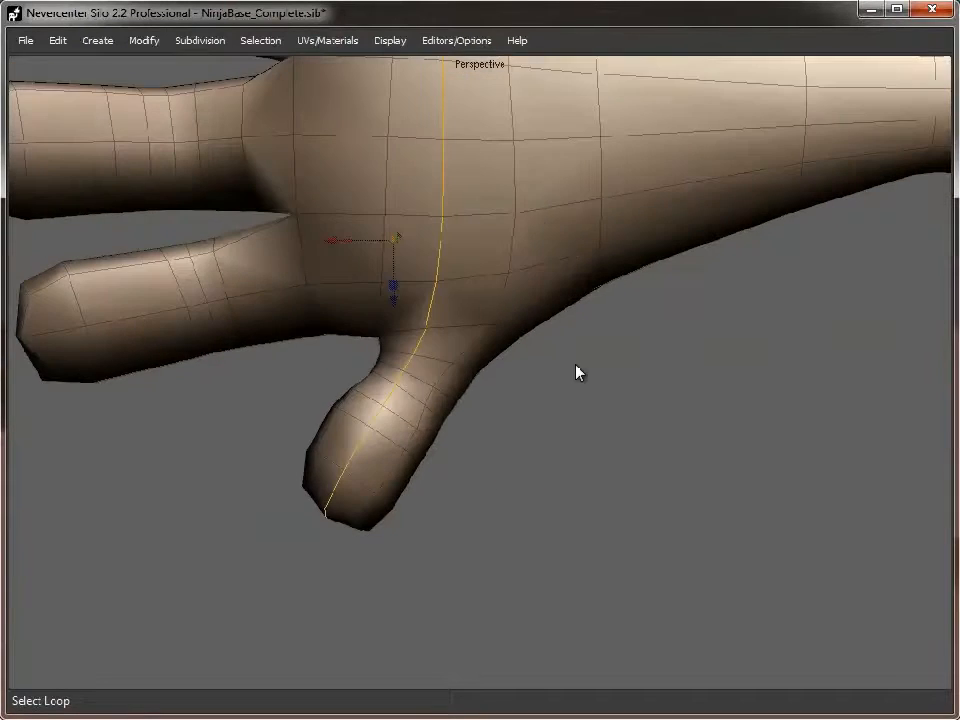
pyautogui.moveTo(578, 372); pyautogui.dragTo(536, 524)
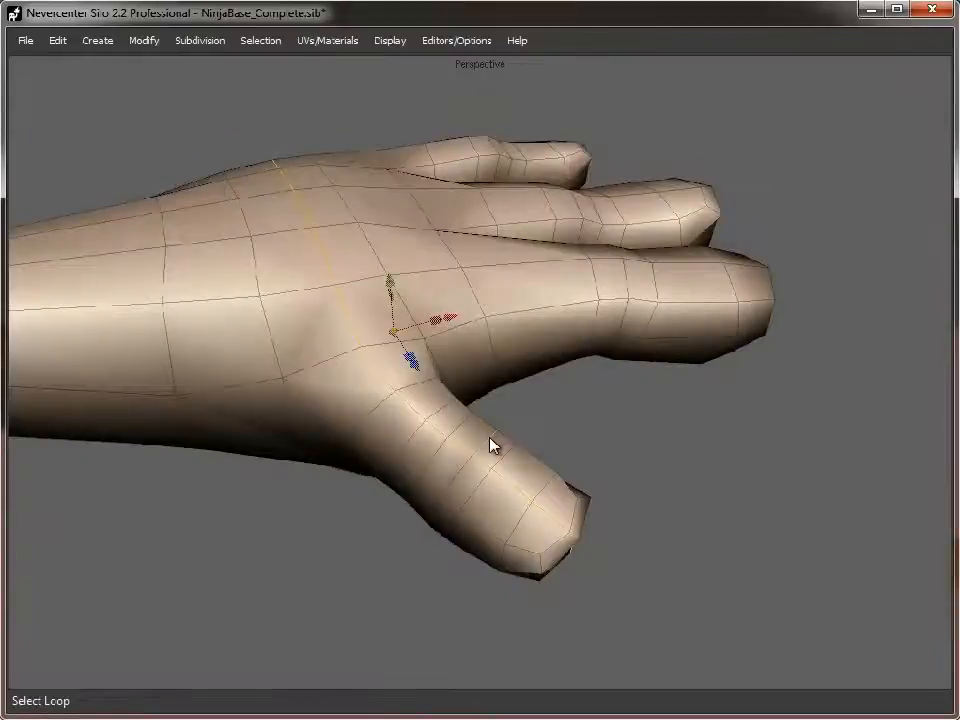
pyautogui.moveTo(490, 444); pyautogui.dragTo(324, 536)
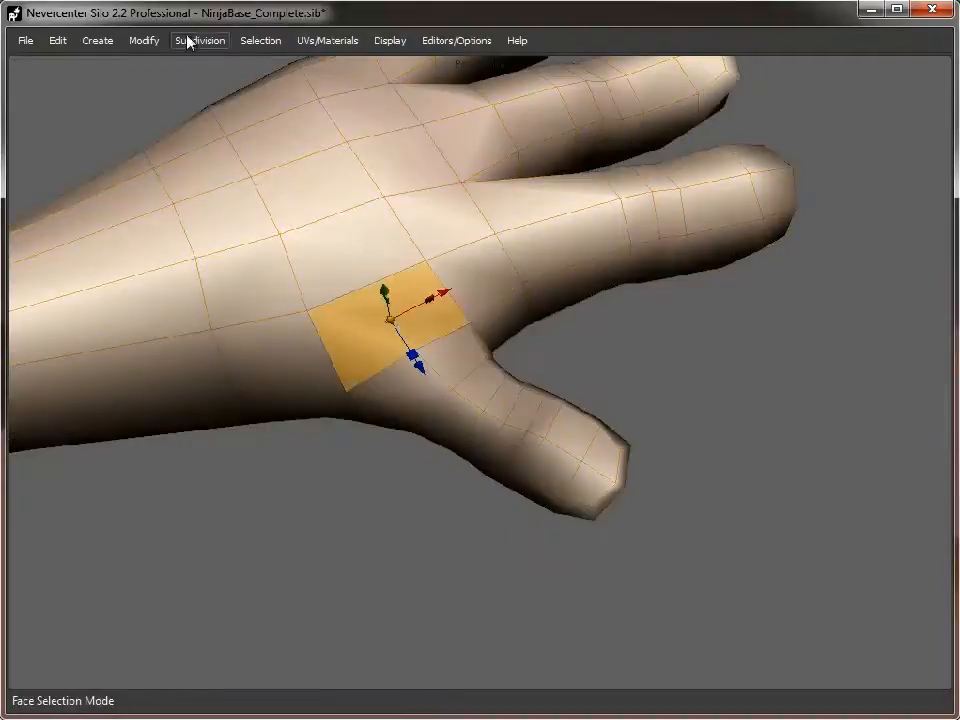
# - Delete that back-of-hand edge loop via the Modify commands, selecting a face on the hand back
pyautogui.click(144, 40)
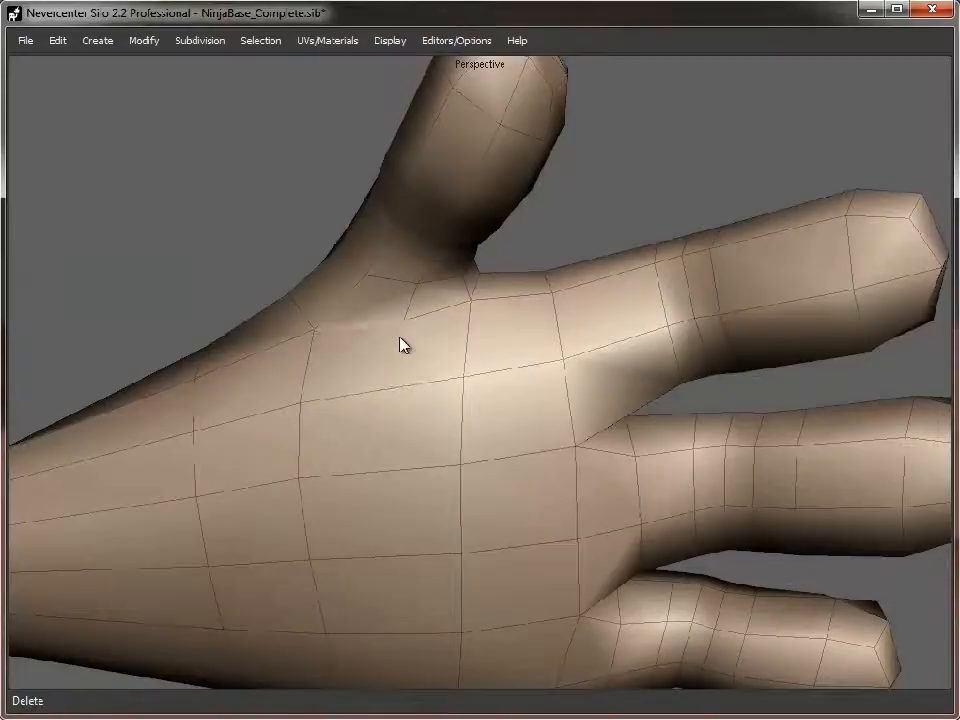
pyautogui.click(390, 360)
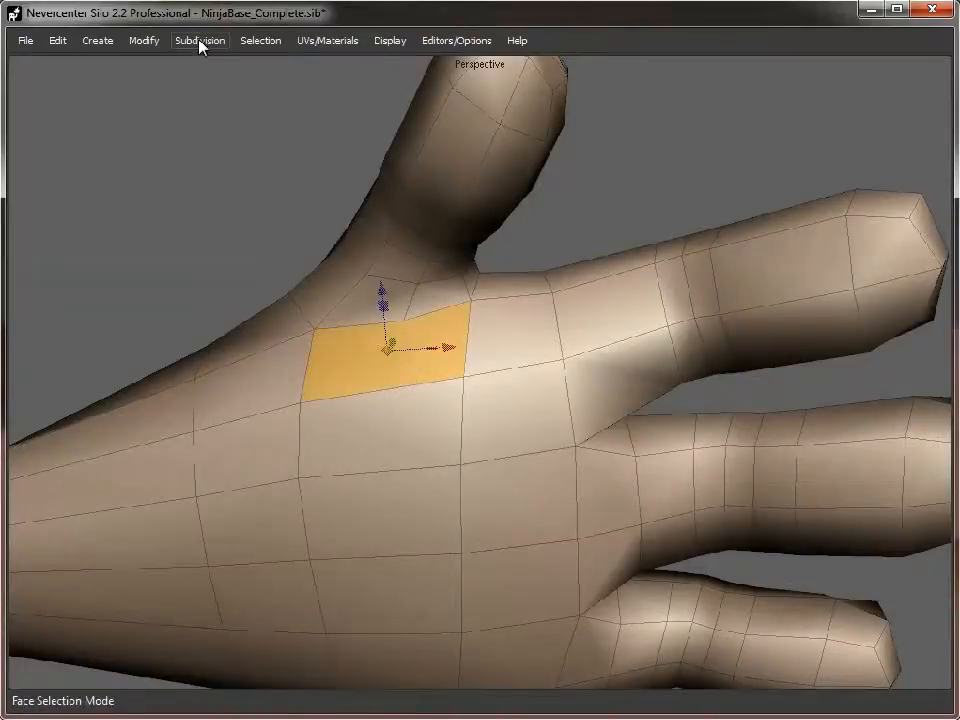
pyautogui.click(144, 40)
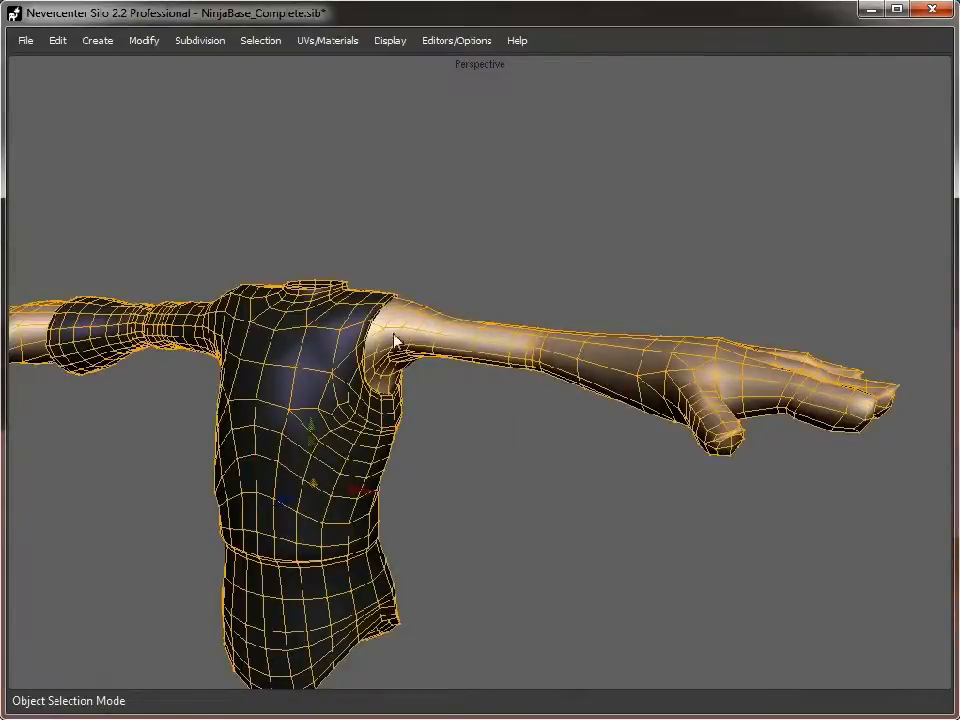
pyautogui.moveTo(392, 340); pyautogui.dragTo(444, 496)
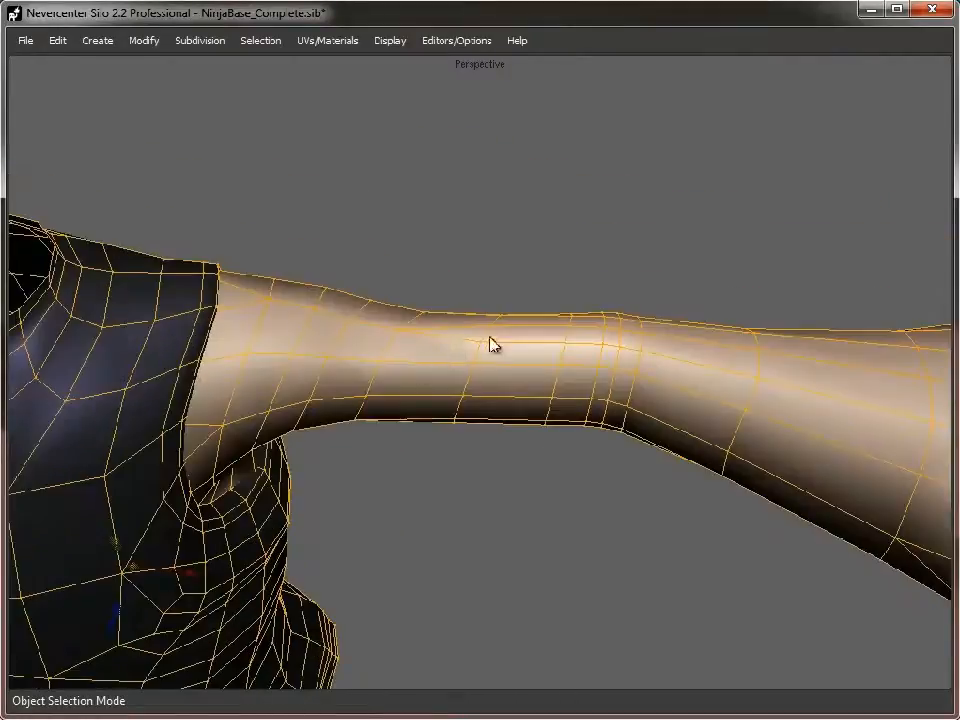
pyautogui.moveTo(492, 344); pyautogui.dragTo(452, 436)
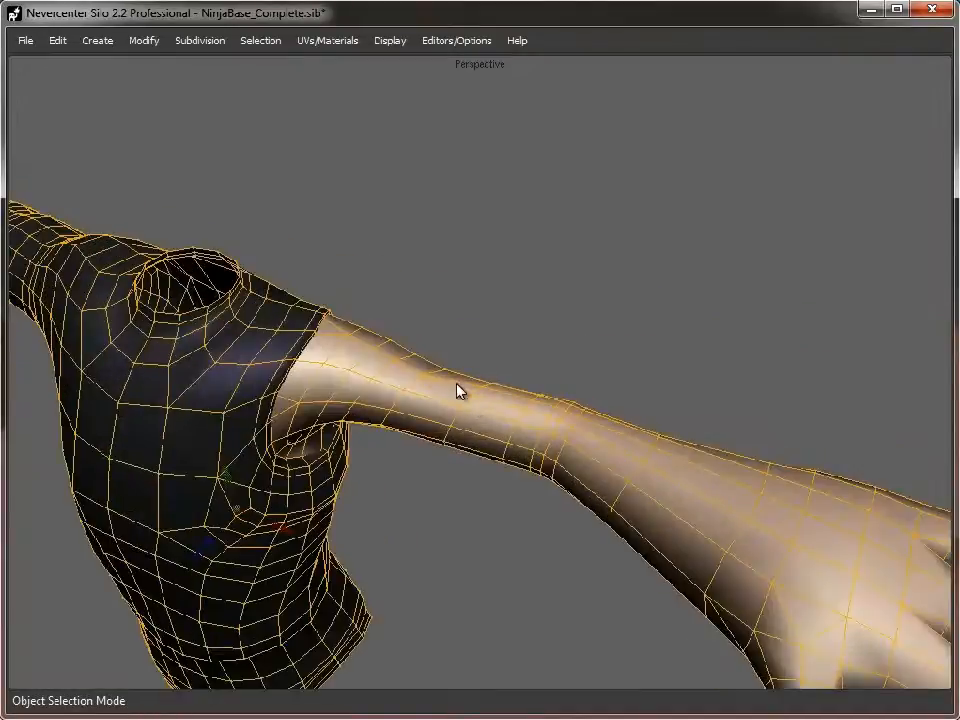
pyautogui.moveTo(456, 390); pyautogui.dragTo(488, 426)
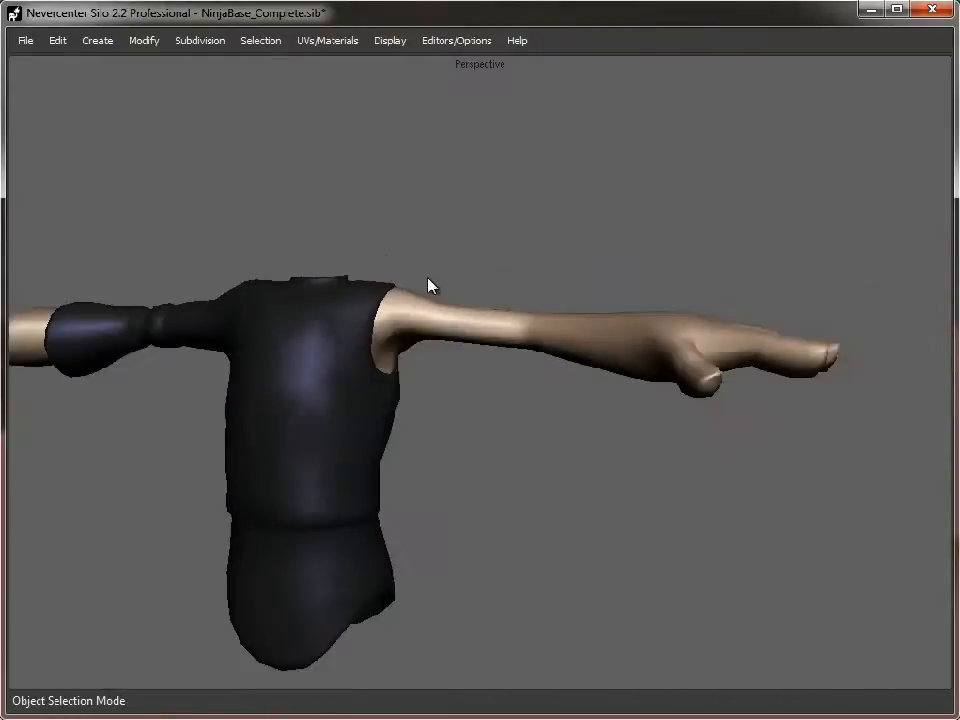
pyautogui.moveTo(428, 284); pyautogui.dragTo(448, 382)
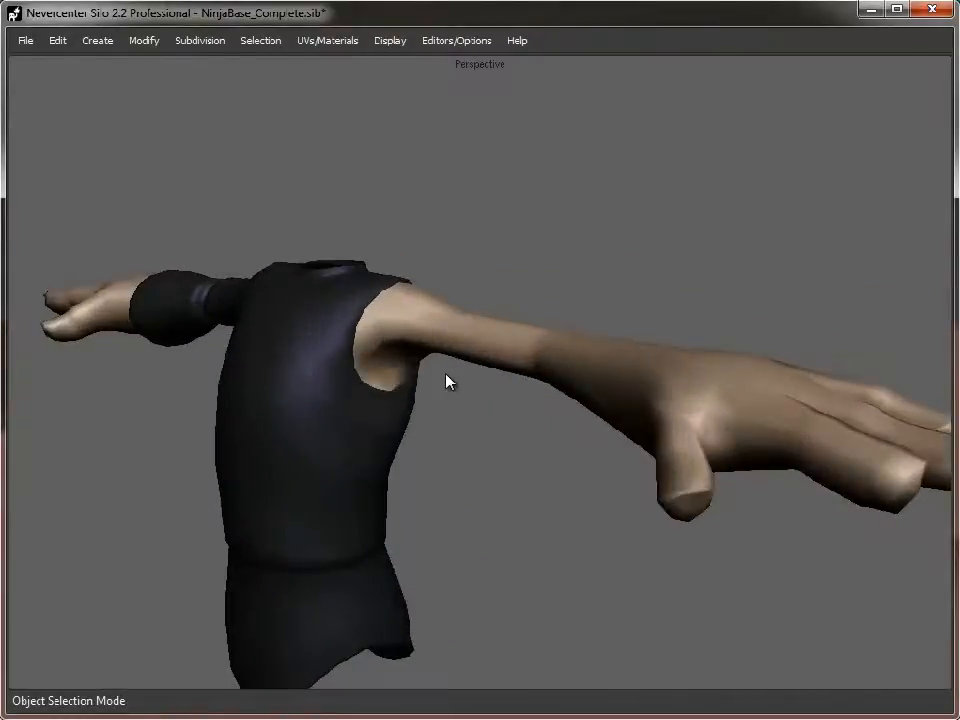
pyautogui.moveTo(448, 382); pyautogui.dragTo(584, 364)
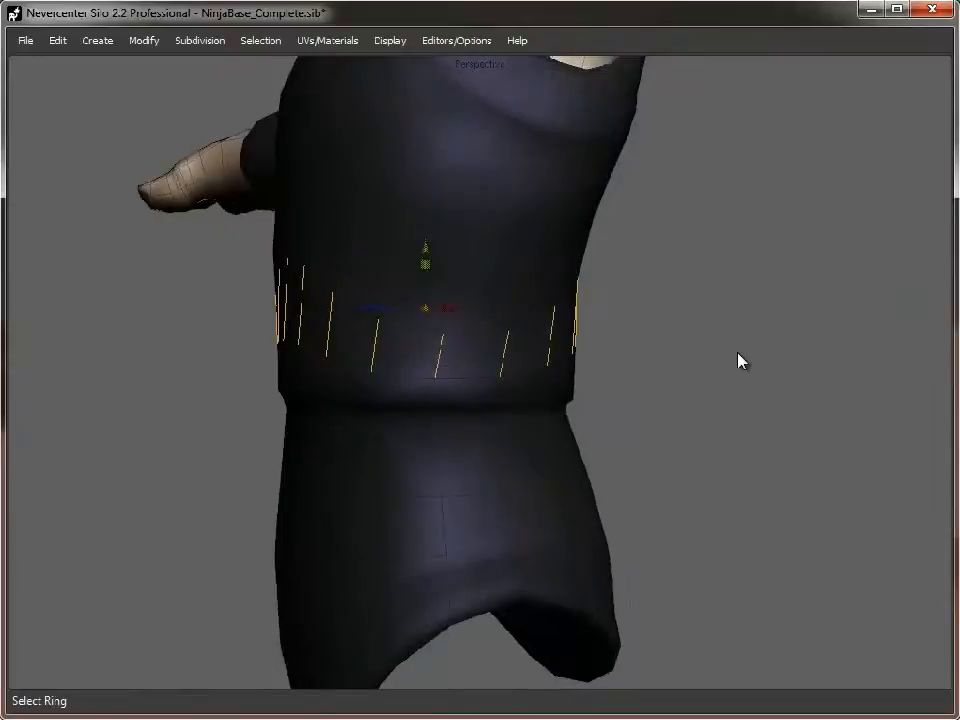
# - Merge the selected ring of shirt waist edges with Modify > Merge
pyautogui.click(200, 40)
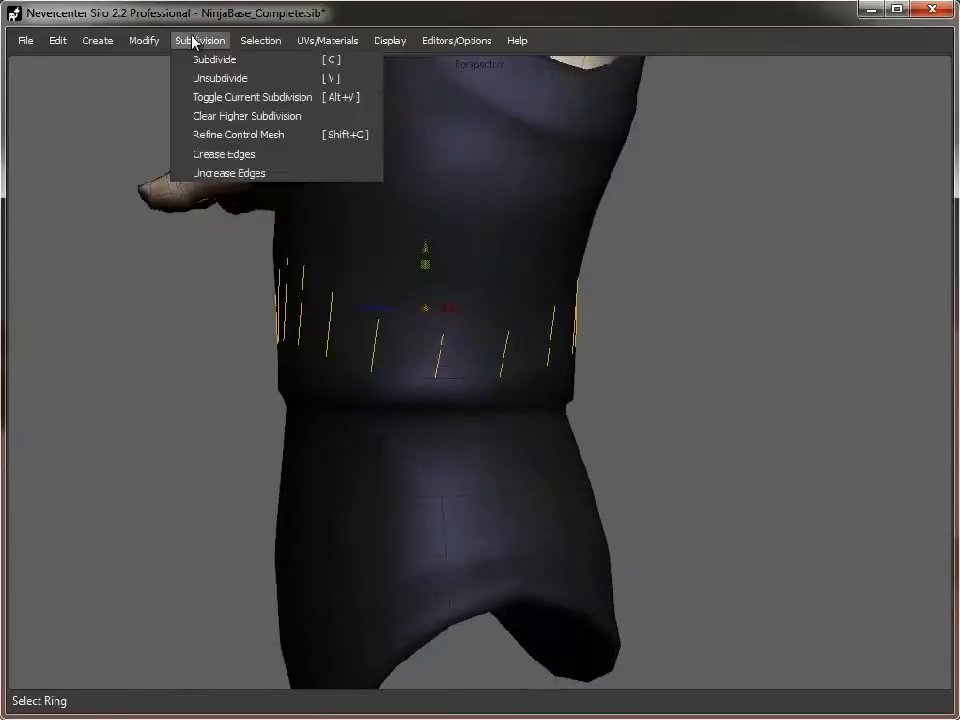
pyautogui.click(144, 40)
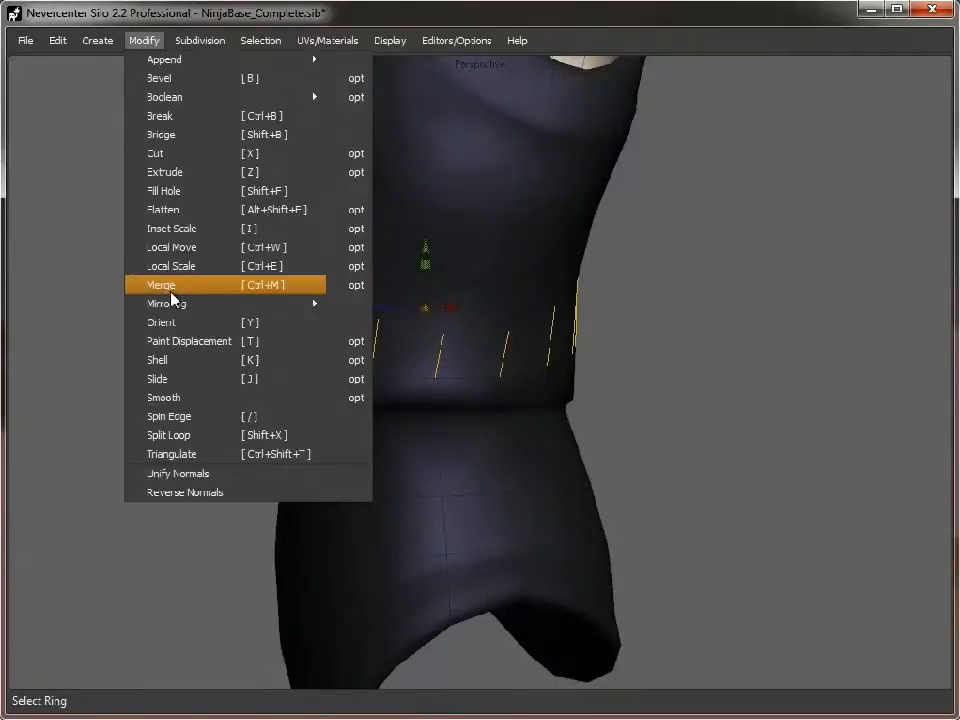
pyautogui.click(160, 284)
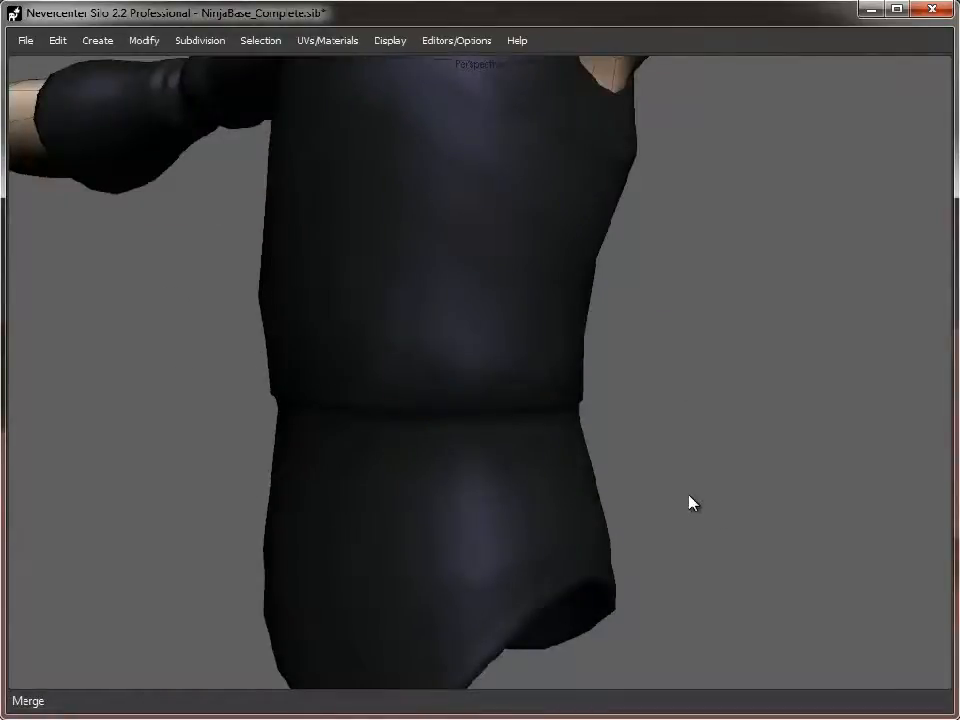
pyautogui.moveTo(700, 464)
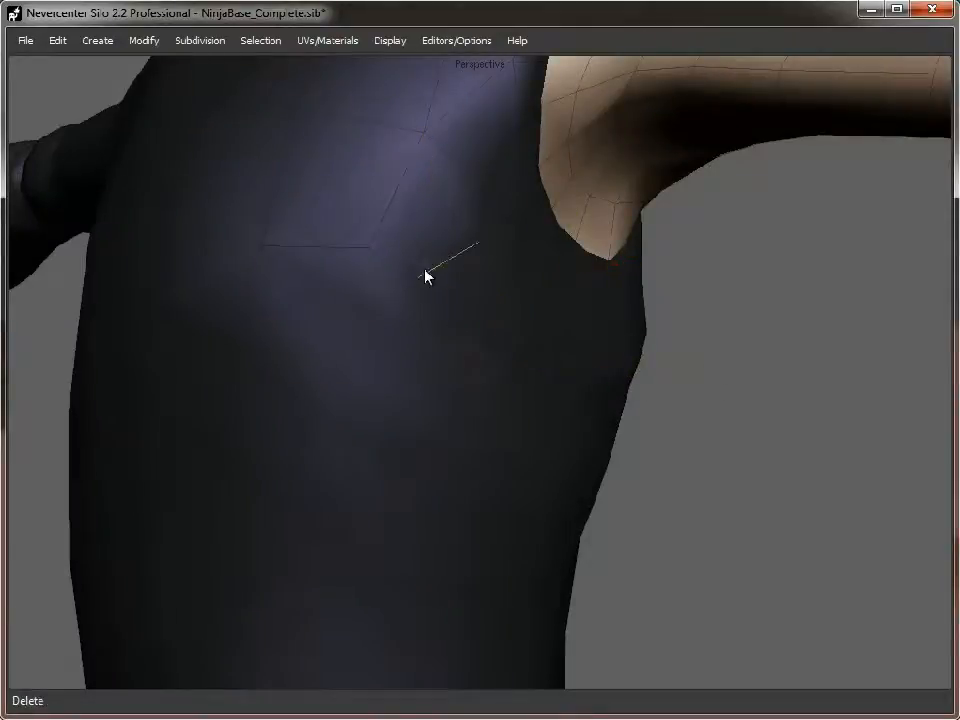
# - Merge the selected edge ring on the shirt chest the same way
pyautogui.moveTo(424, 276); pyautogui.dragTo(830, 320)
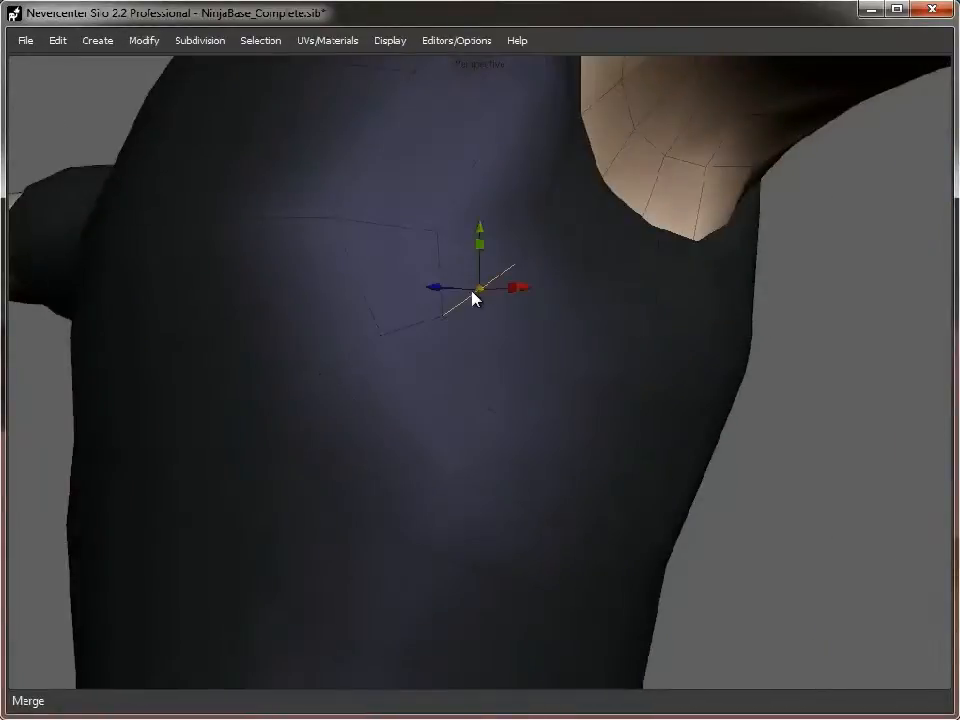
pyautogui.click(144, 40)
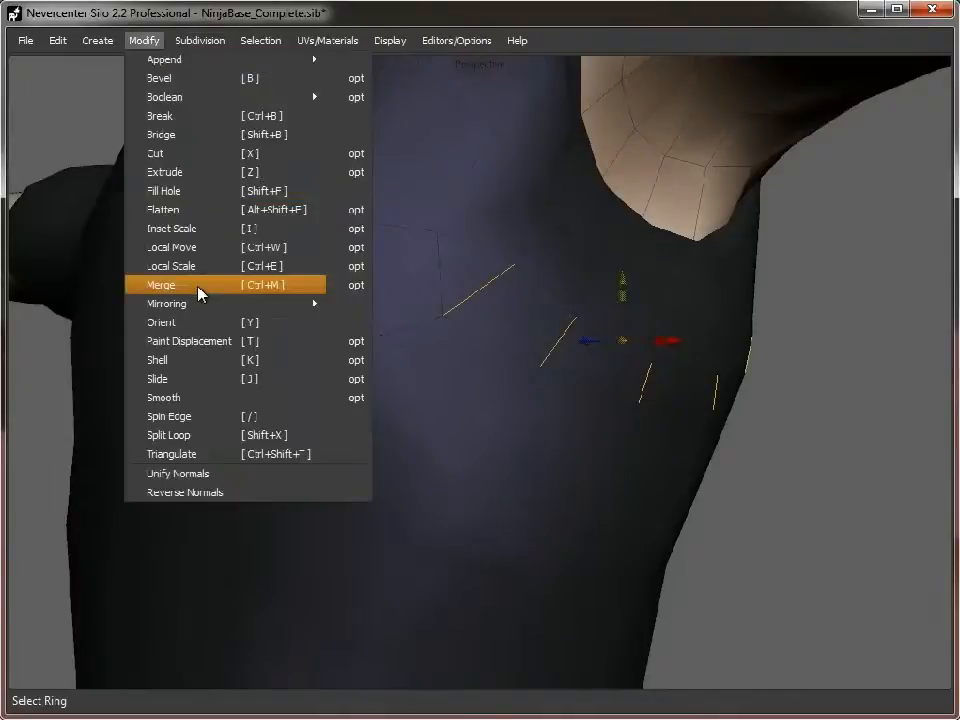
pyautogui.click(160, 284)
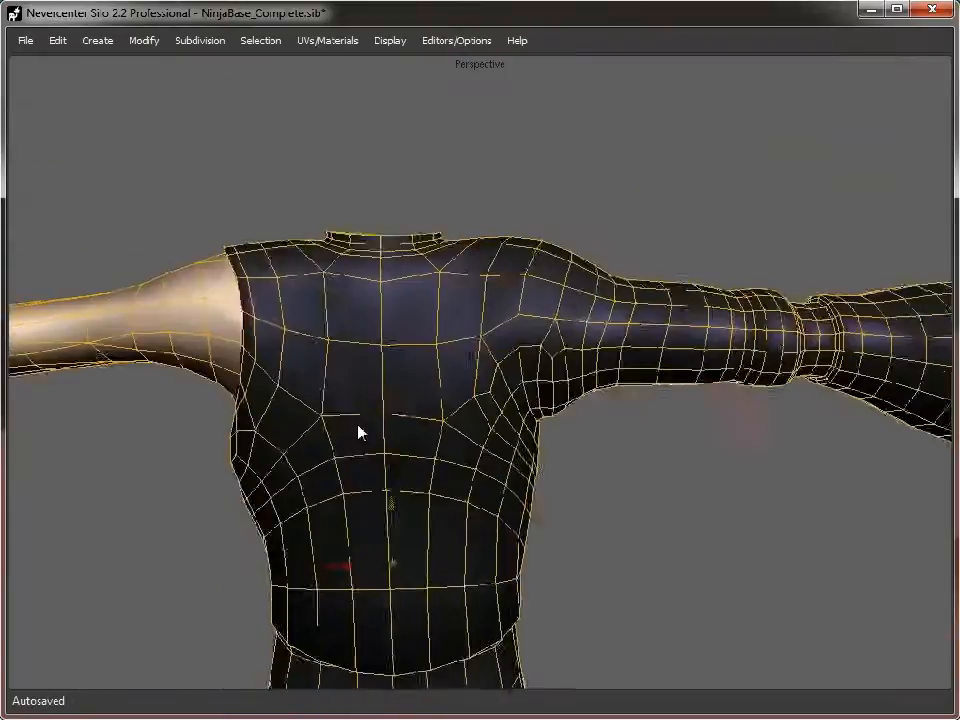
# - Orbit to the shirt sleeve and select the extra edge loop to delete
pyautogui.moveTo(360, 430); pyautogui.dragTo(558, 498)
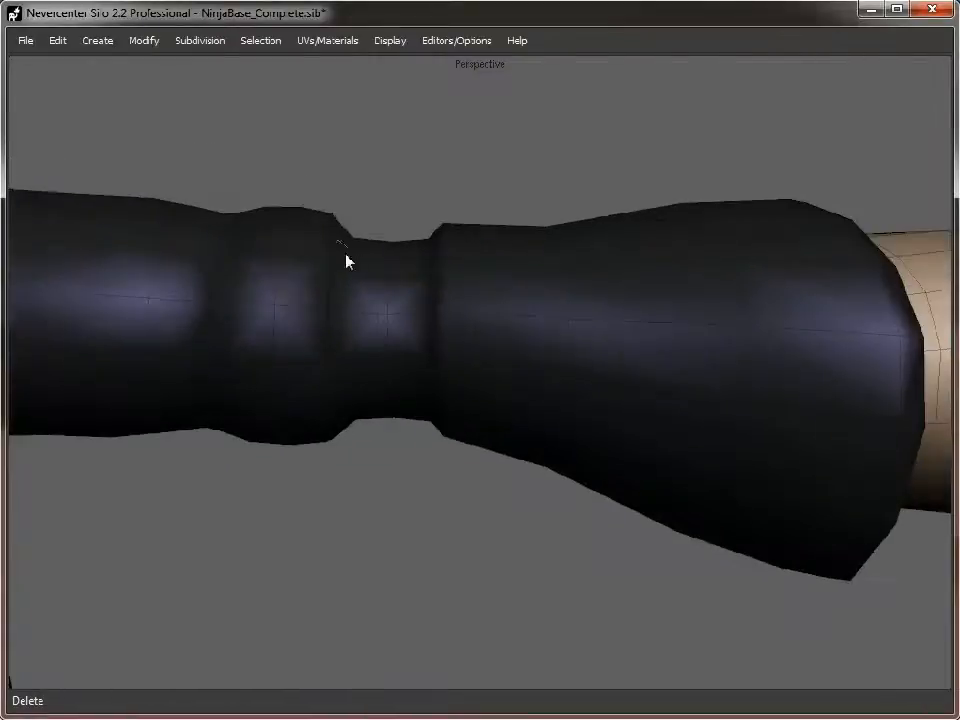
pyautogui.click(364, 320)
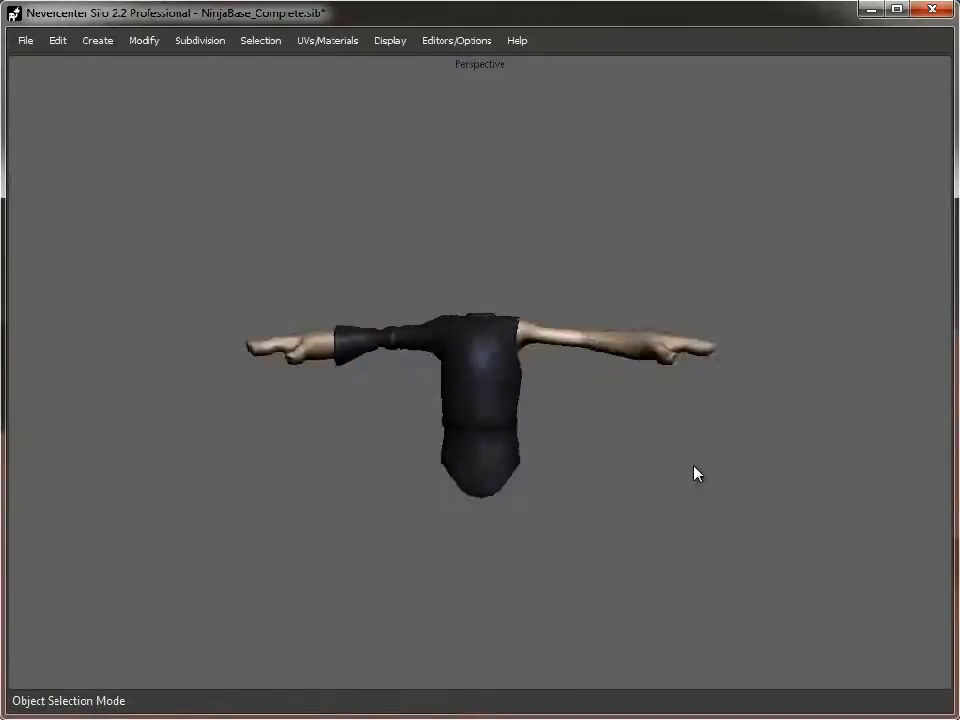
# - Review the torso from several sides and remove the redundant shirt loop at the sleeved shoulder
pyautogui.moveTo(696, 474); pyautogui.dragTo(688, 428)
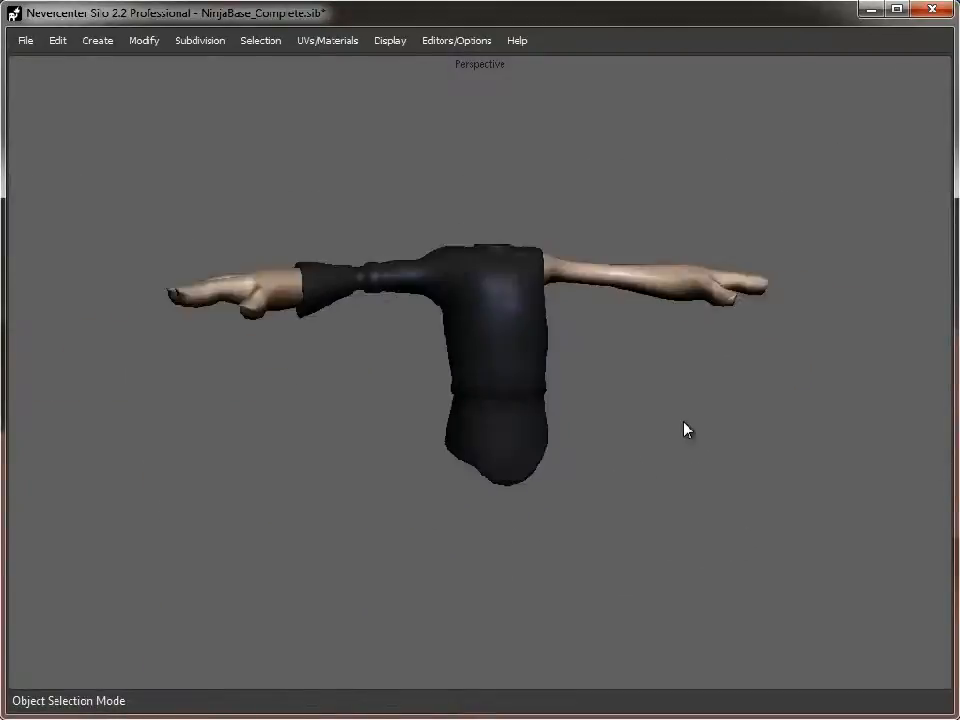
pyautogui.moveTo(686, 428); pyautogui.dragTo(478, 430)
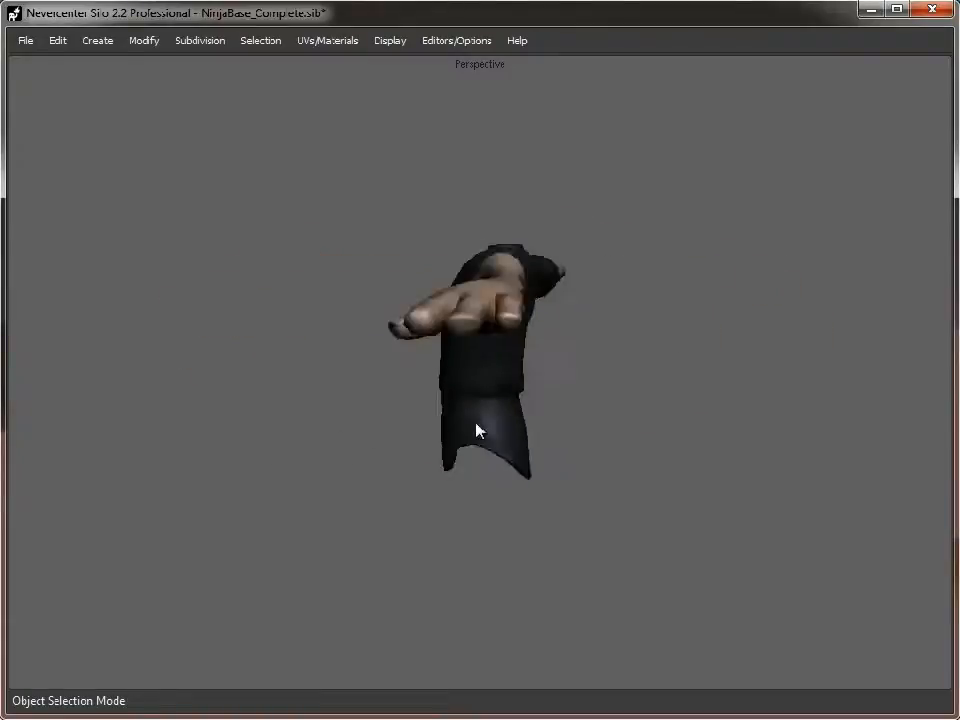
pyautogui.moveTo(480, 430); pyautogui.dragTo(530, 408)
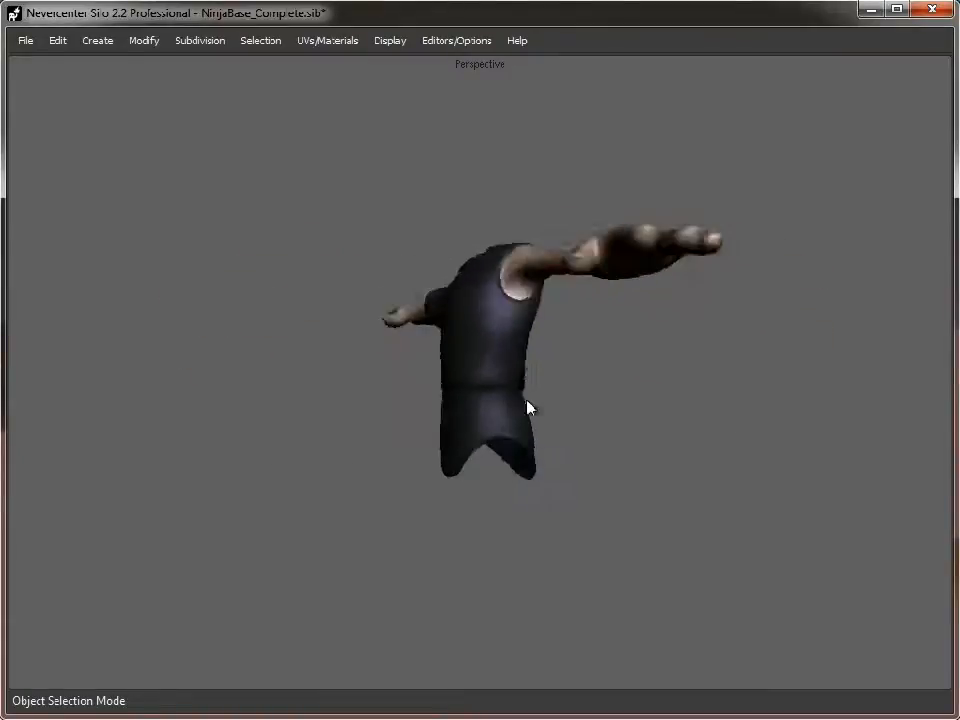
pyautogui.moveTo(530, 408); pyautogui.dragTo(436, 428)
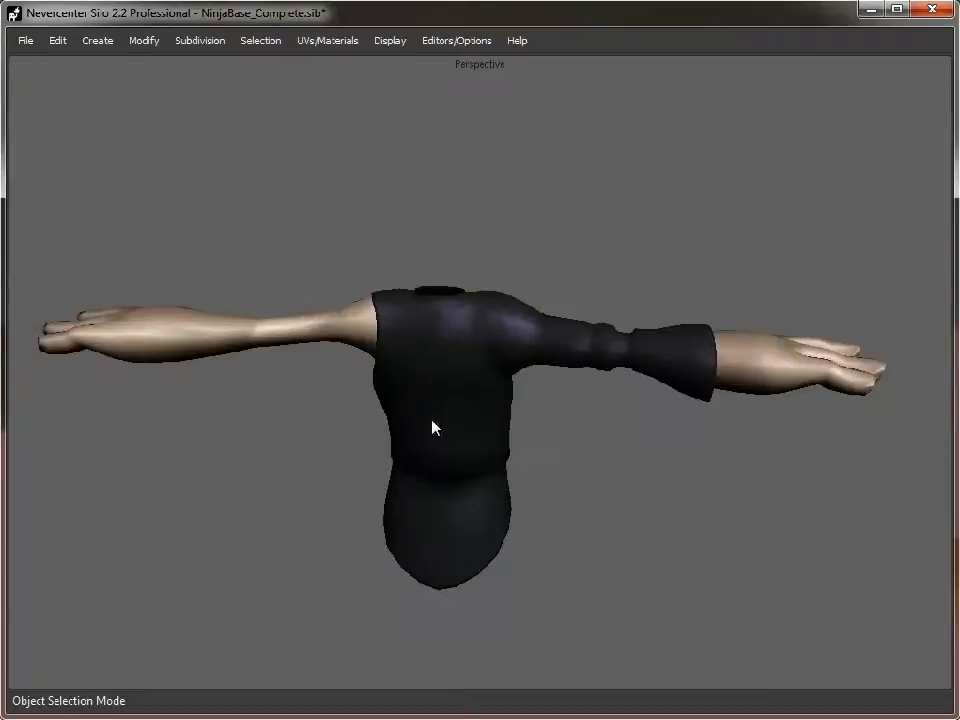
pyautogui.moveTo(436, 428); pyautogui.dragTo(400, 460)
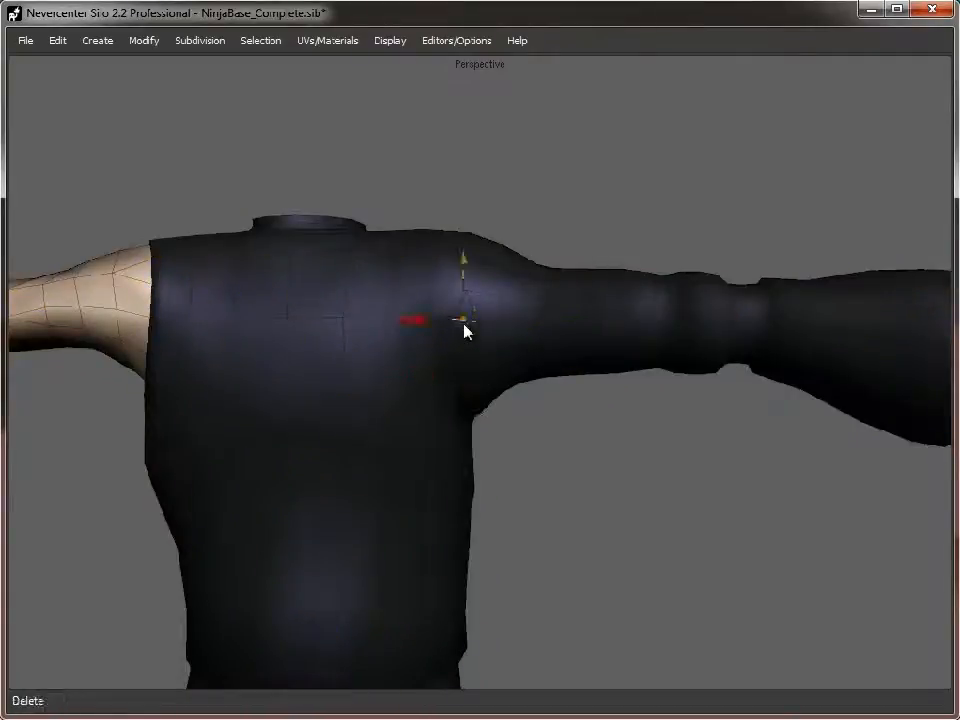
pyautogui.click(144, 40)
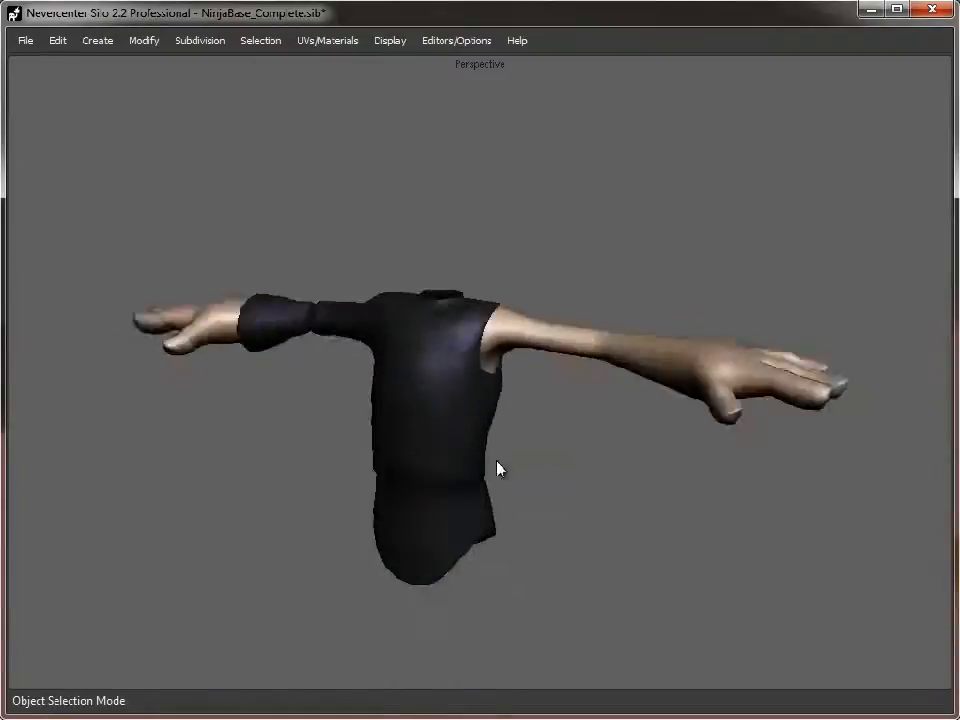
# - Orbit the upper body from above and the front to check the shirt and other arm
pyautogui.moveTo(500, 468); pyautogui.dragTo(510, 362)
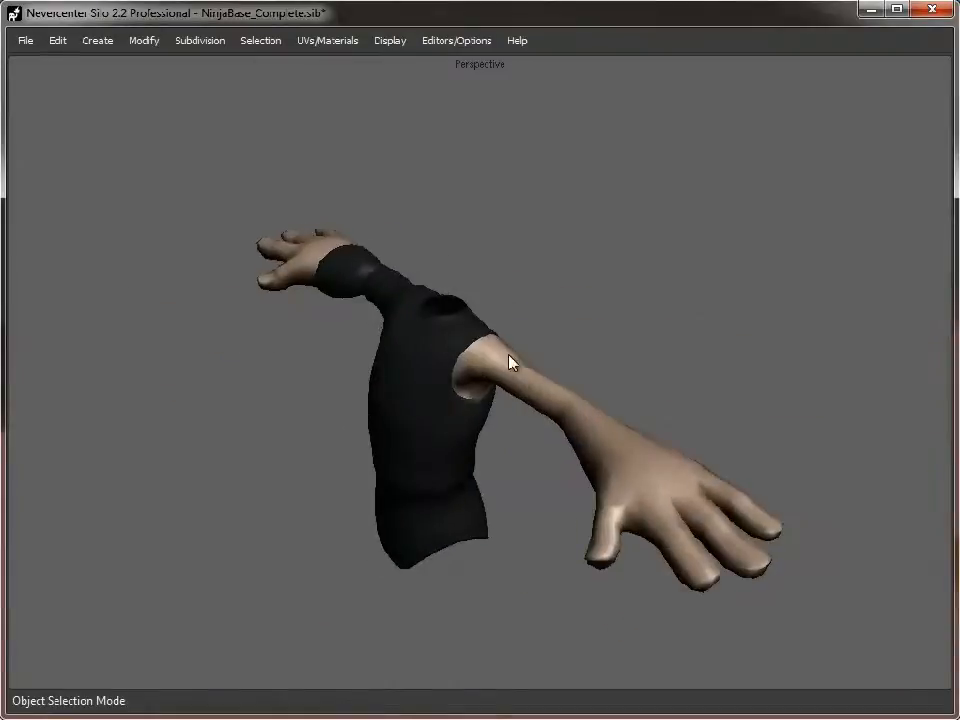
pyautogui.moveTo(510, 362); pyautogui.dragTo(520, 352)
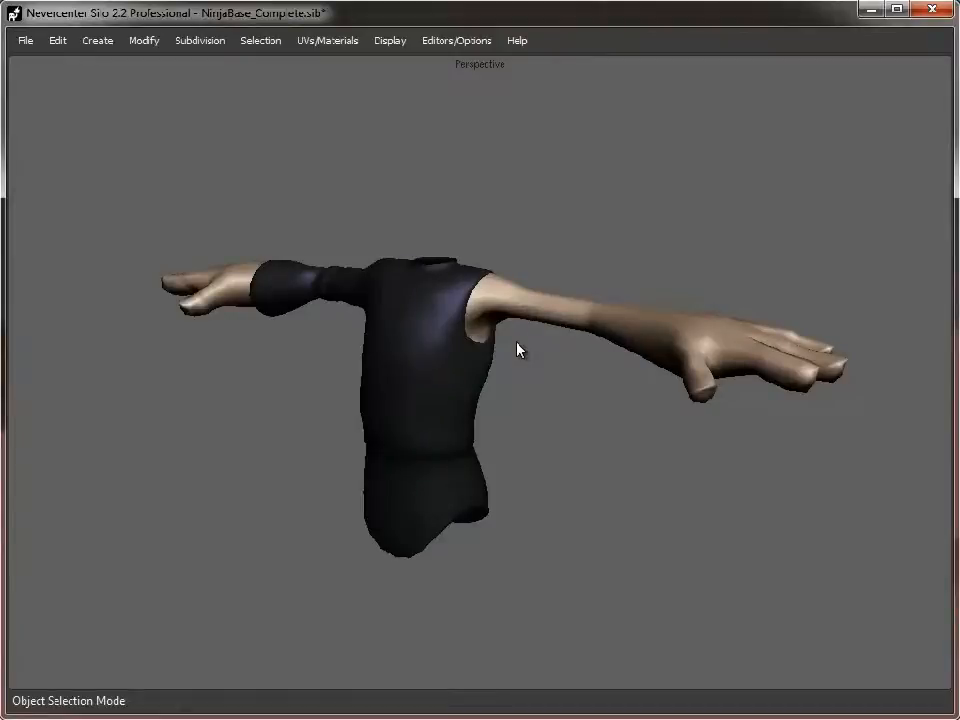
pyautogui.moveTo(518, 348); pyautogui.dragTo(336, 380)
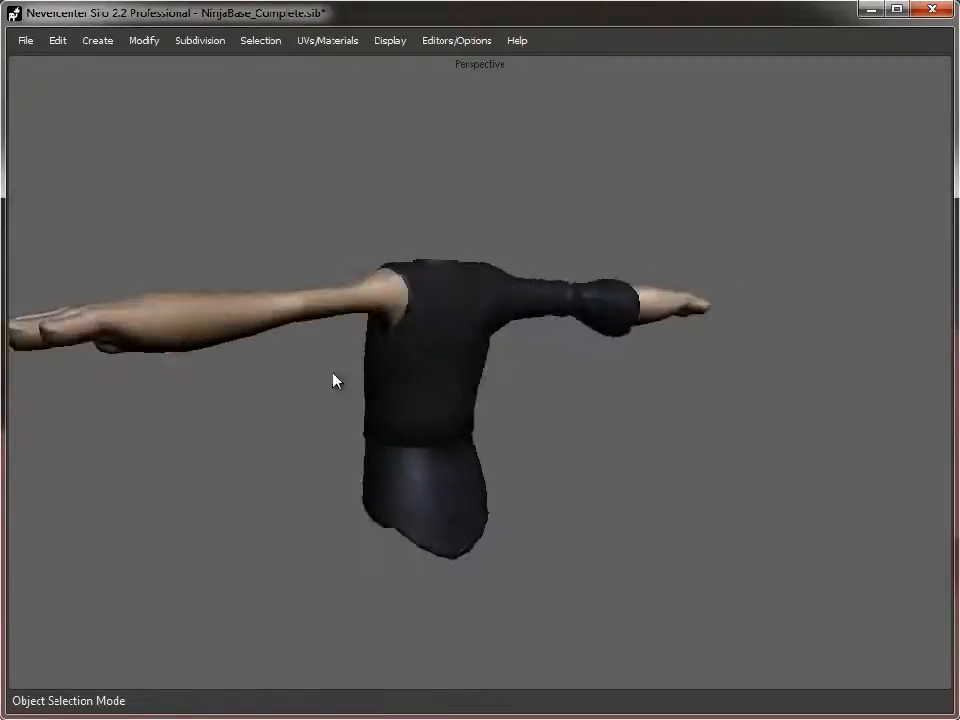
pyautogui.moveTo(336, 380); pyautogui.dragTo(562, 392)
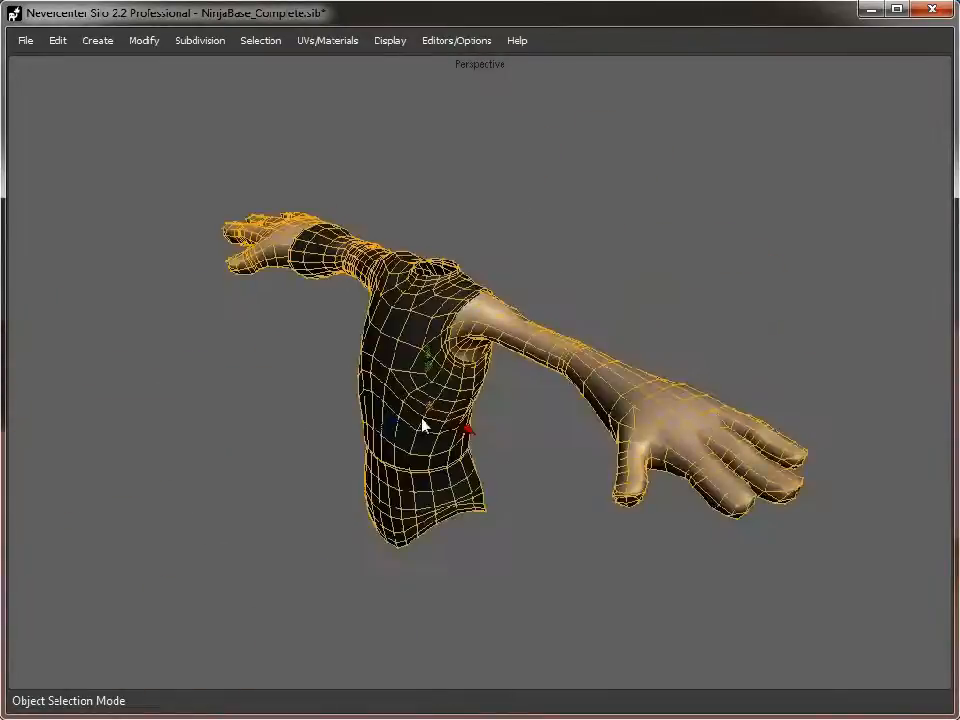
# - Deselect the body and use Display > Show All to restore the full ninja character
pyautogui.moveTo(420, 424); pyautogui.dragTo(516, 424)
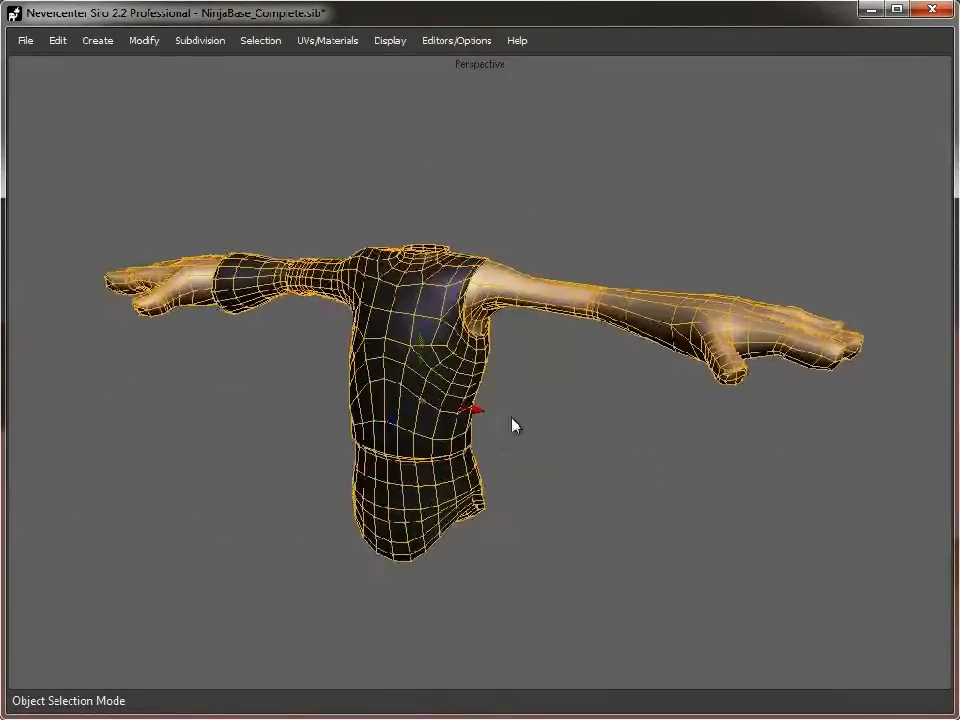
pyautogui.click(388, 40)
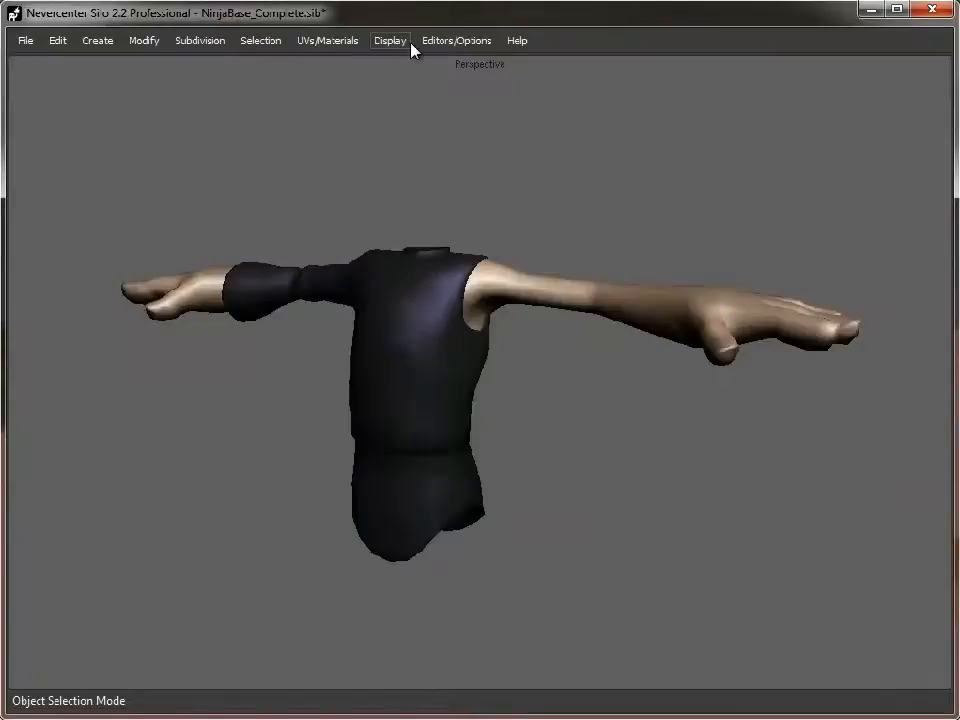
pyautogui.click(388, 40)
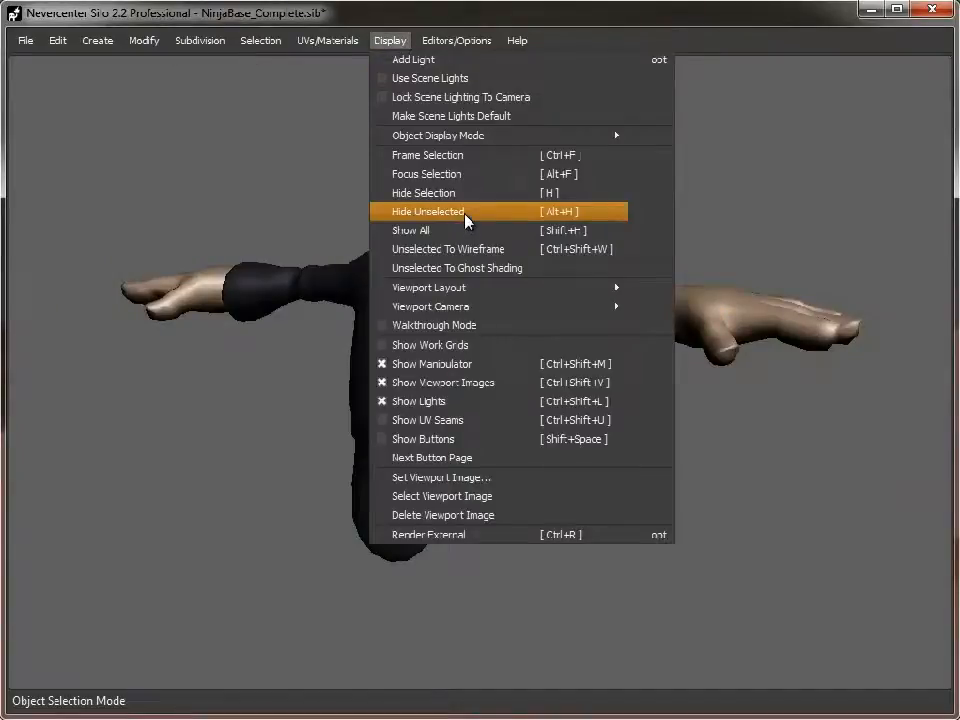
pyautogui.click(410, 230)
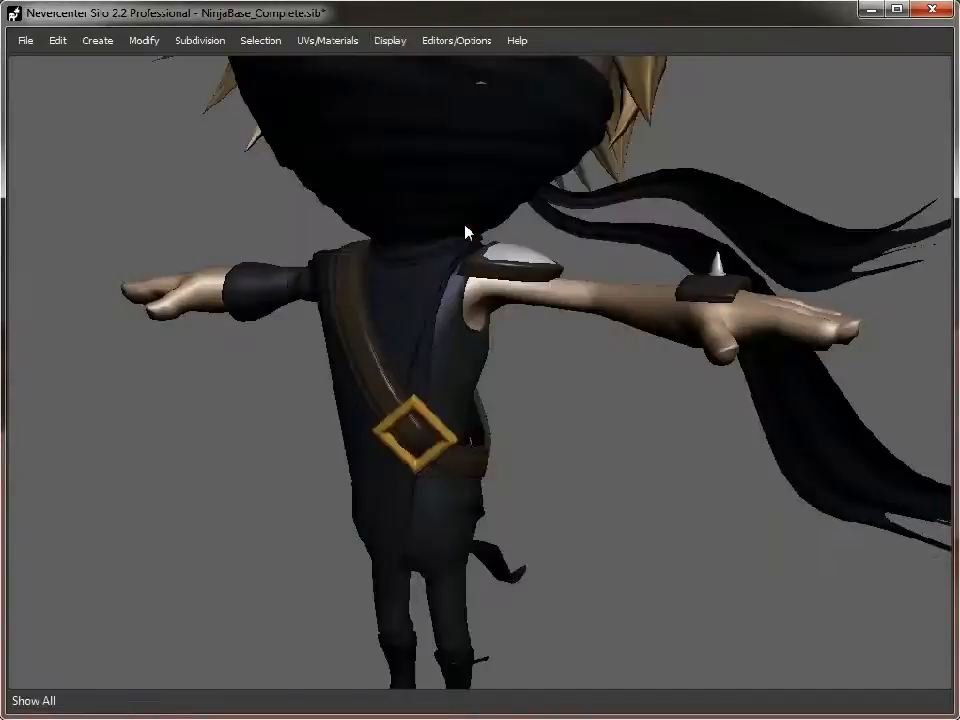
pyautogui.moveTo(470, 230); pyautogui.dragTo(544, 420)
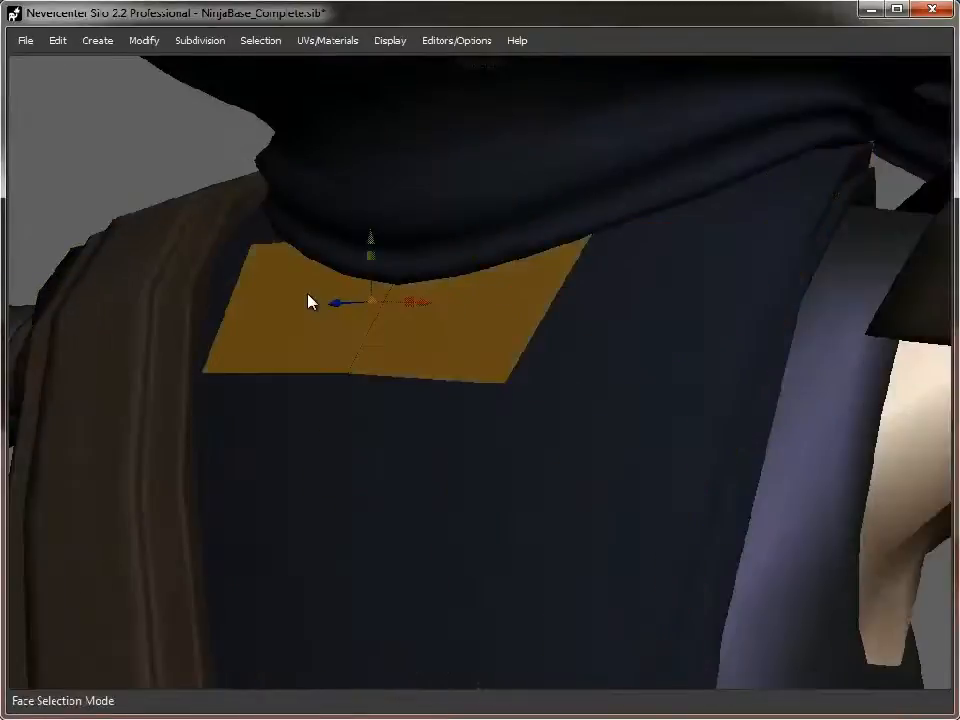
# - Join the bandana edge to the poncho under the collar and delete the stray face left below it
pyautogui.press('Delete')
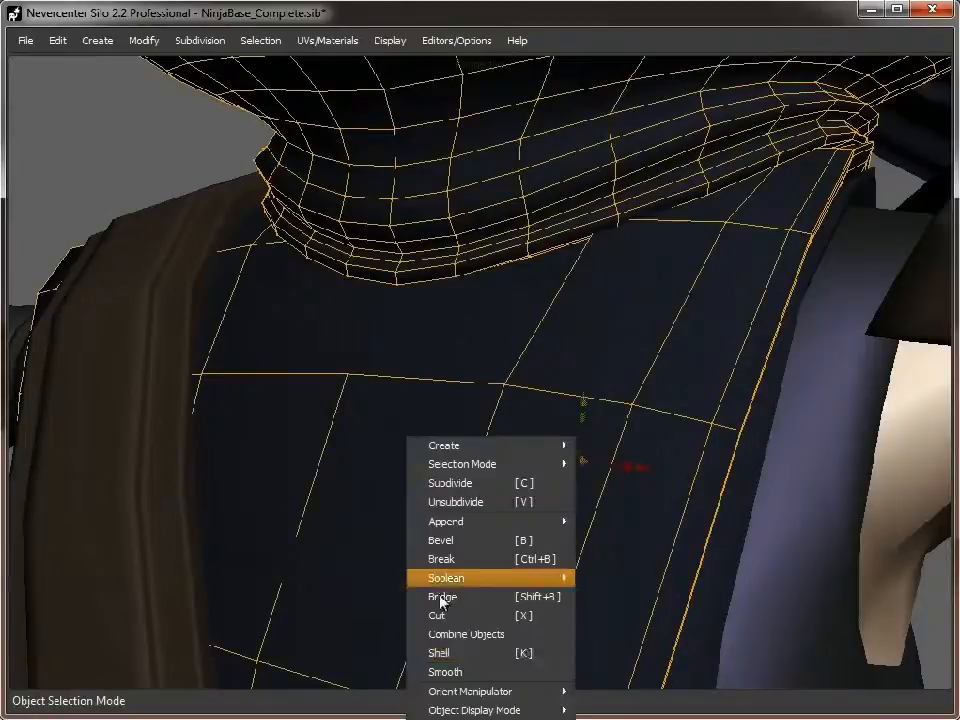
pyautogui.click(464, 632)
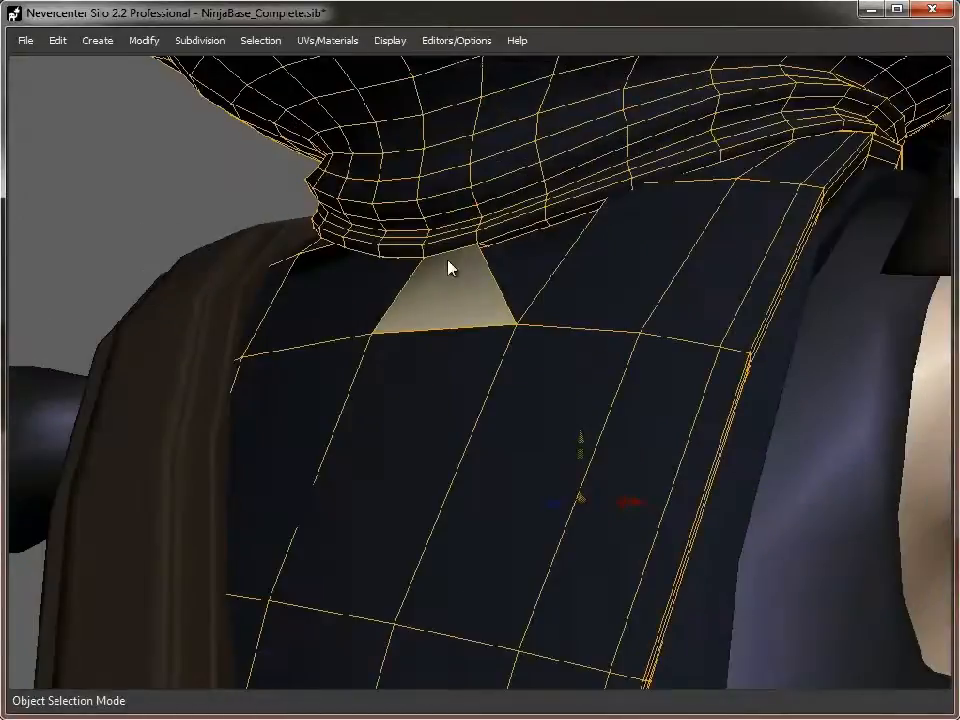
pyautogui.moveTo(450, 268); pyautogui.dragTo(376, 344)
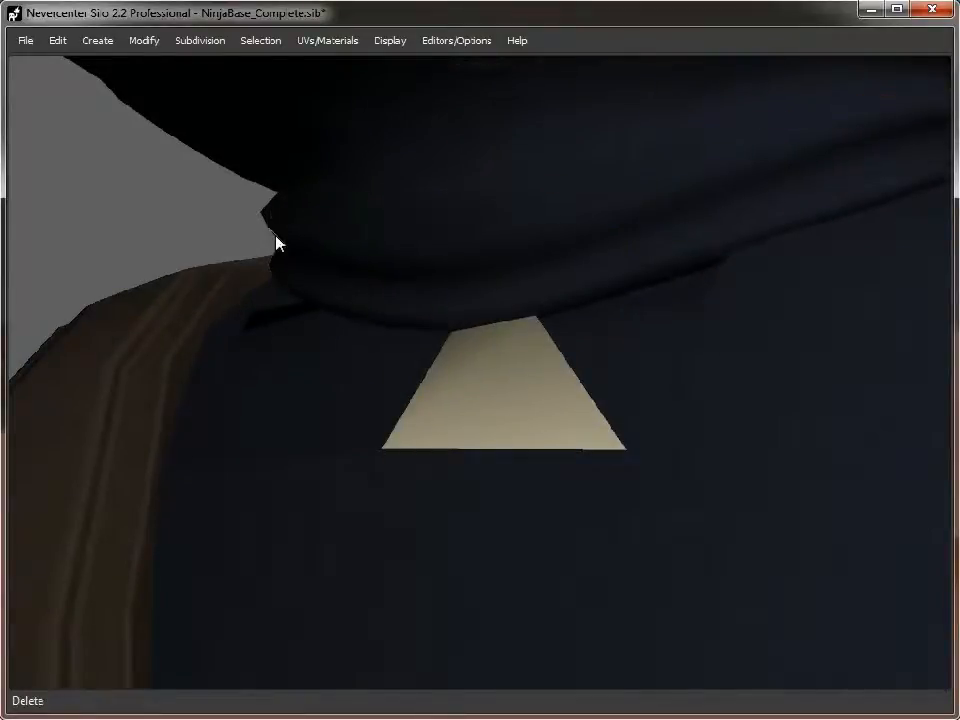
pyautogui.click(310, 236)
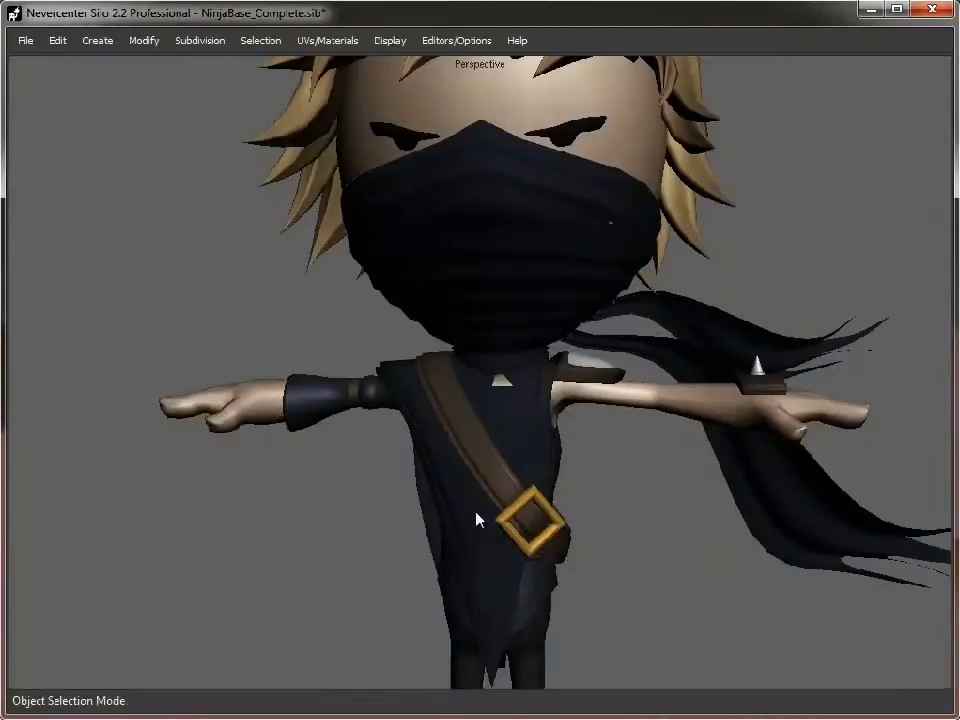
pyautogui.moveTo(480, 520); pyautogui.dragTo(480, 220)
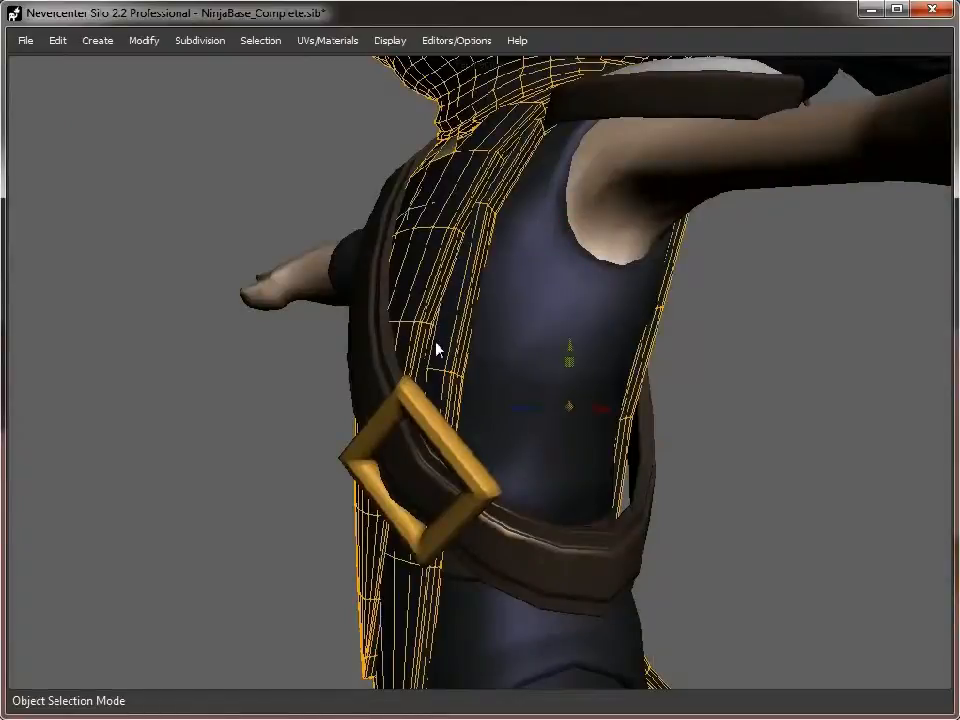
pyautogui.moveTo(436, 348); pyautogui.dragTo(476, 322)
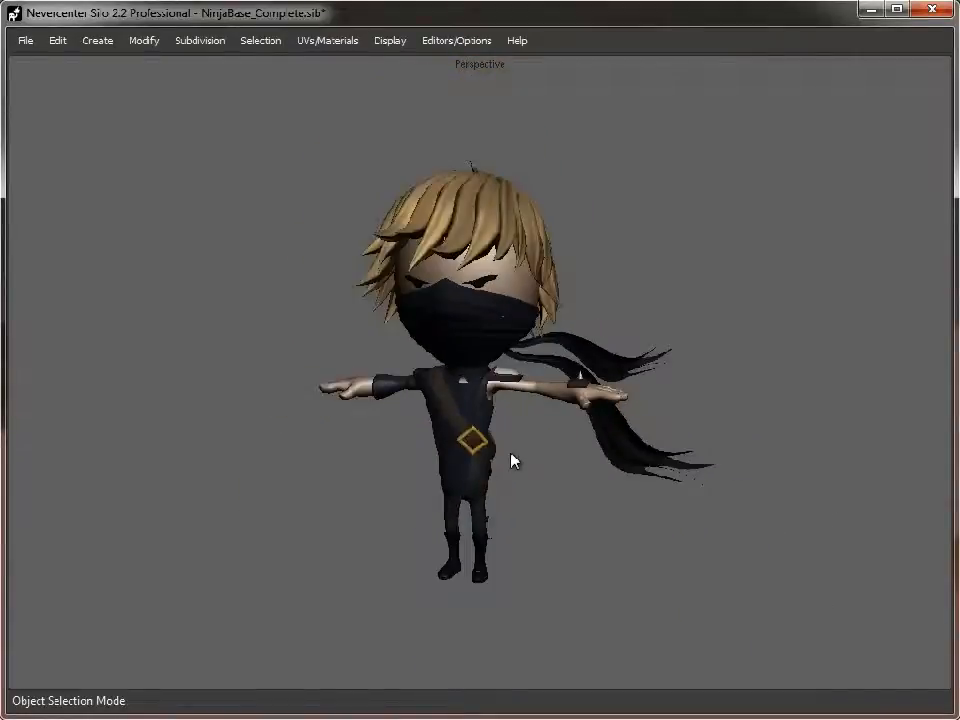
pyautogui.moveTo(512, 460); pyautogui.dragTo(378, 472)
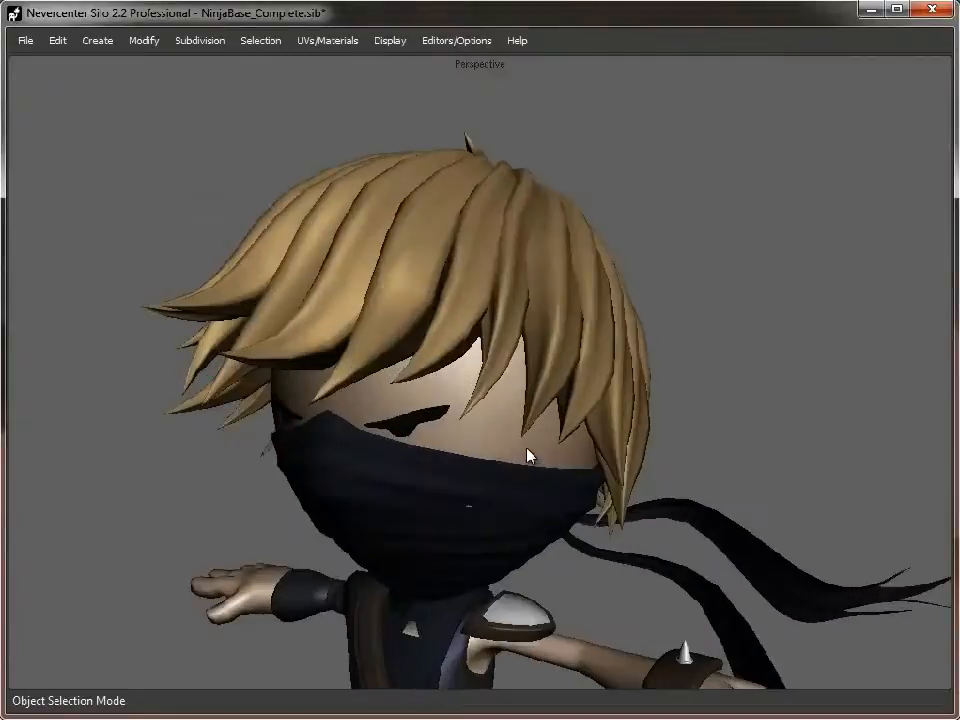
pyautogui.moveTo(530, 456); pyautogui.dragTo(480, 464)
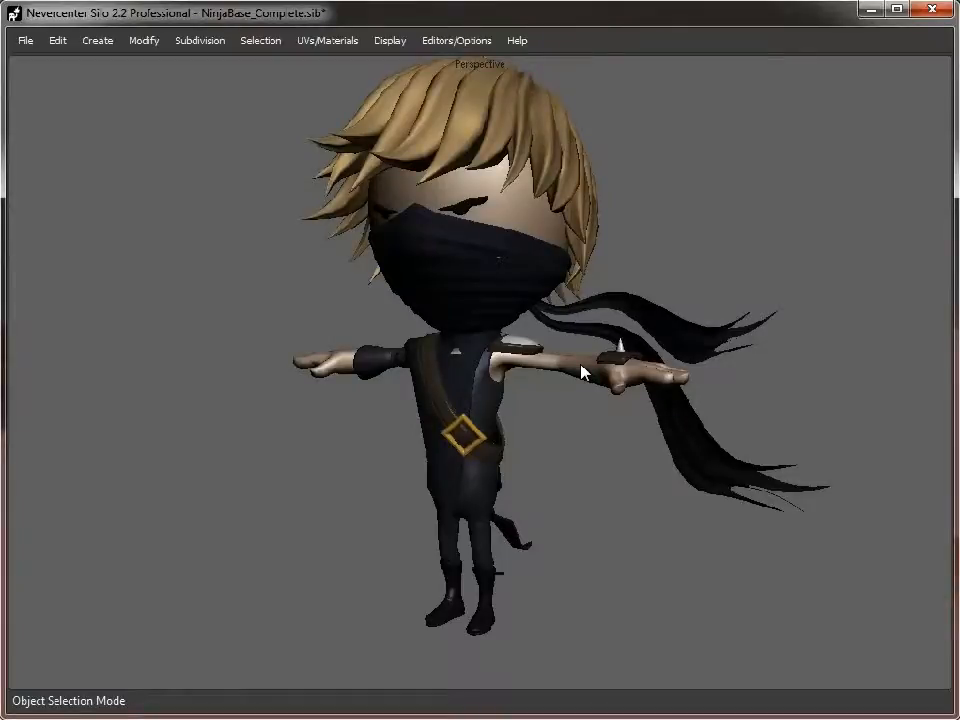
pyautogui.moveTo(496, 356)
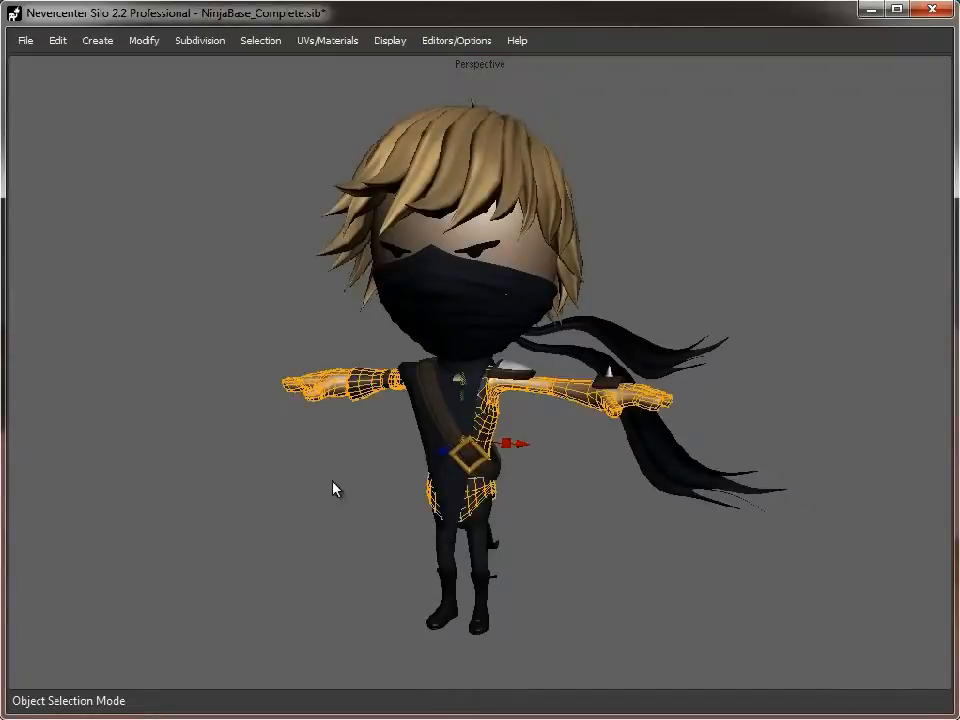
pyautogui.moveTo(550, 486)
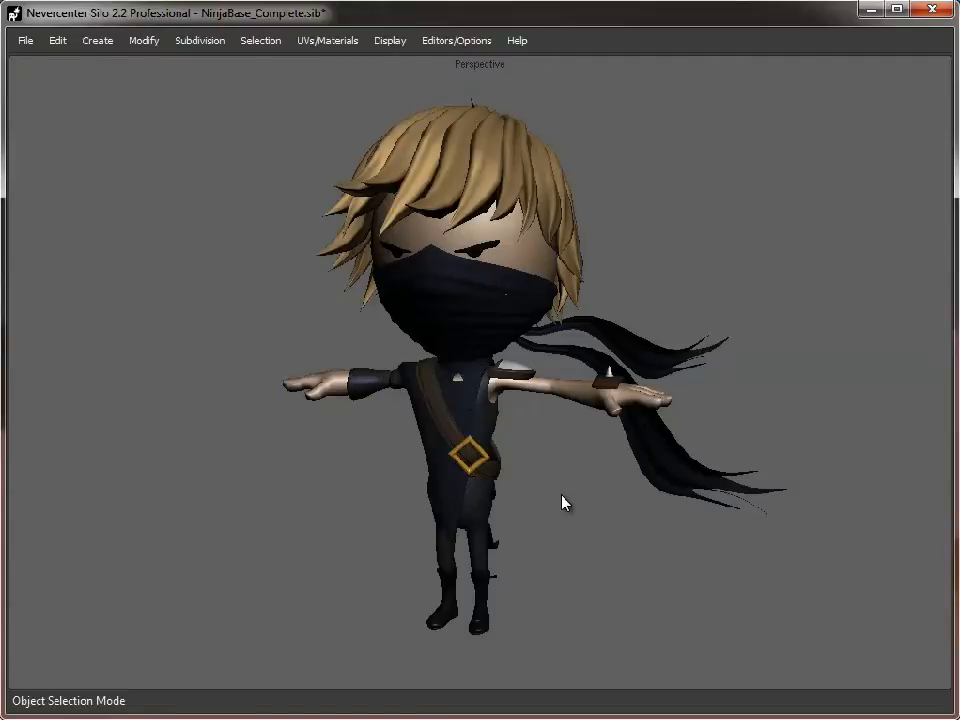
pyautogui.moveTo(564, 502); pyautogui.dragTo(584, 542)
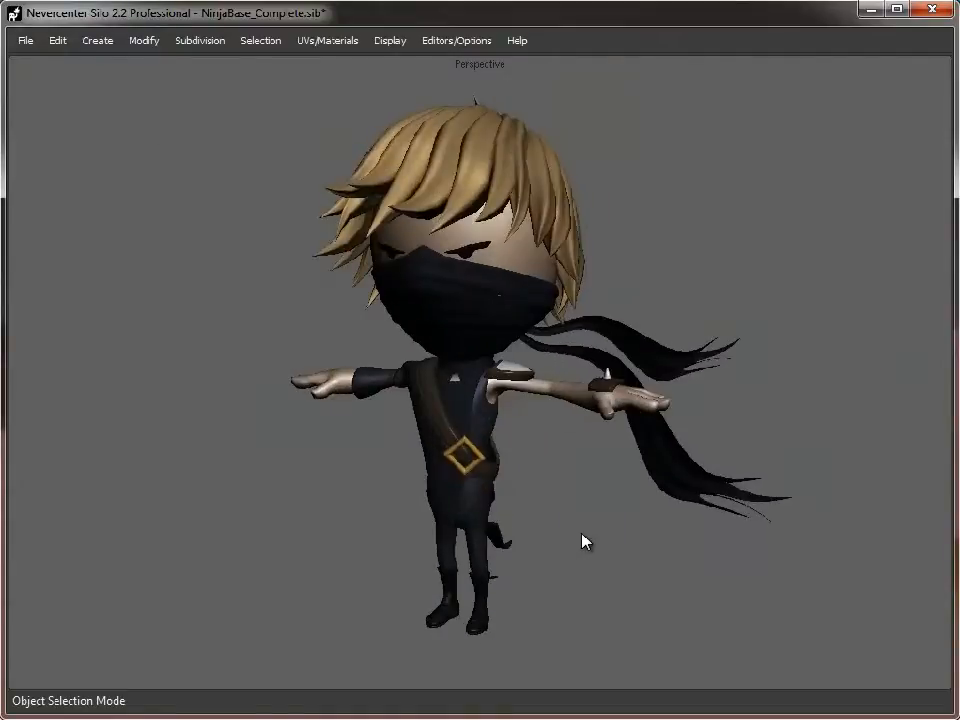